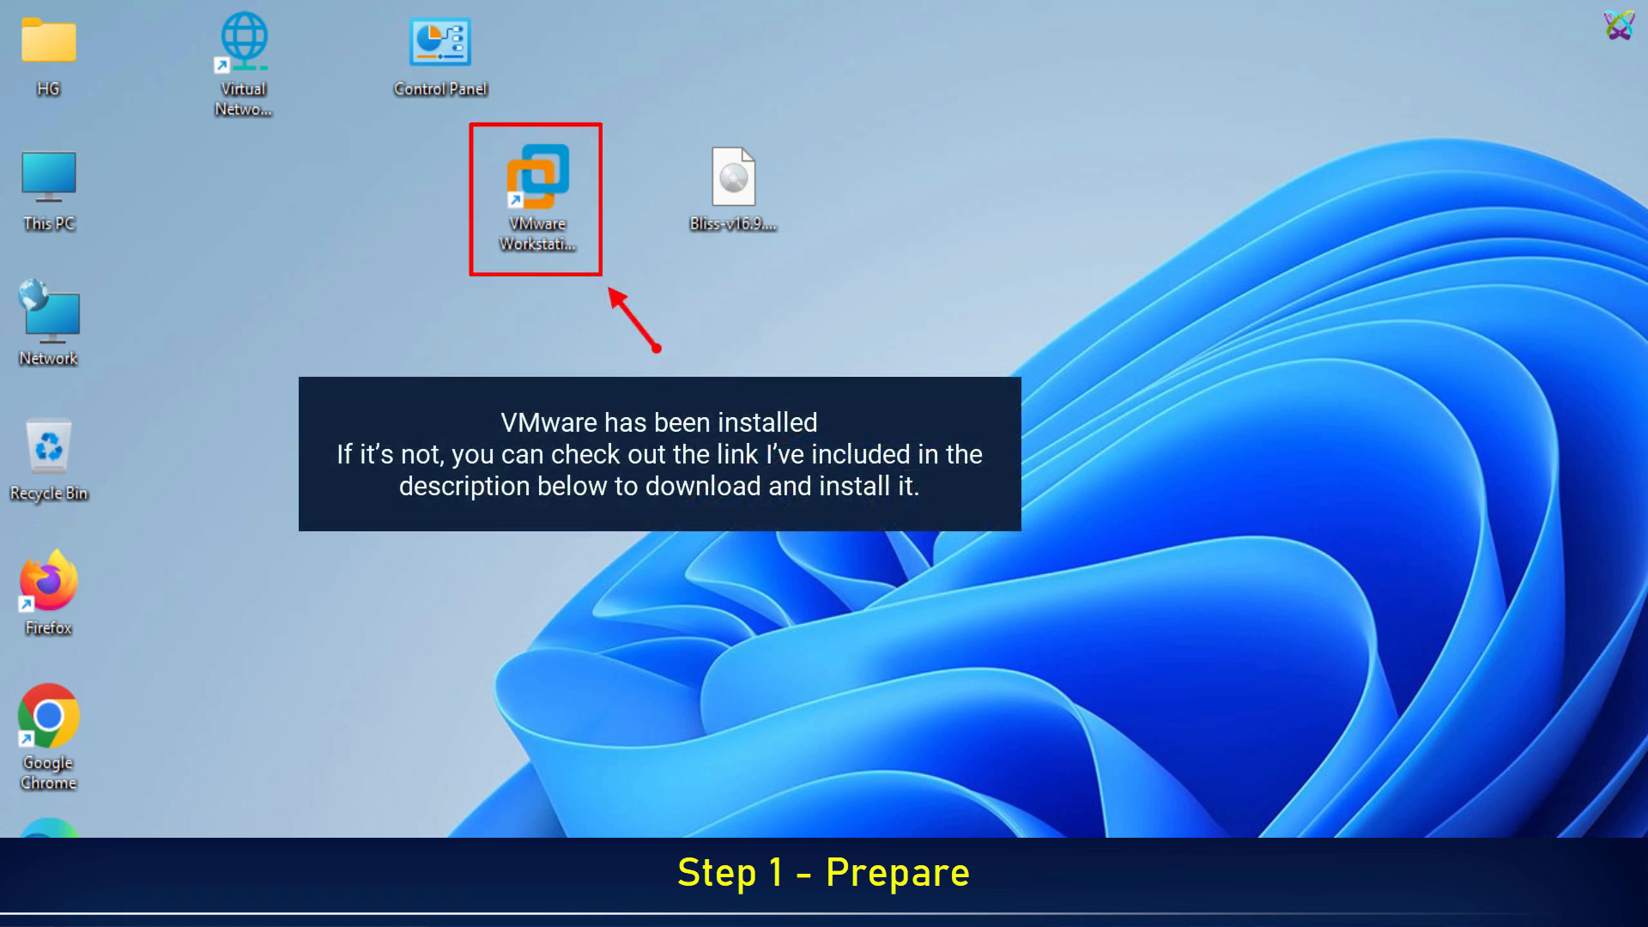
Step: Compare the Bliss OS 15, 14 and 16 download build listings on the Bliss OS website
left_click(535, 185)
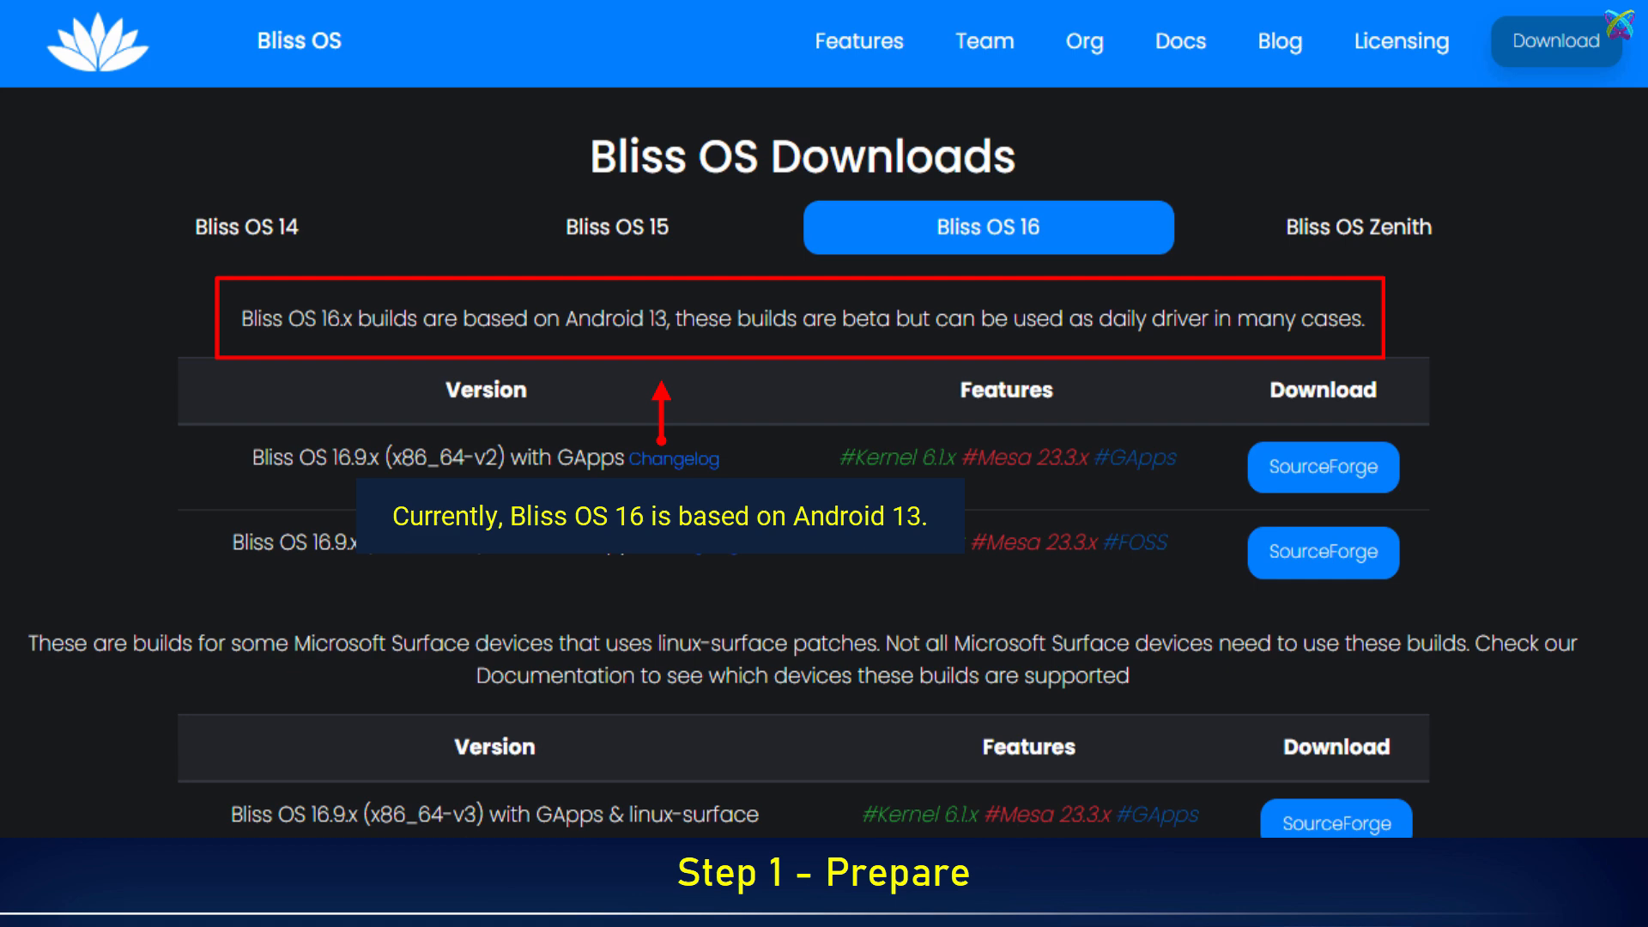
left_click(626, 247)
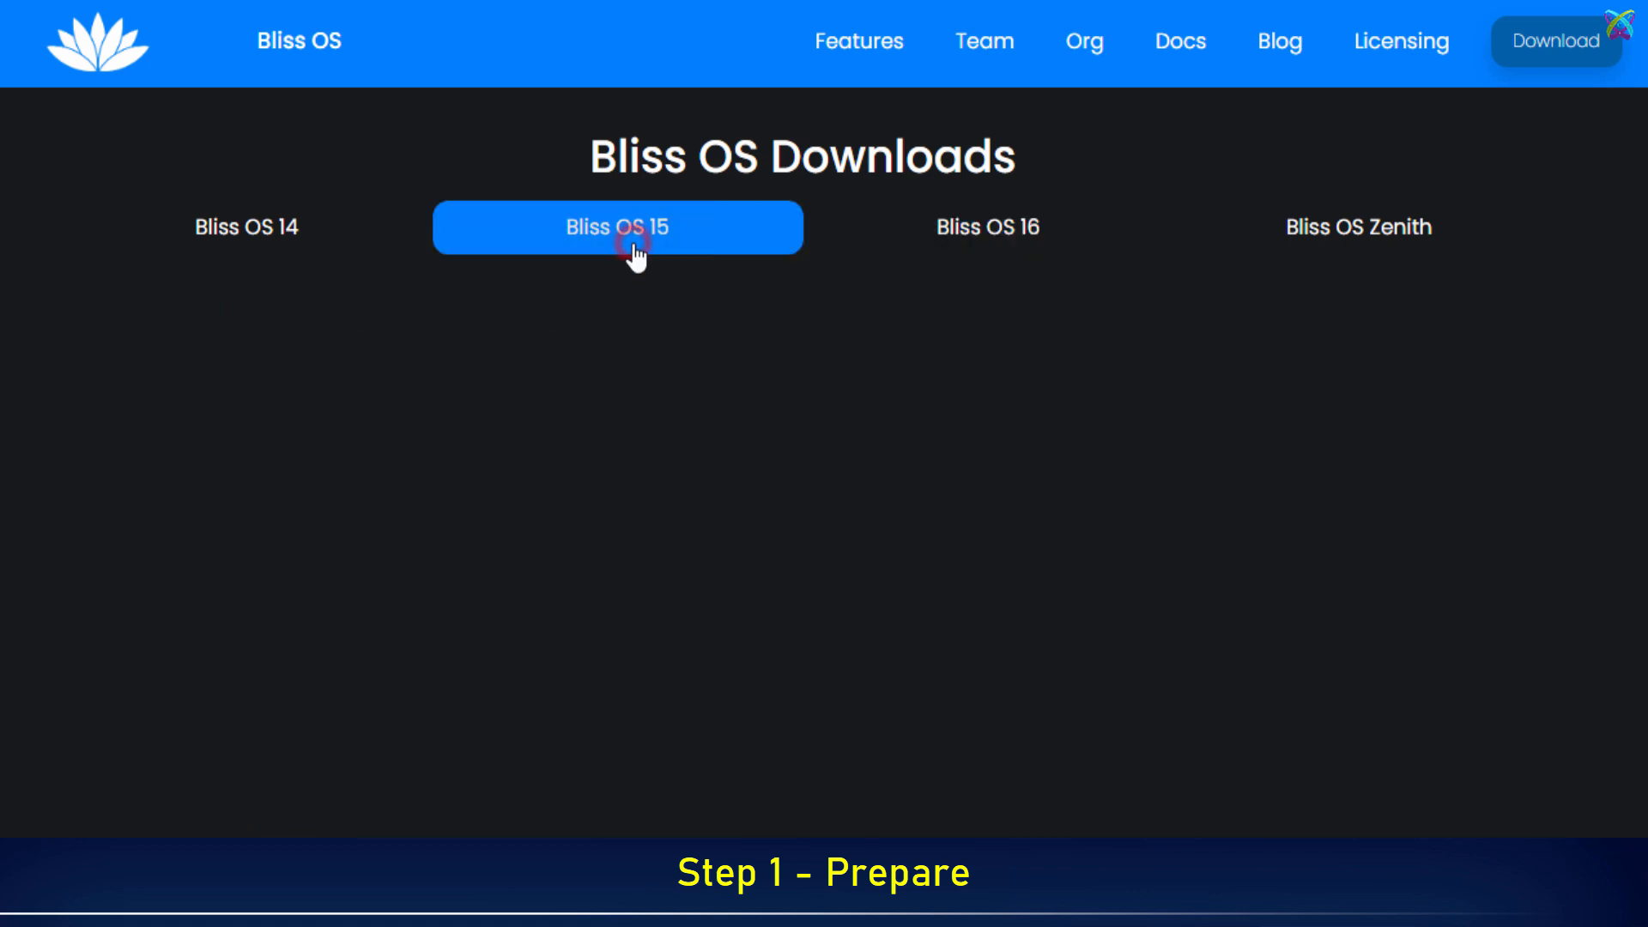
left_click(618, 227)
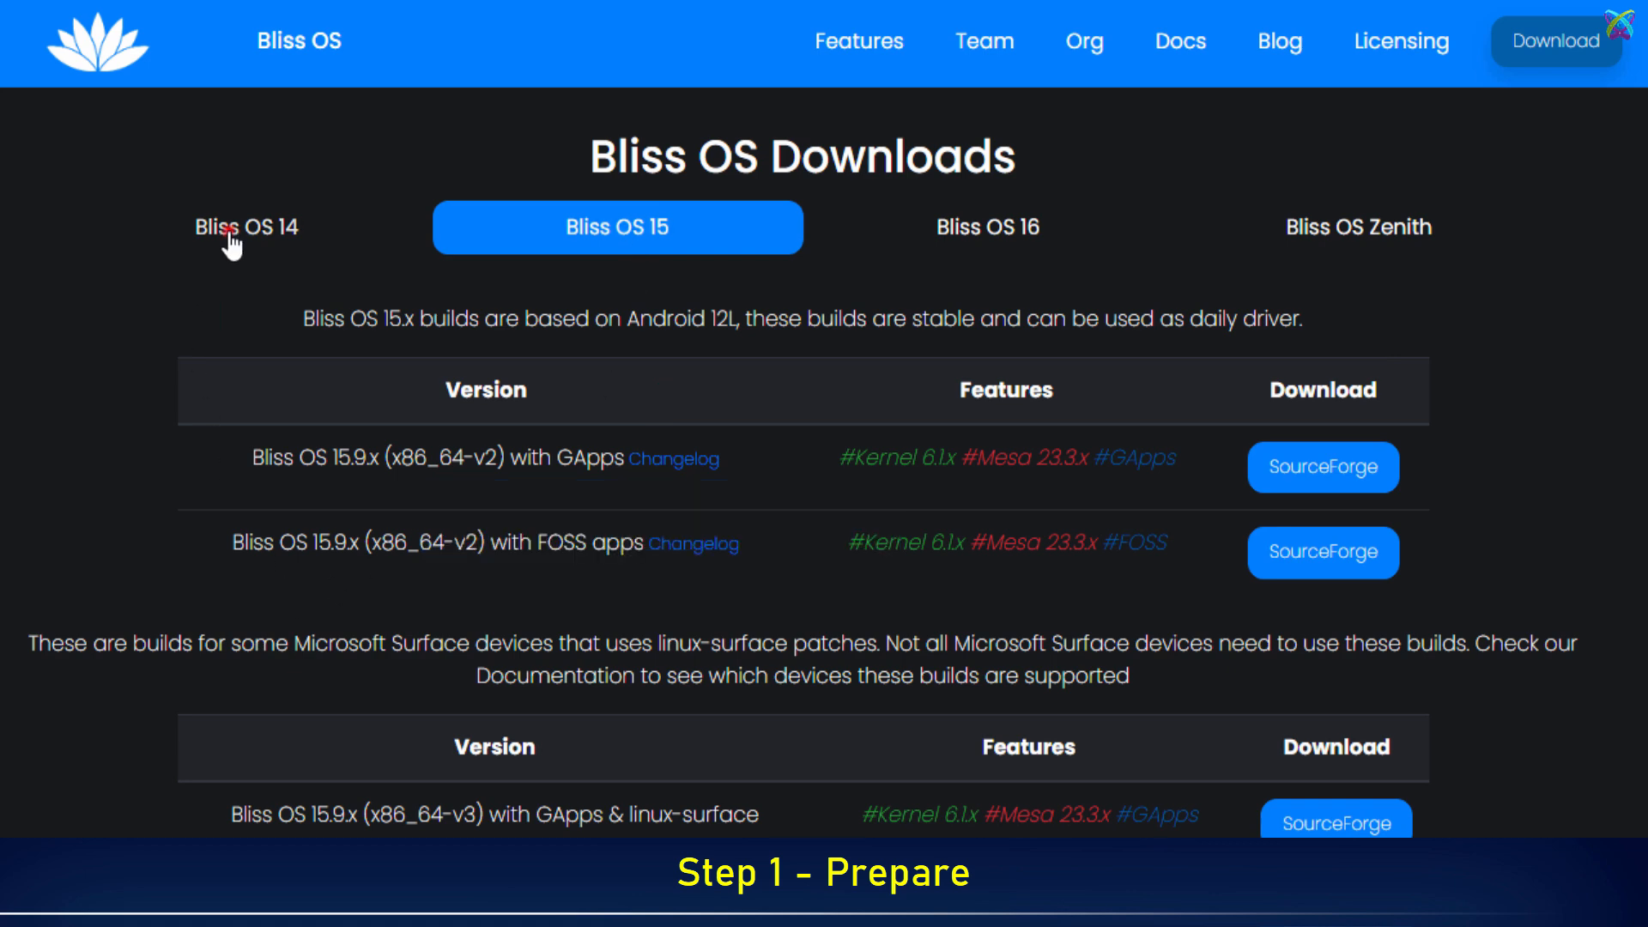
left_click(247, 227)
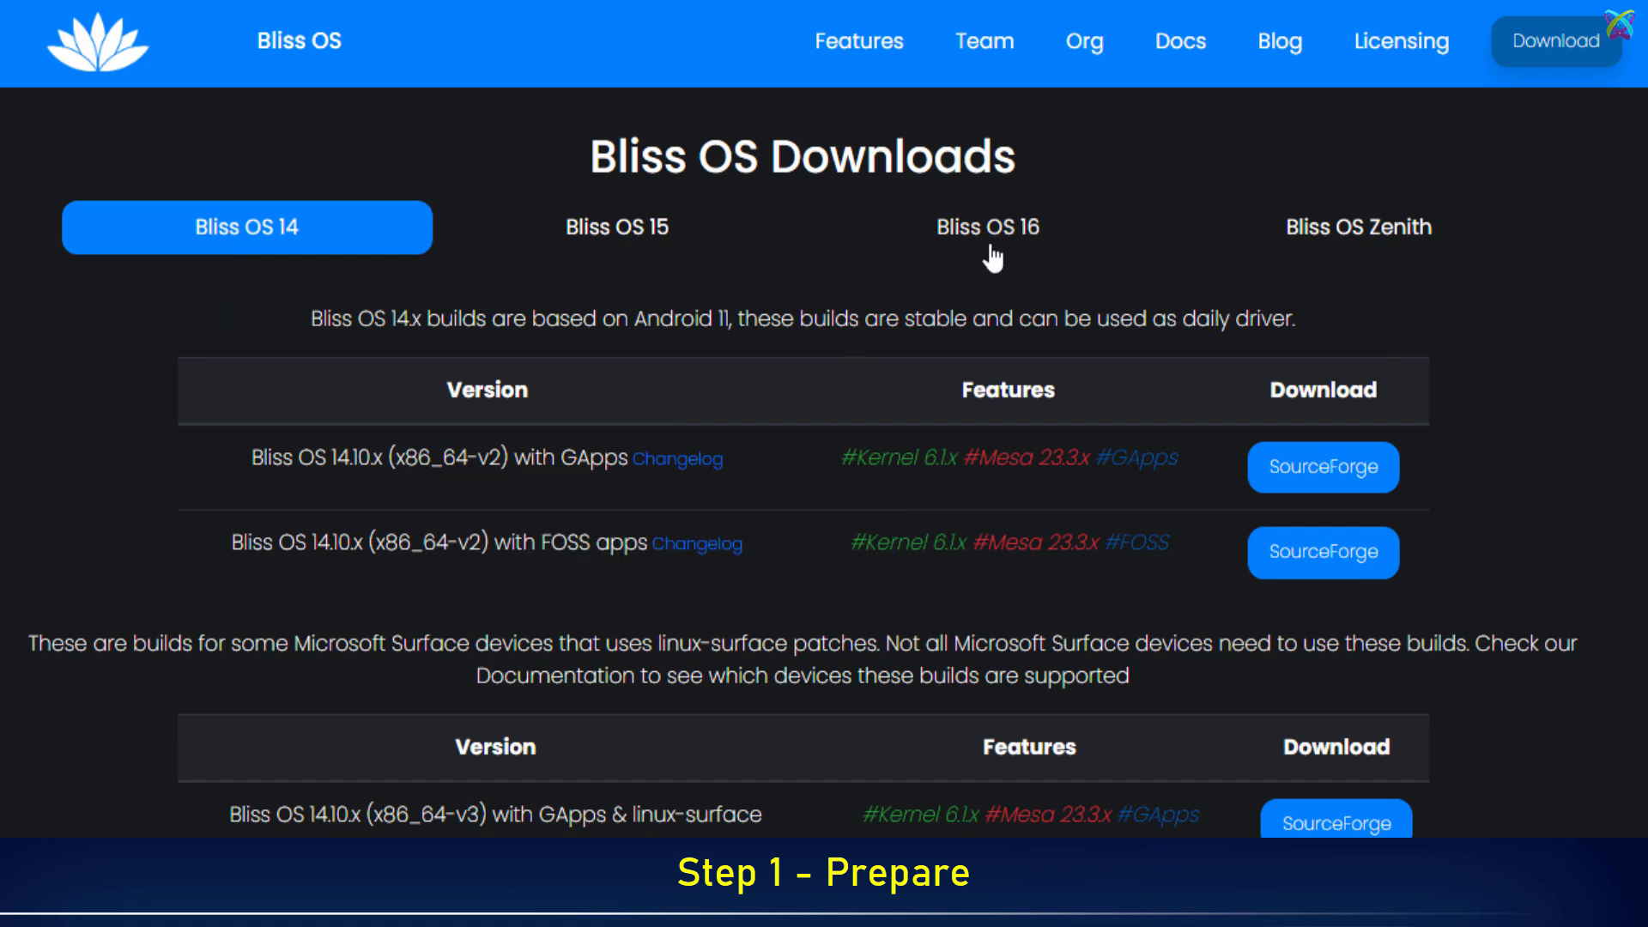
left_click(988, 228)
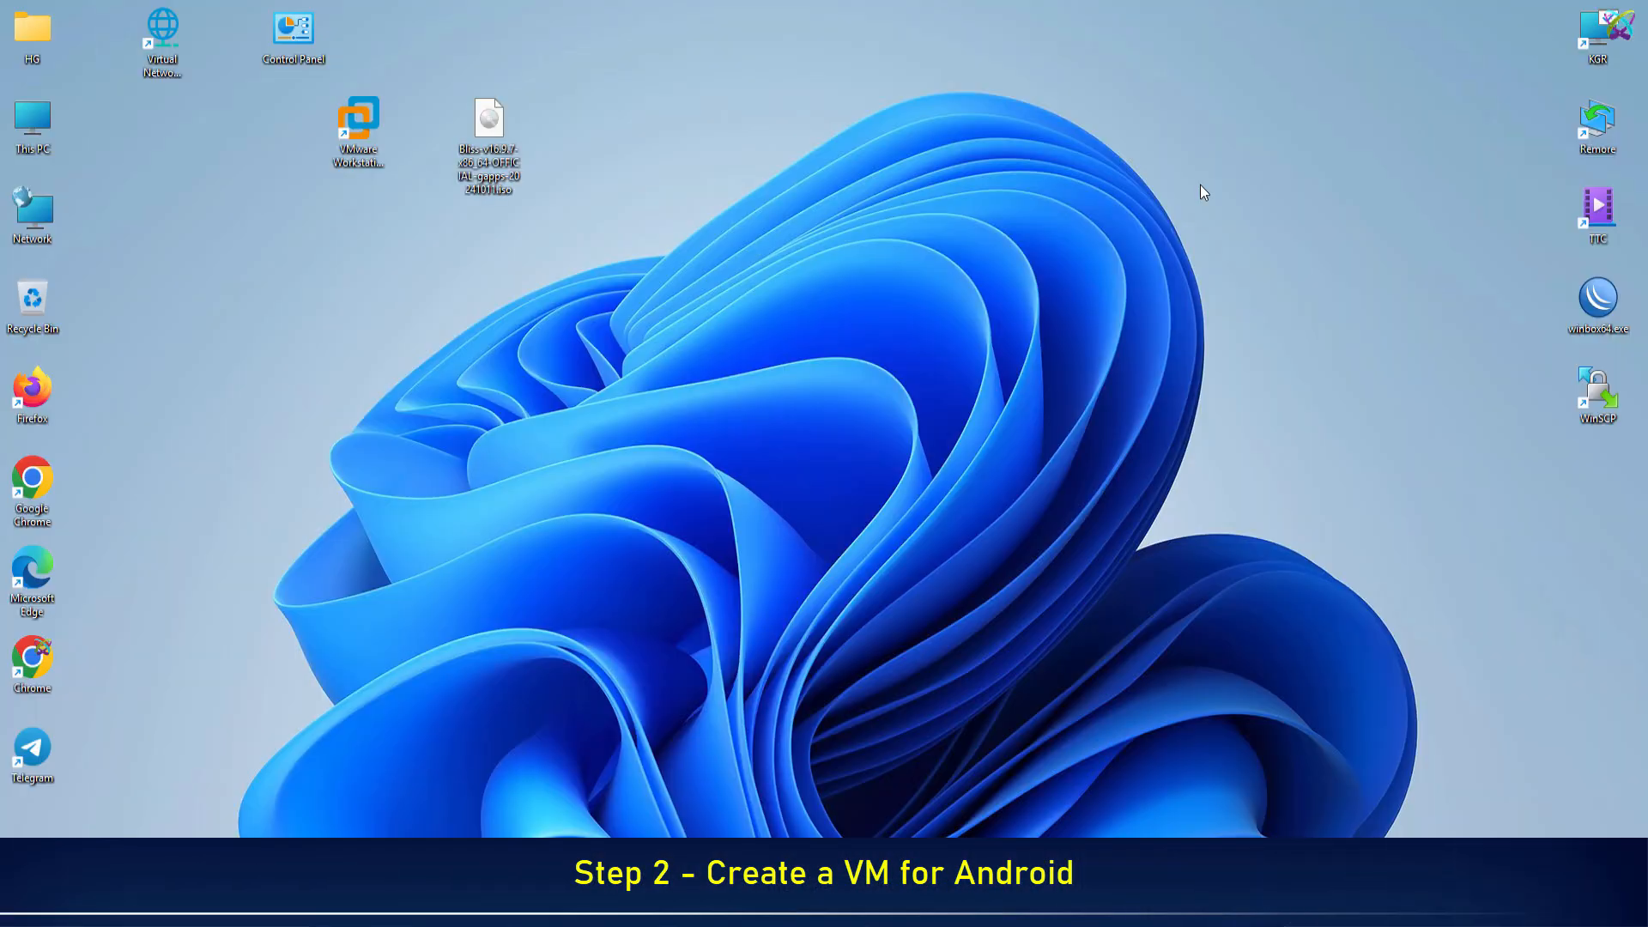
Step: Launch VMware Workstation and start a new virtual machine from the File menu
double_click(354, 120)
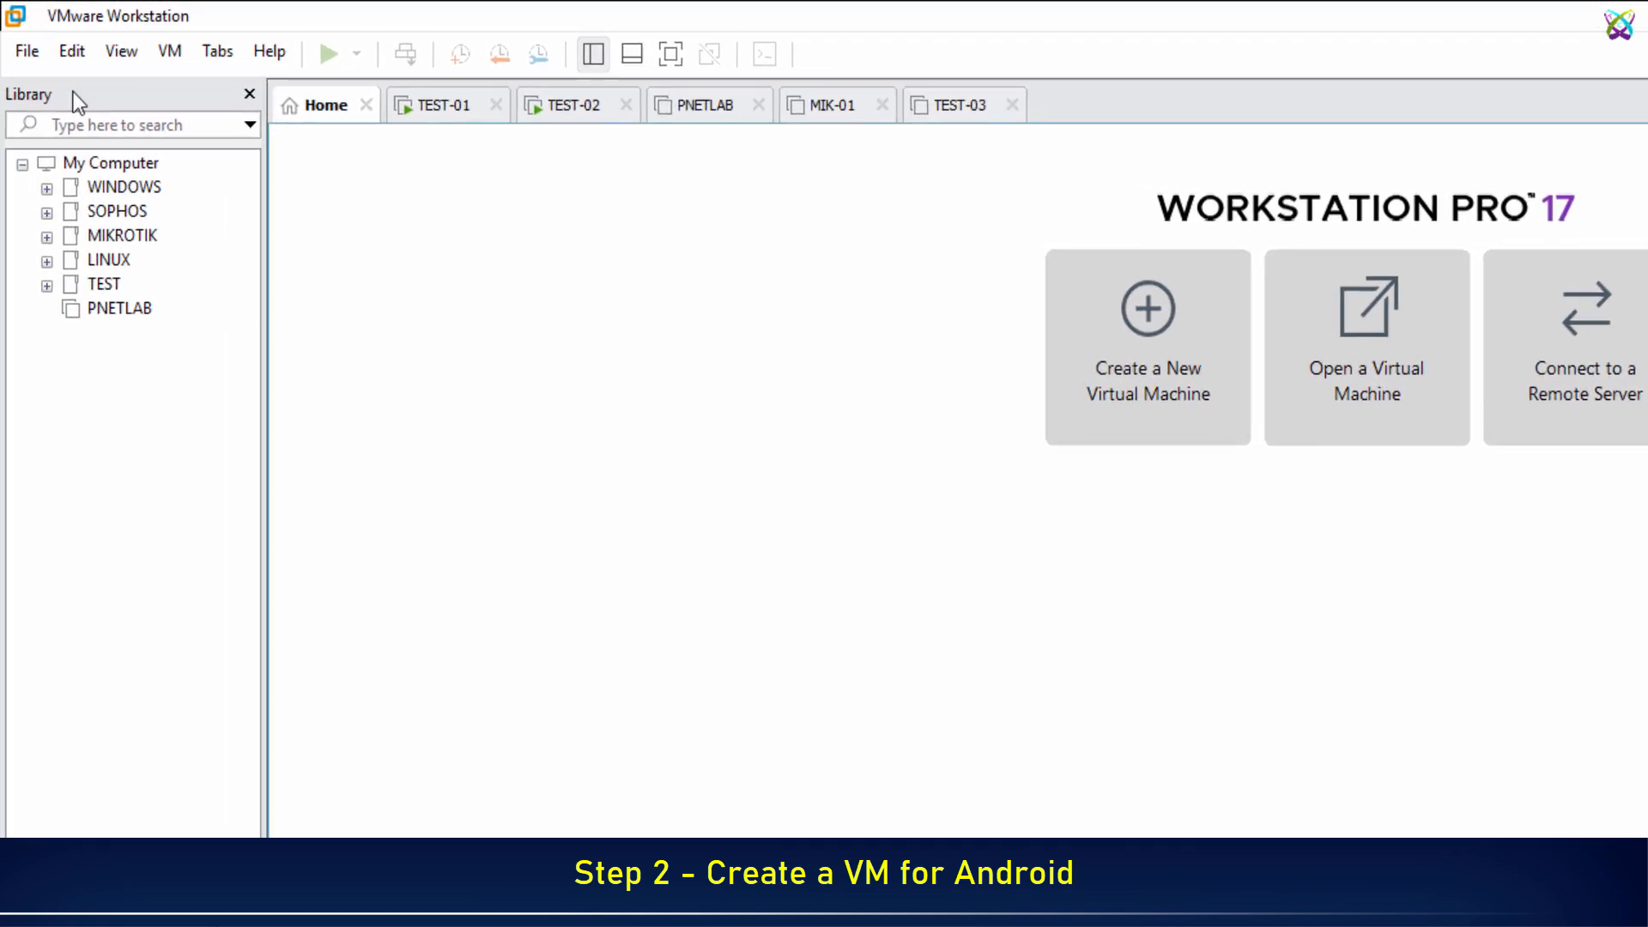
left_click(26, 51)
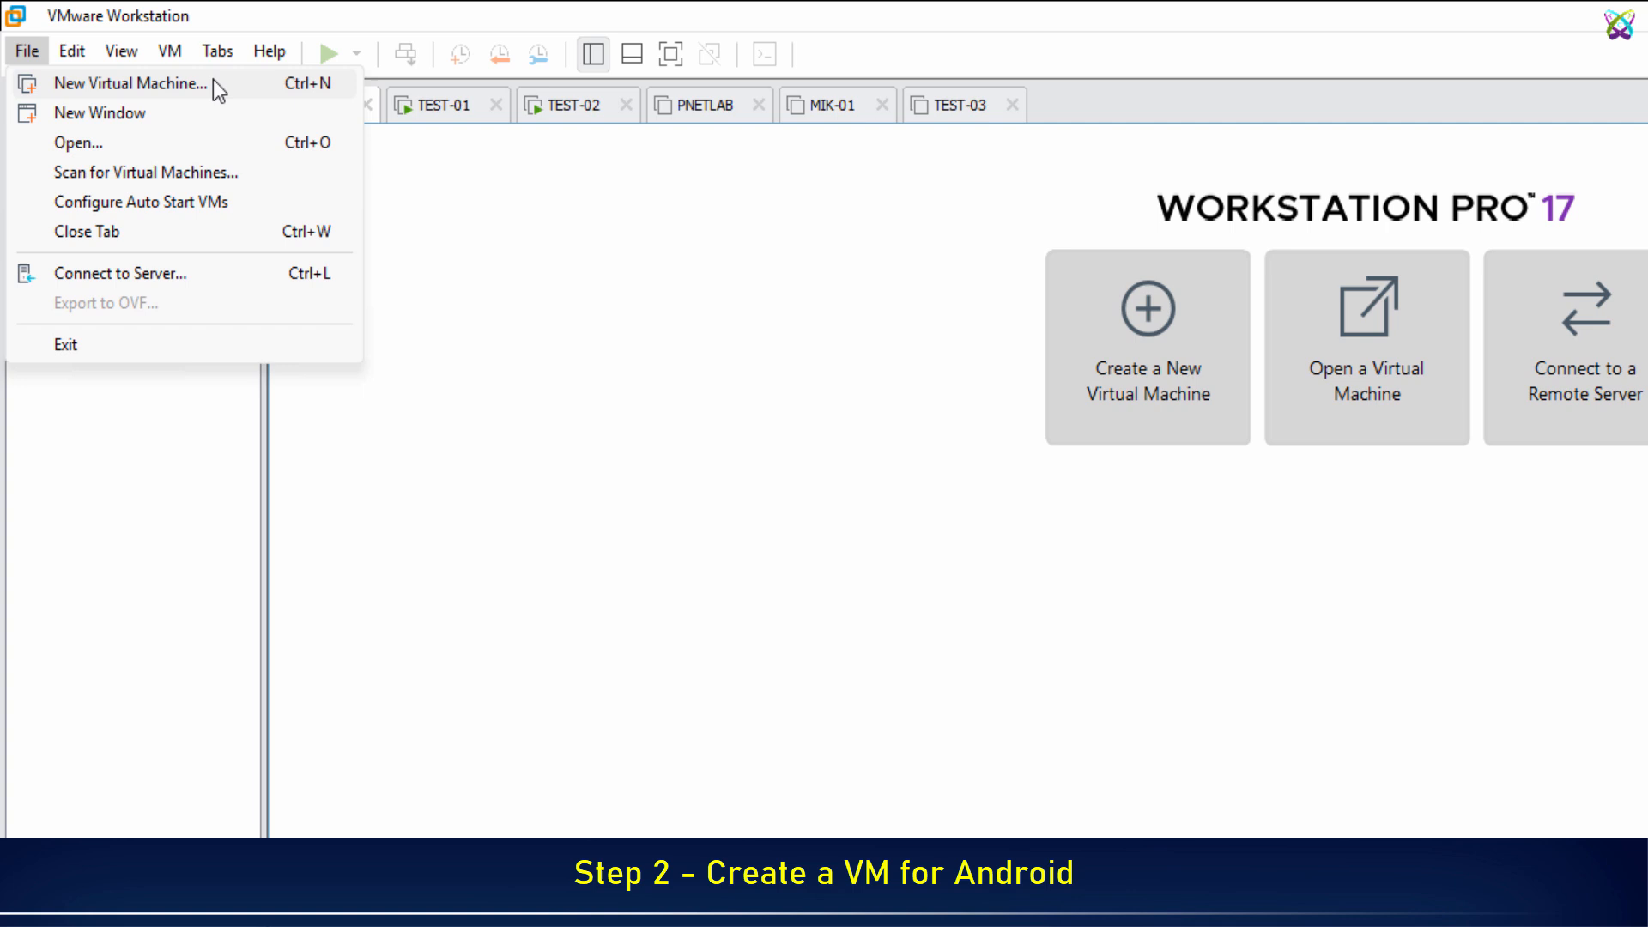
left_click(132, 83)
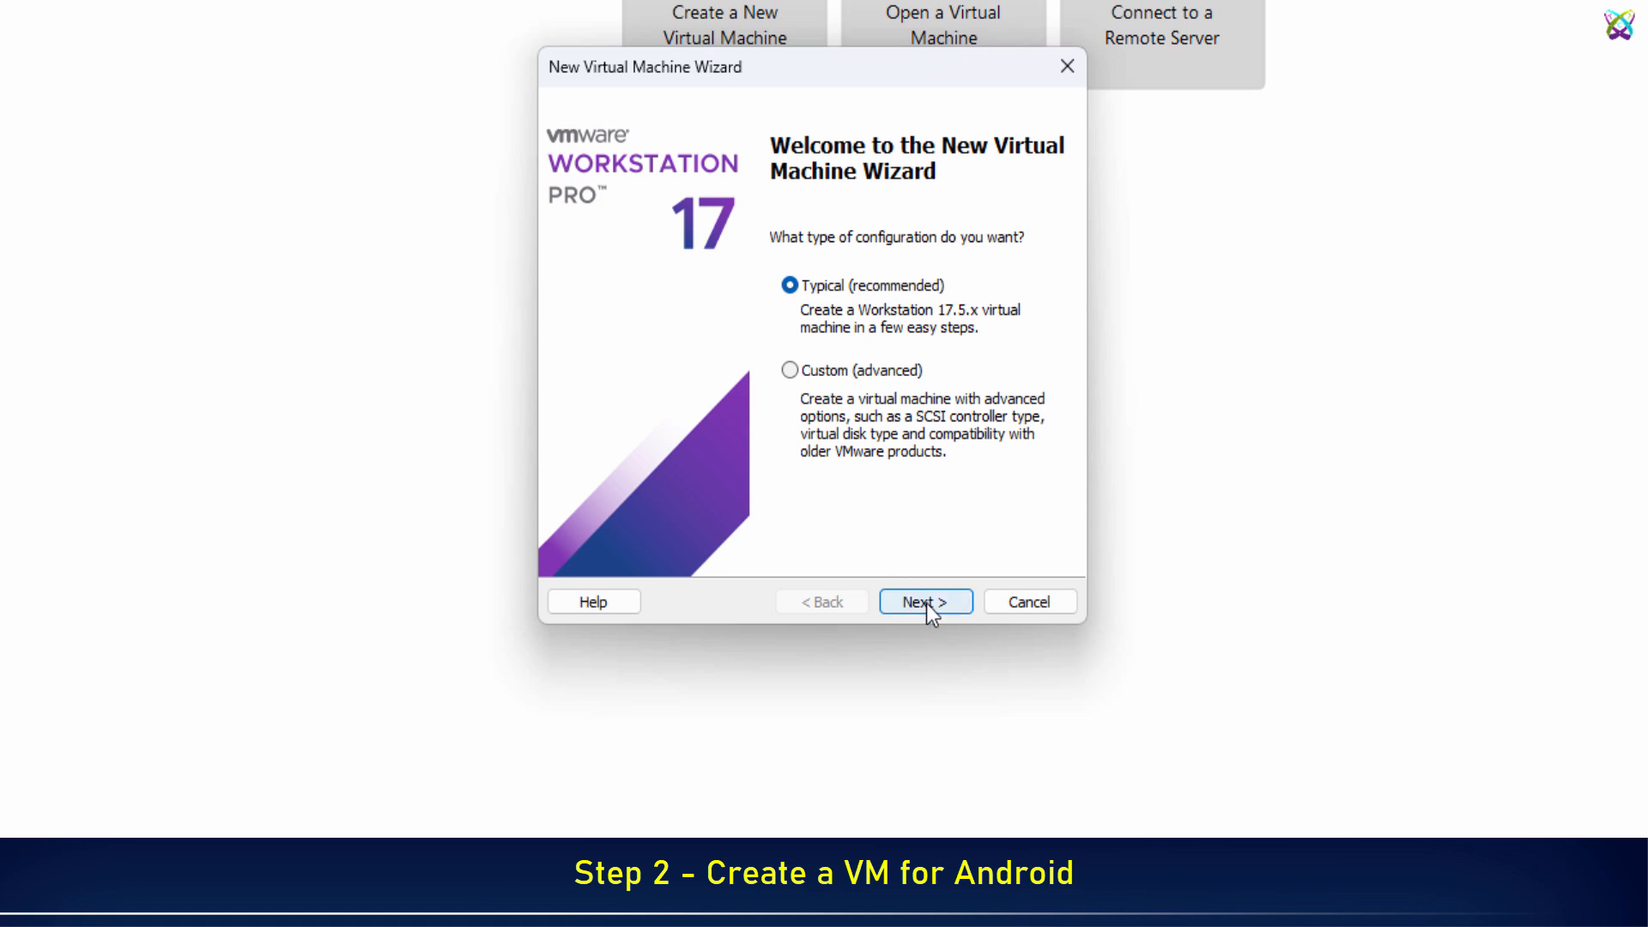
Step: Create the Android-13 VM: Typical setup, OS installed later, Other 64-bit, 30 GB disk
left_click(925, 602)
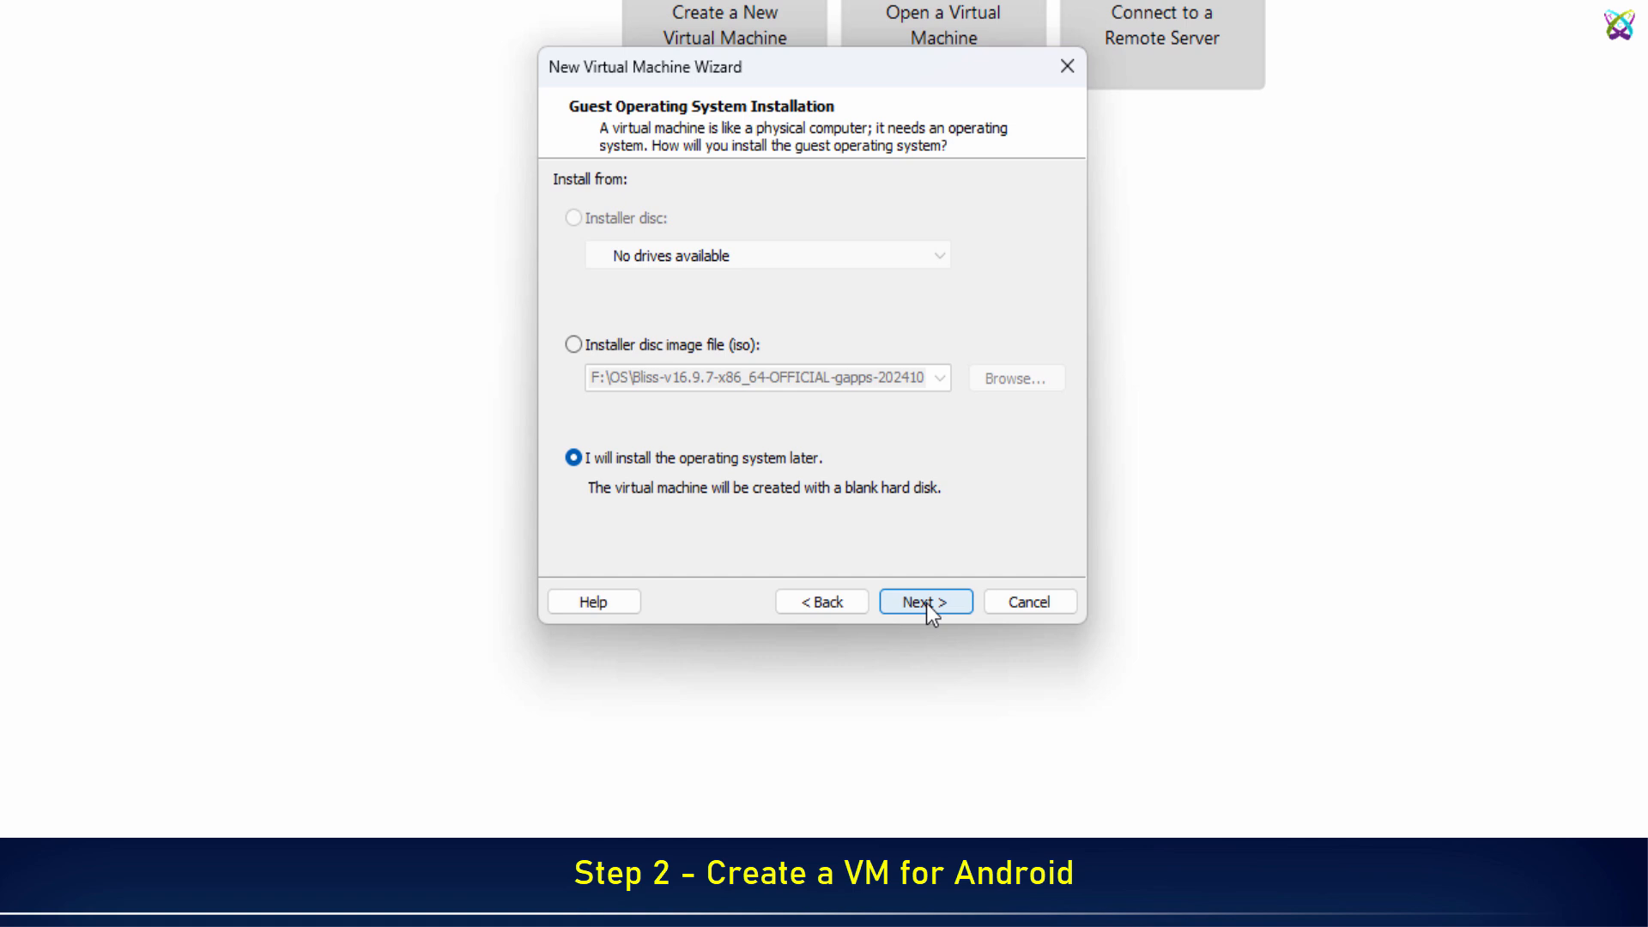
left_click(926, 602)
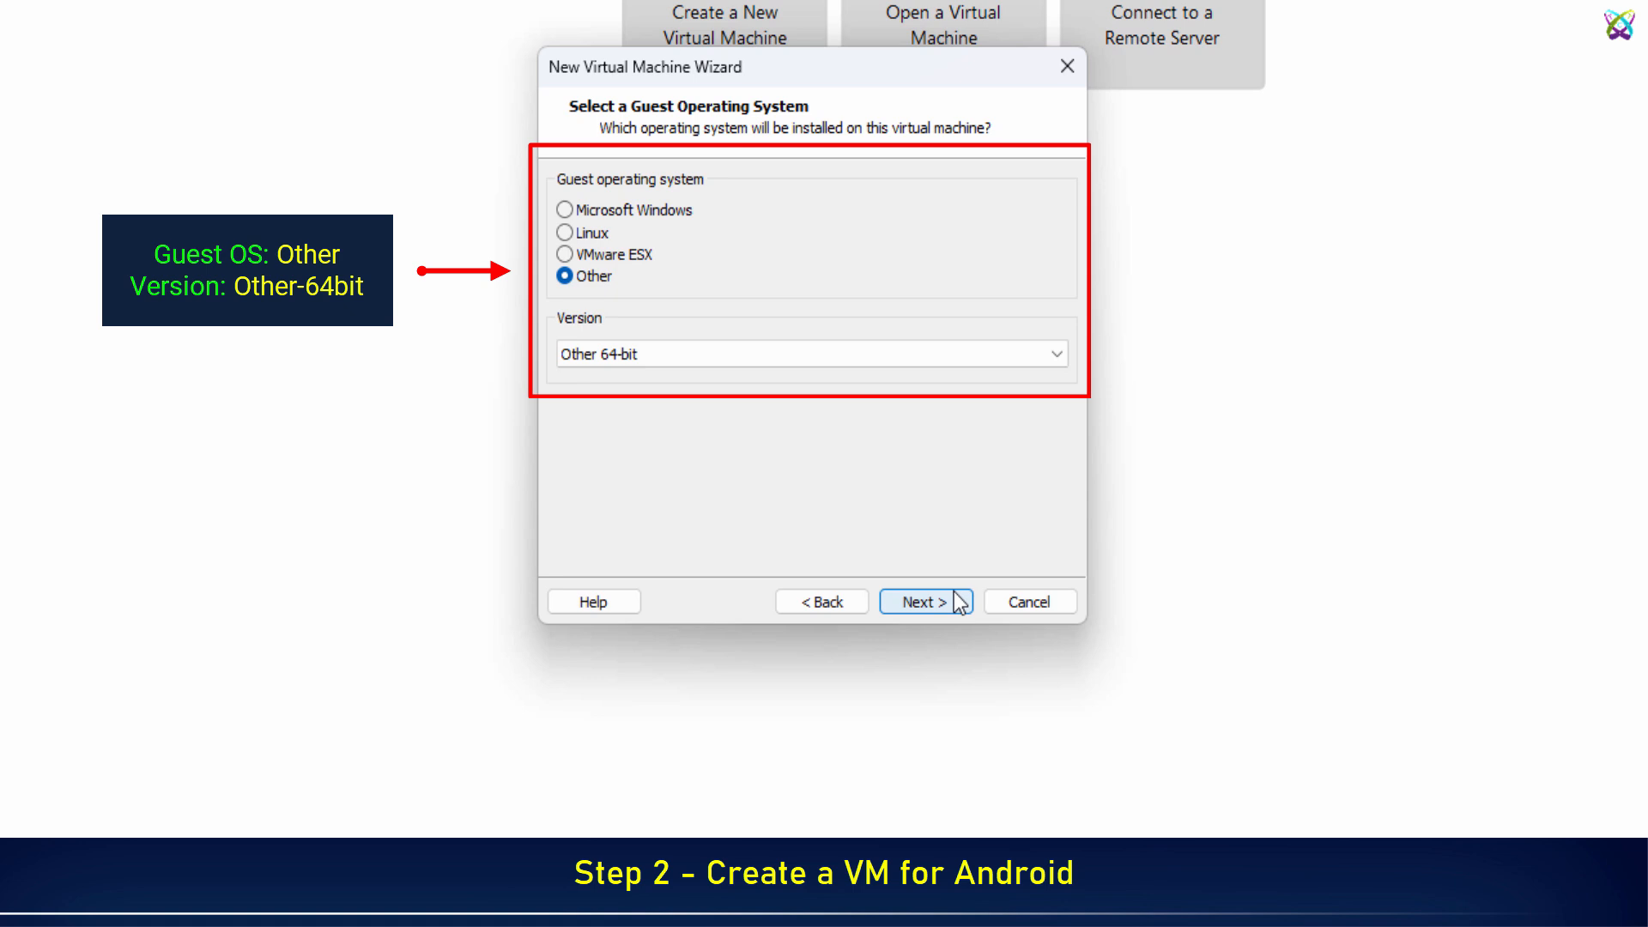
left_click(925, 602)
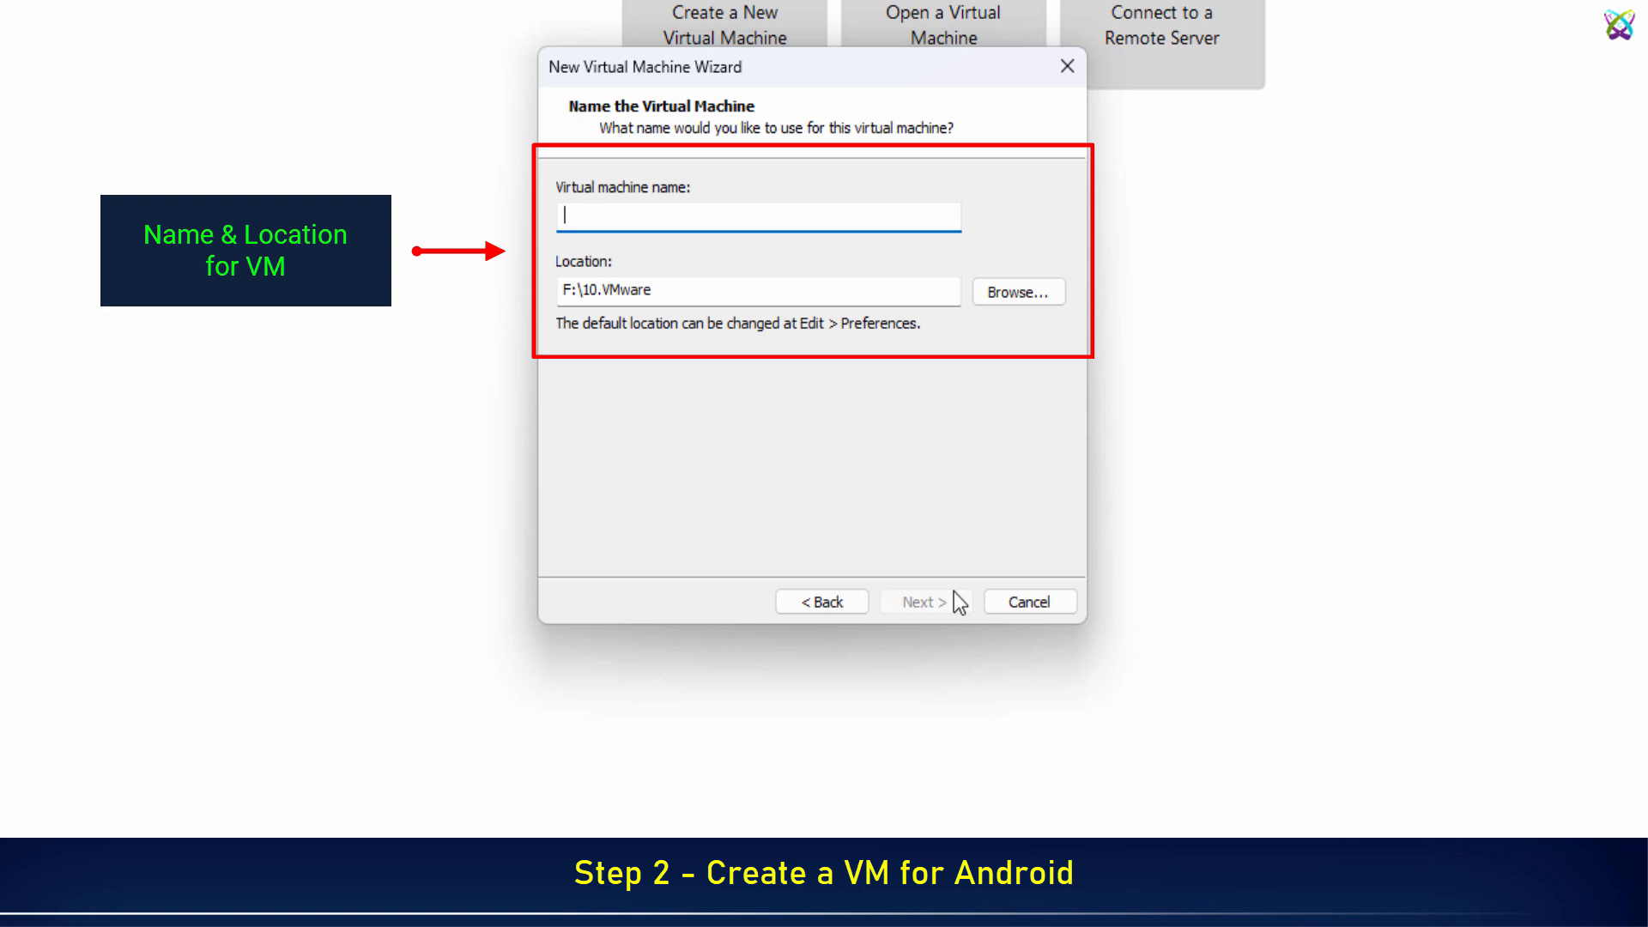
type("Android-13")
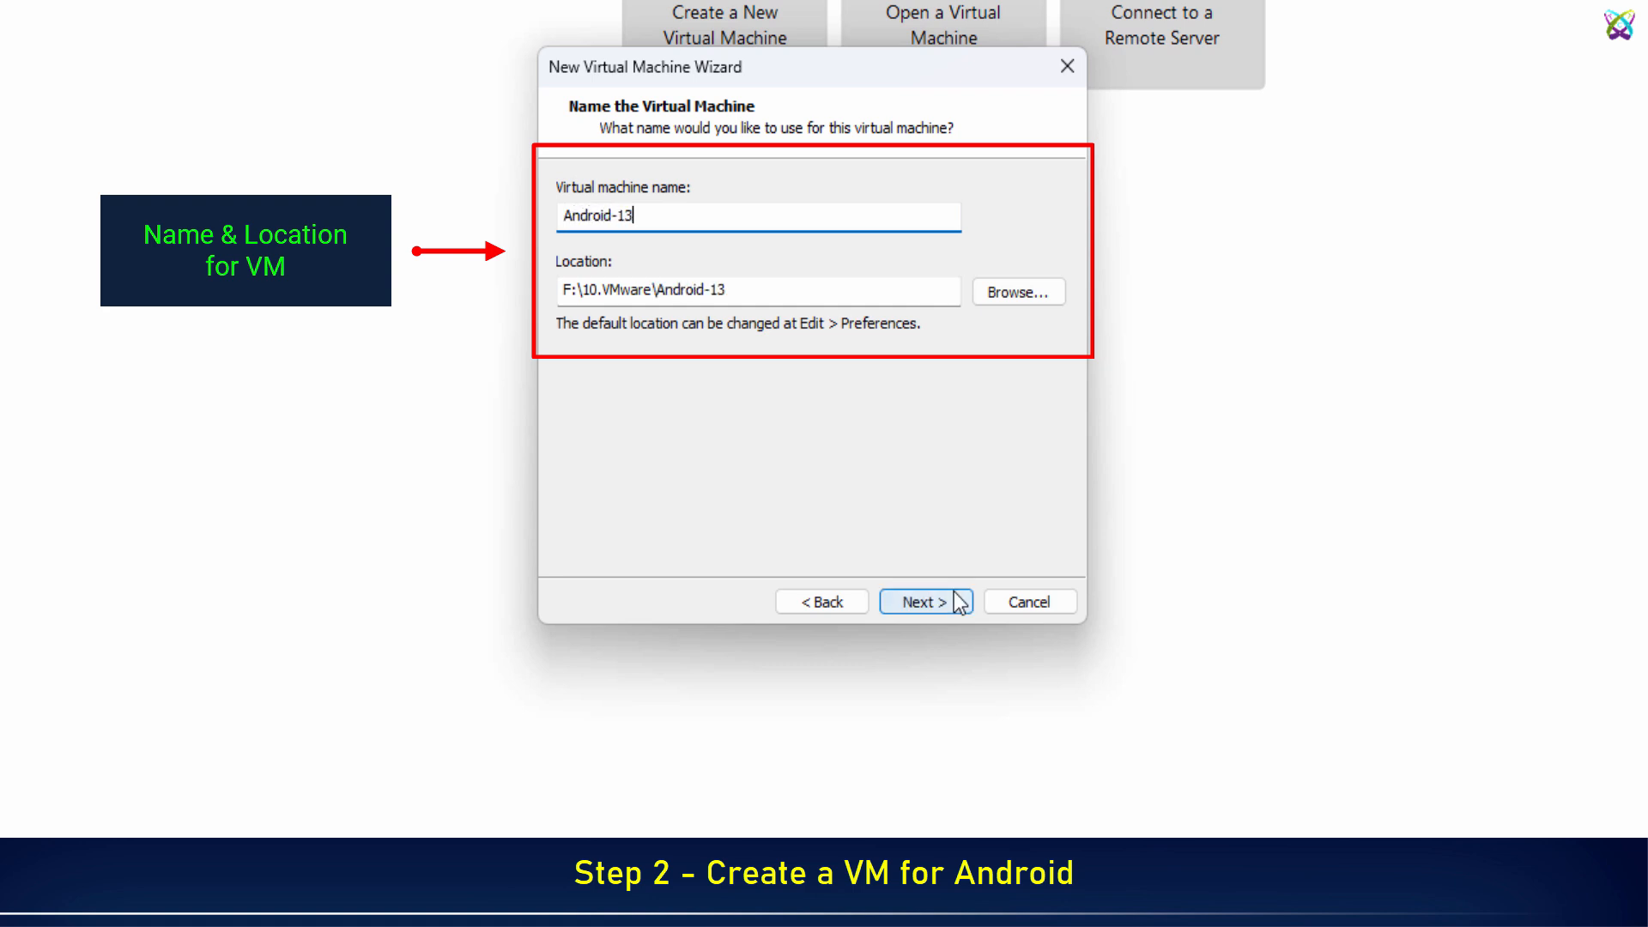
left_click(926, 601)
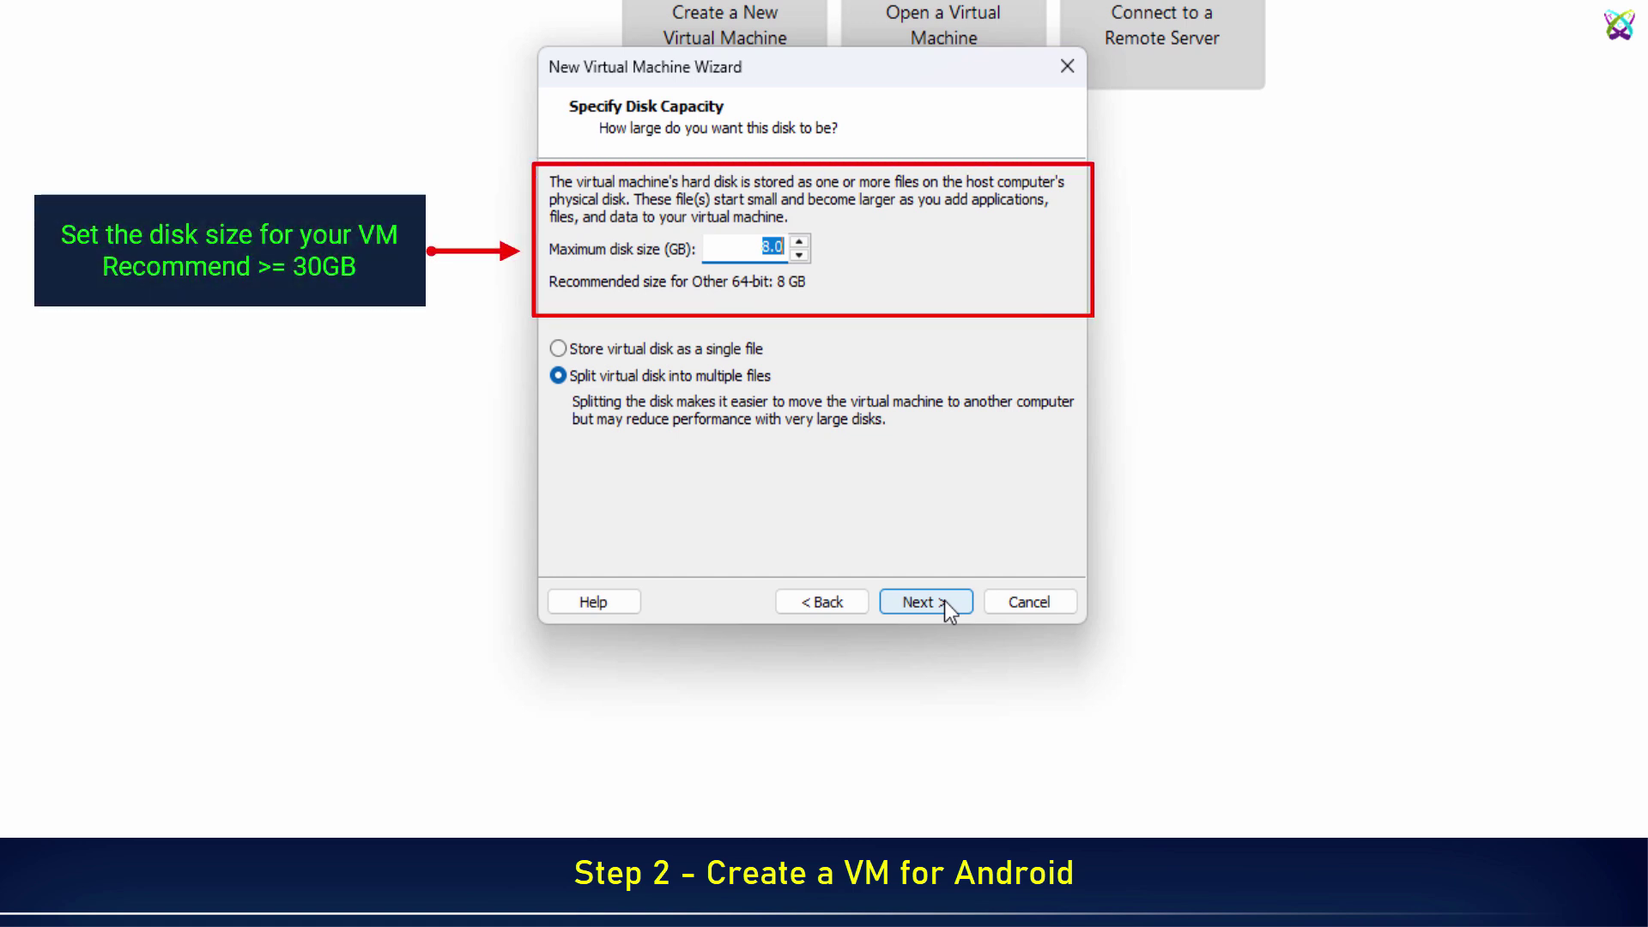
type("30")
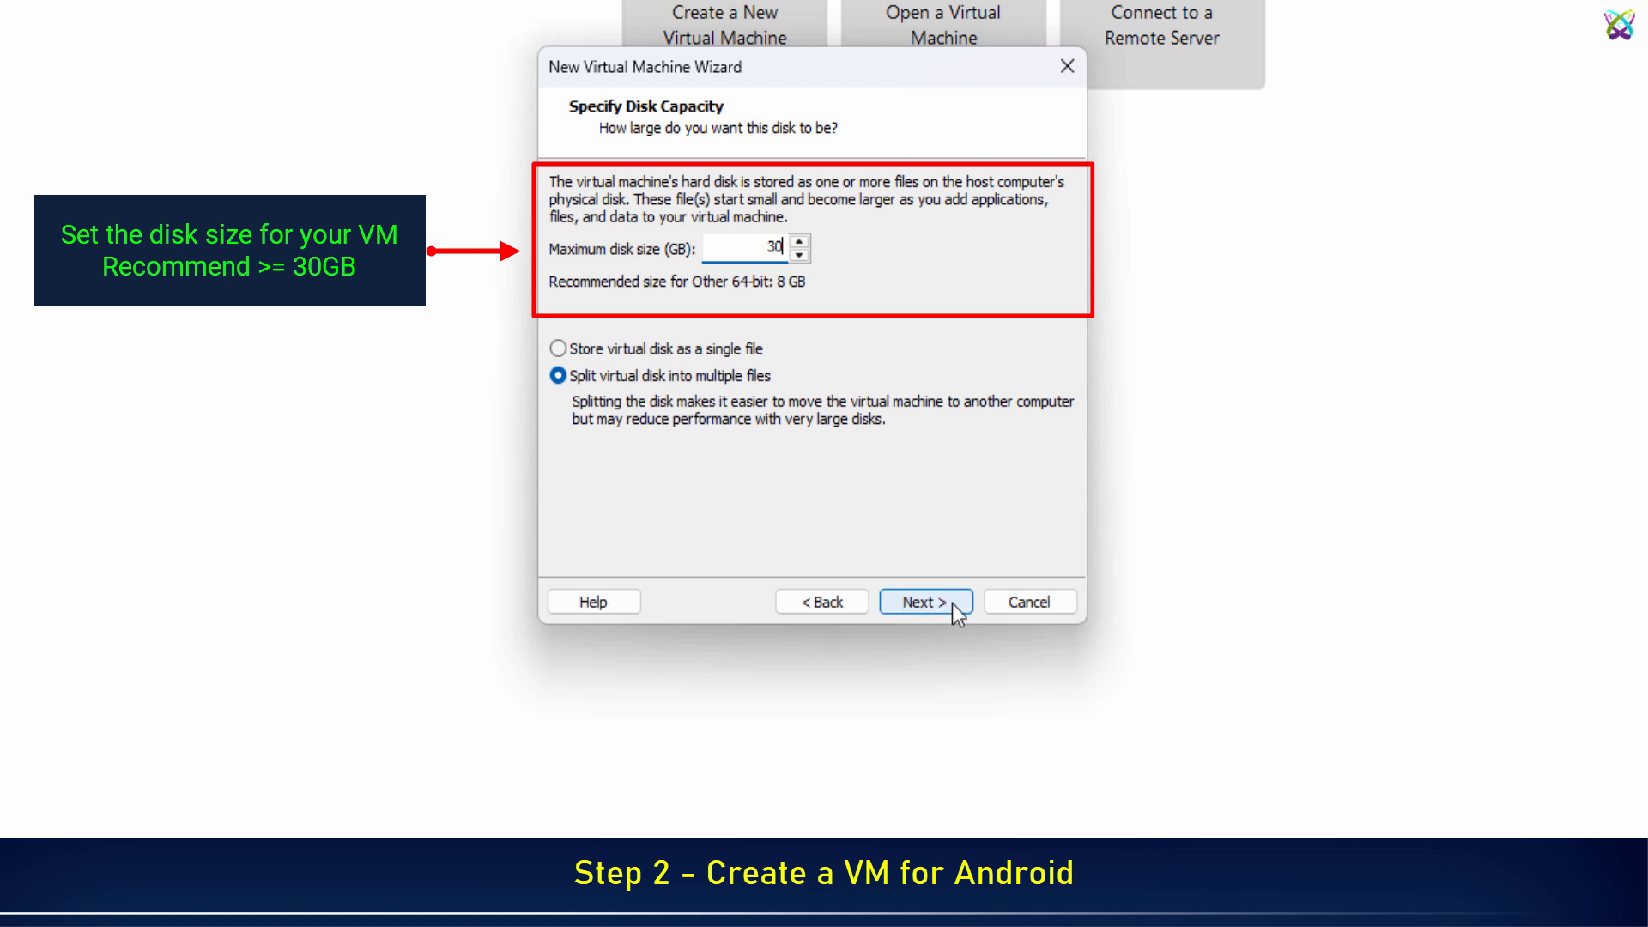
left_click(925, 602)
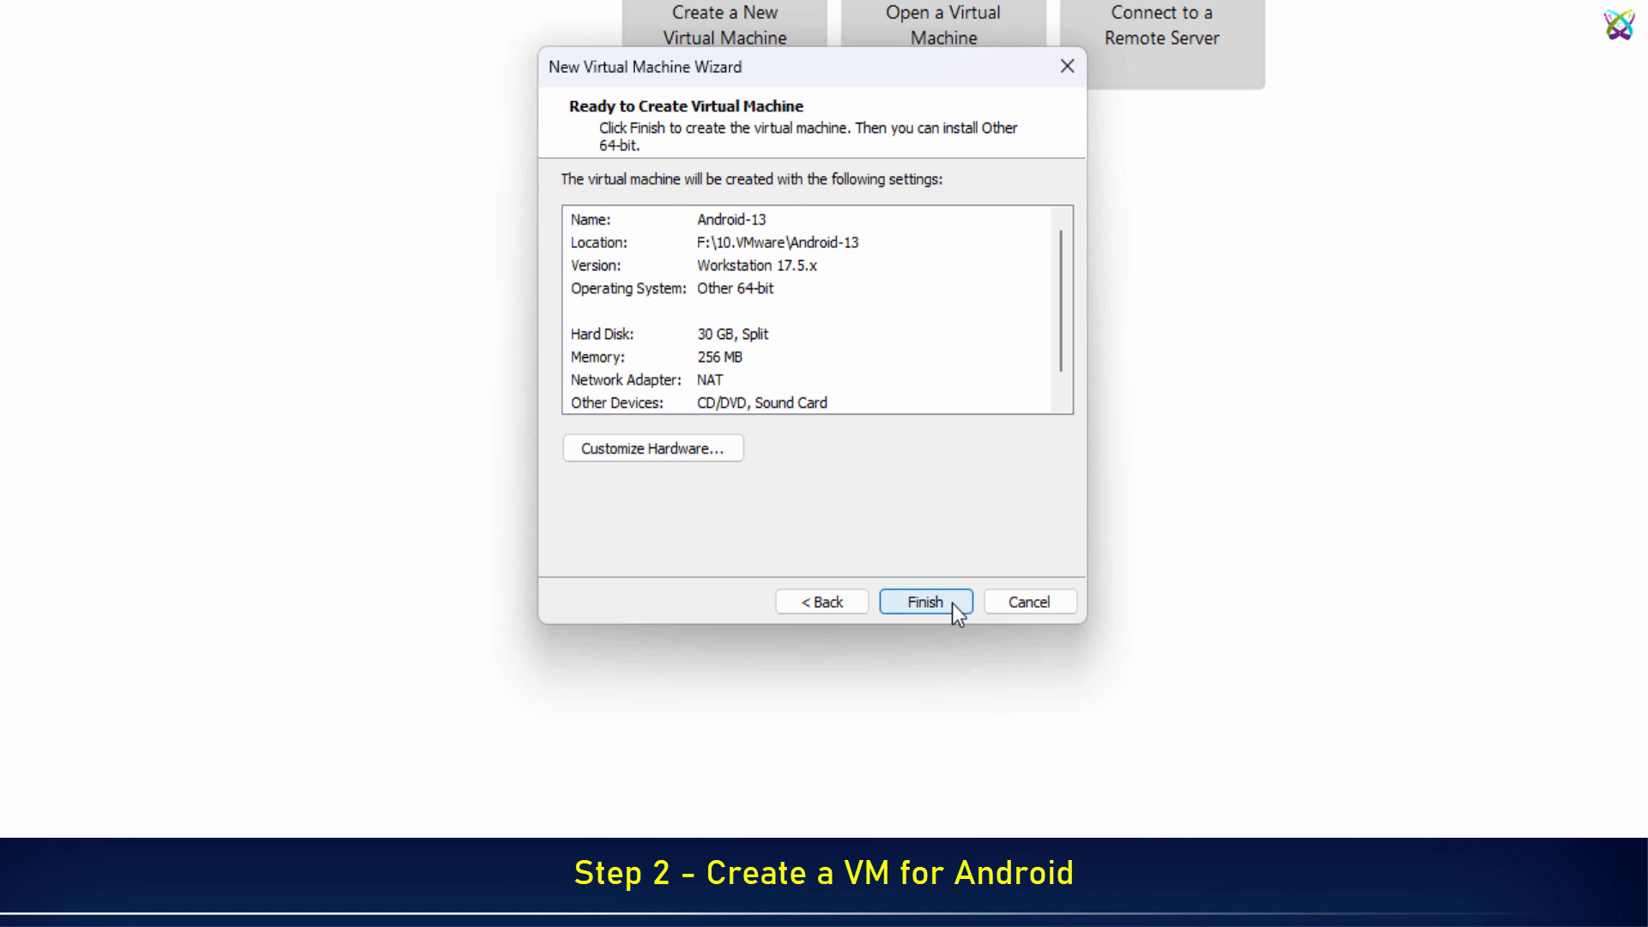
left_click(945, 602)
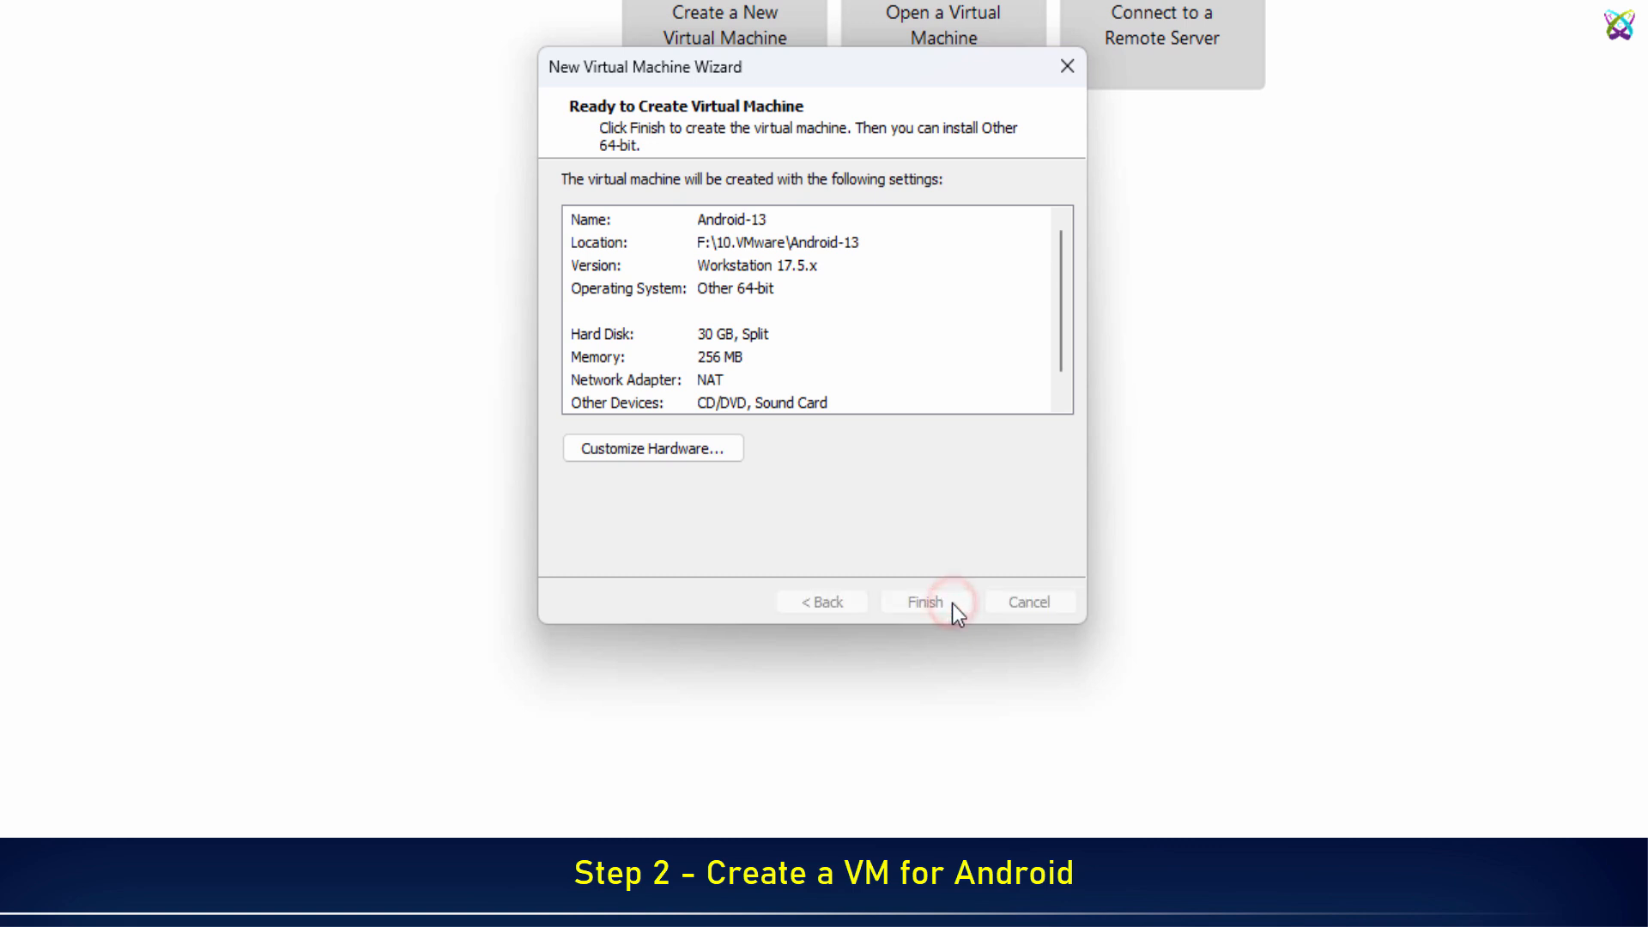
left_click(924, 601)
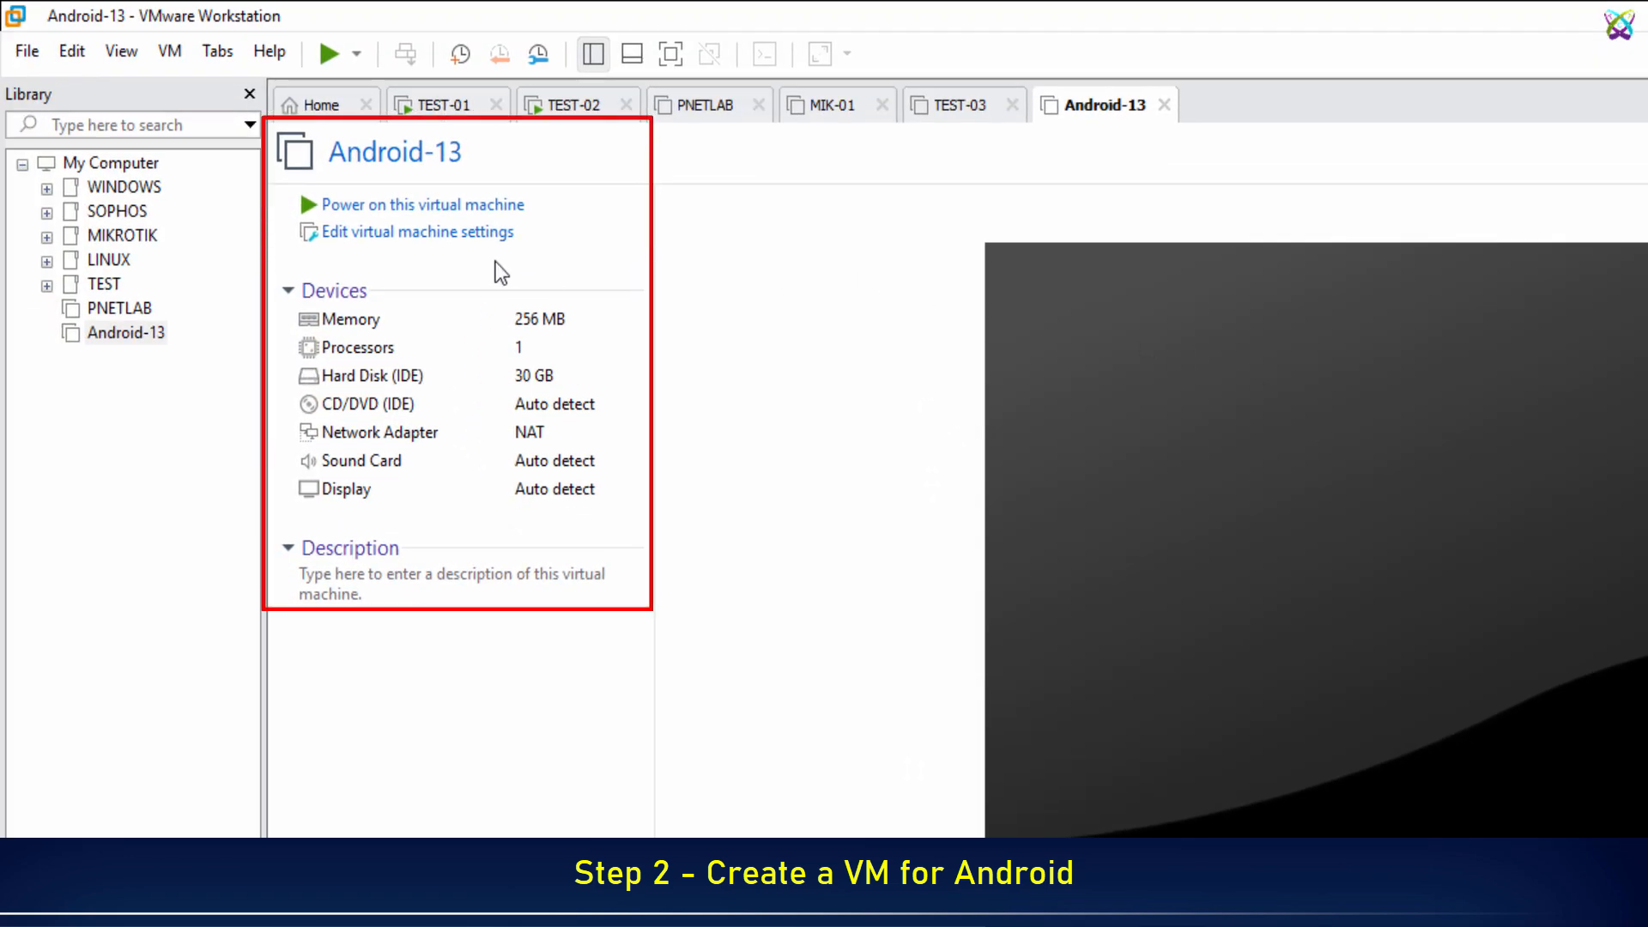
mouse_move(462, 257)
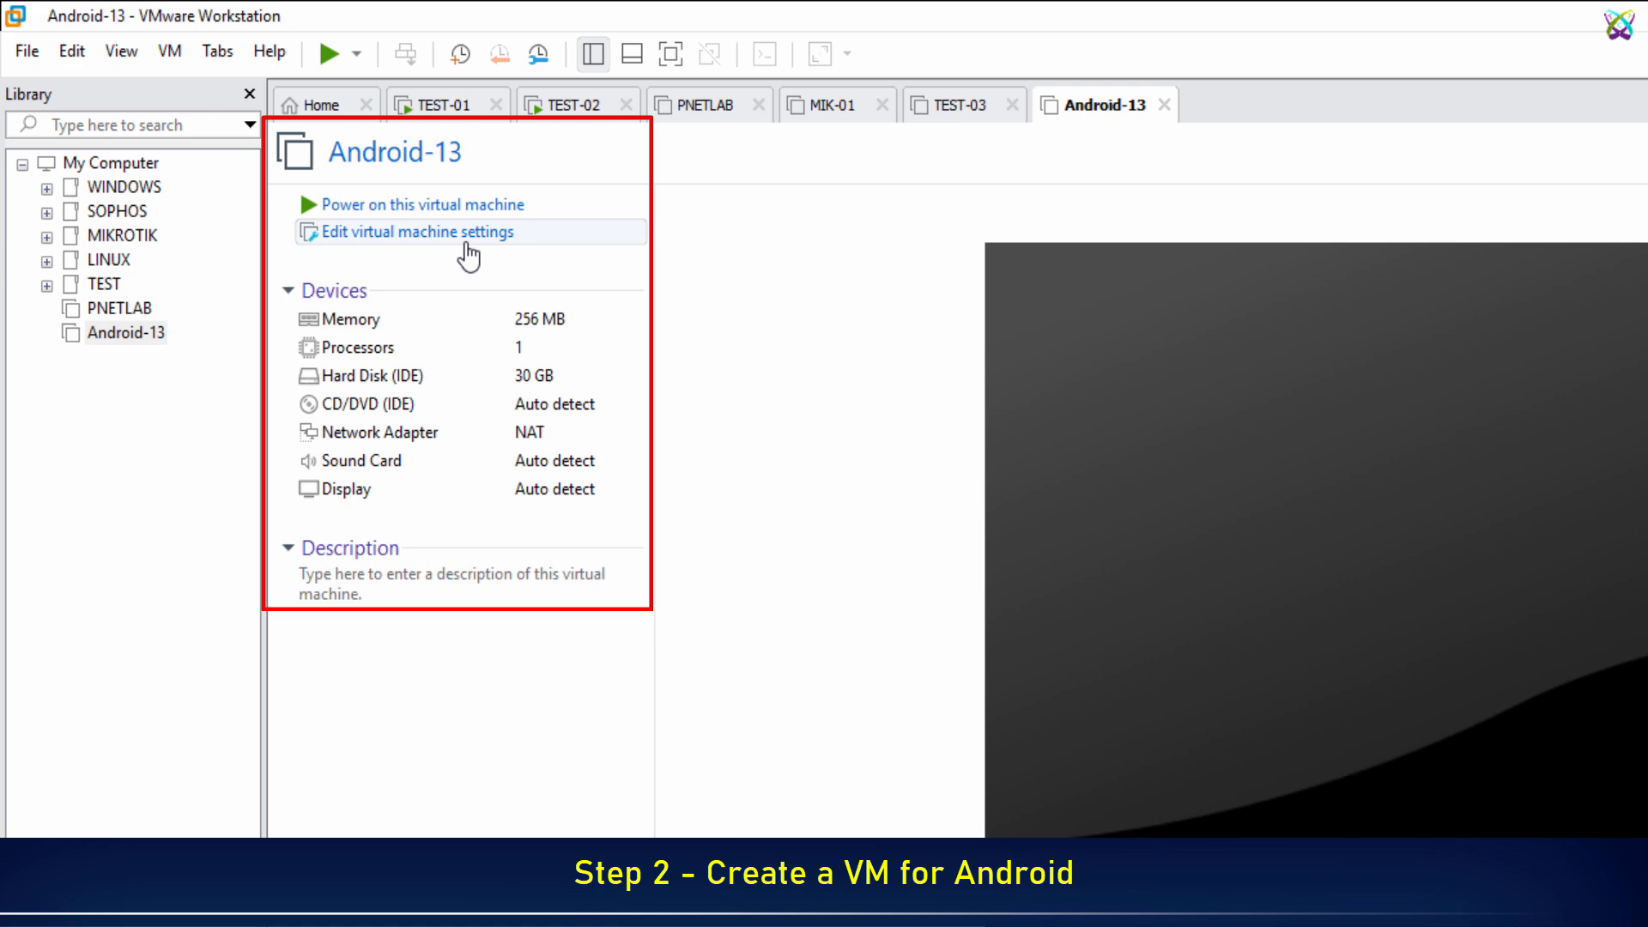
Step: Give Android-13 8 GB memory, 2 processors and a custom VMnet1 network adapter
left_click(415, 232)
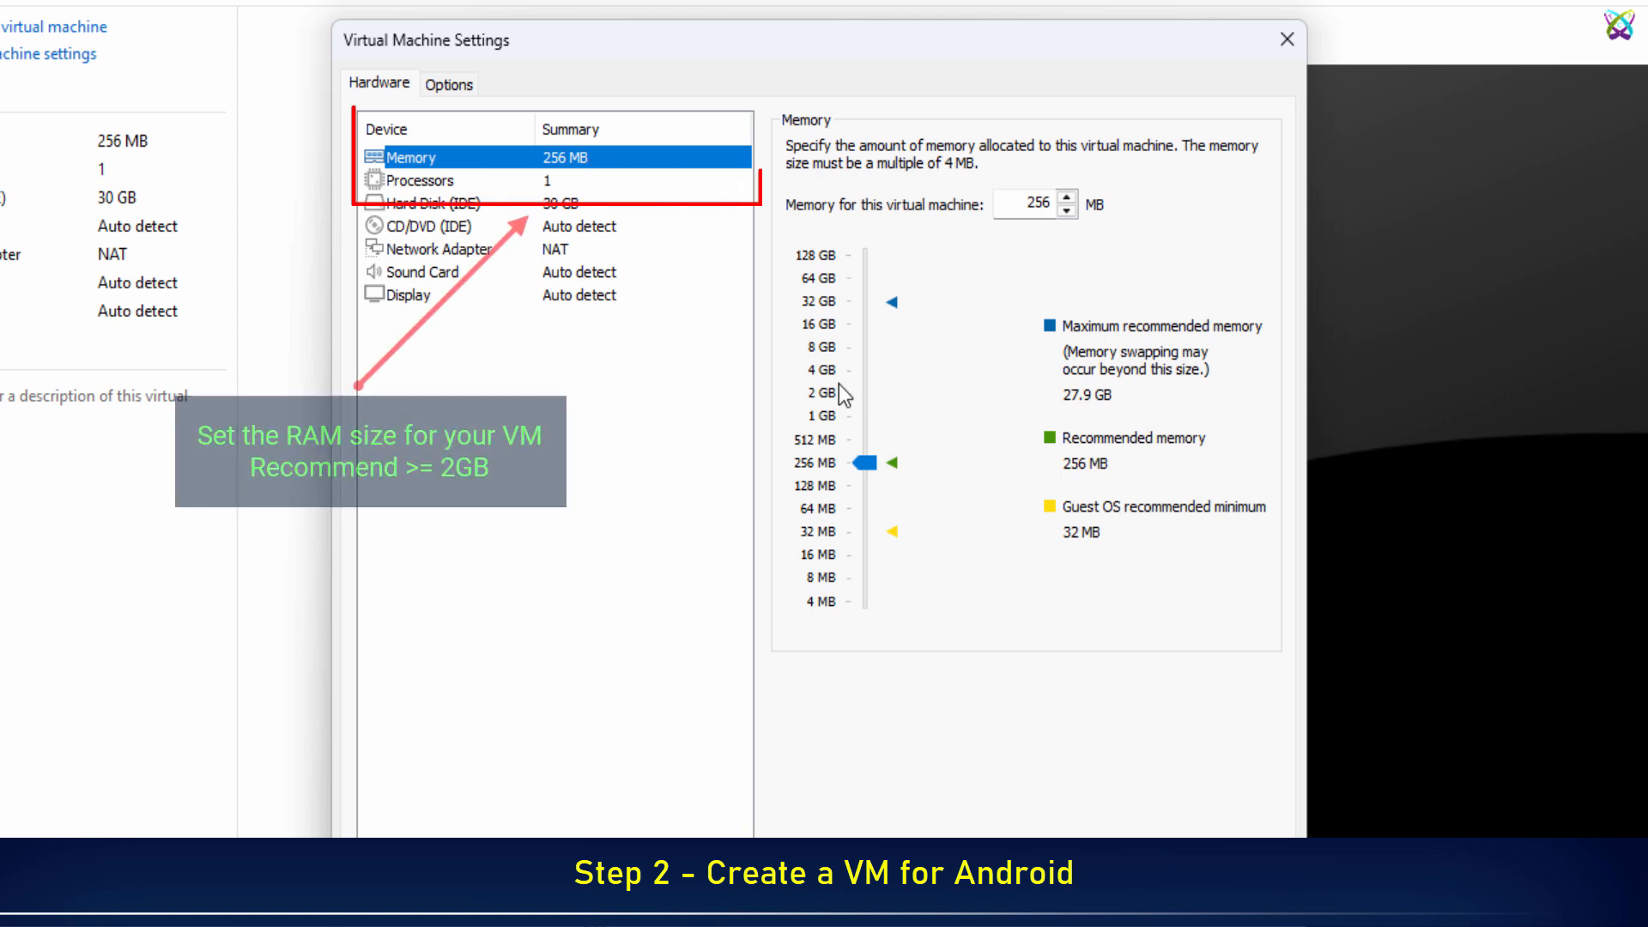
left_click_drag(865, 463, 860, 370)
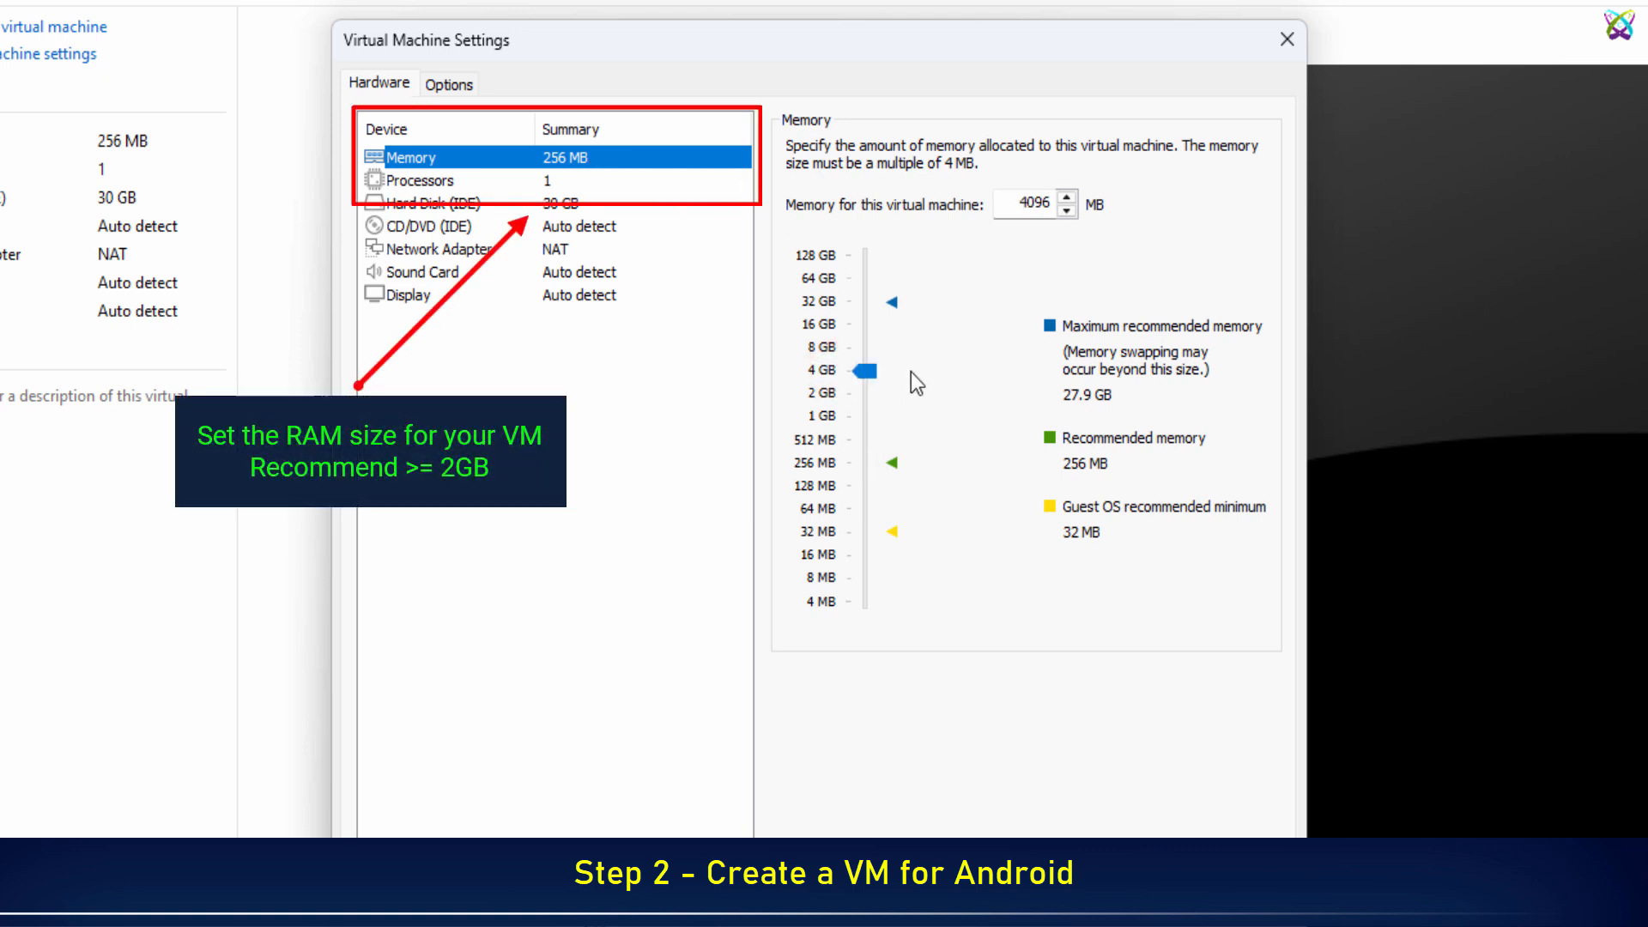
mouse_move(829, 357)
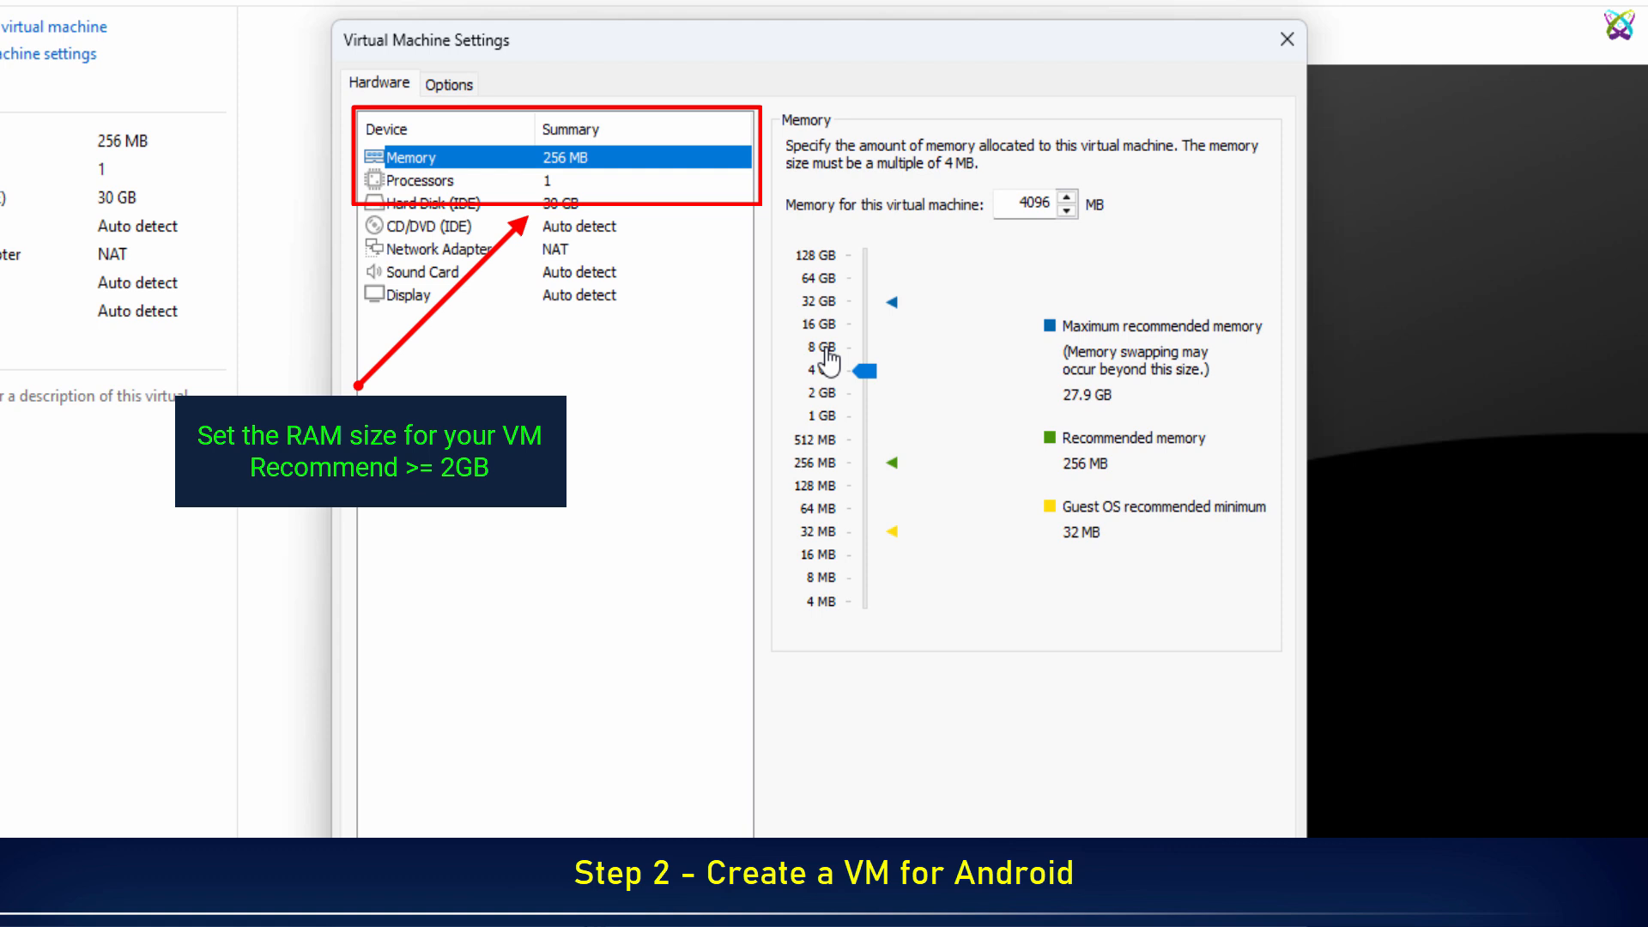
left_click_drag(841, 370, 857, 347)
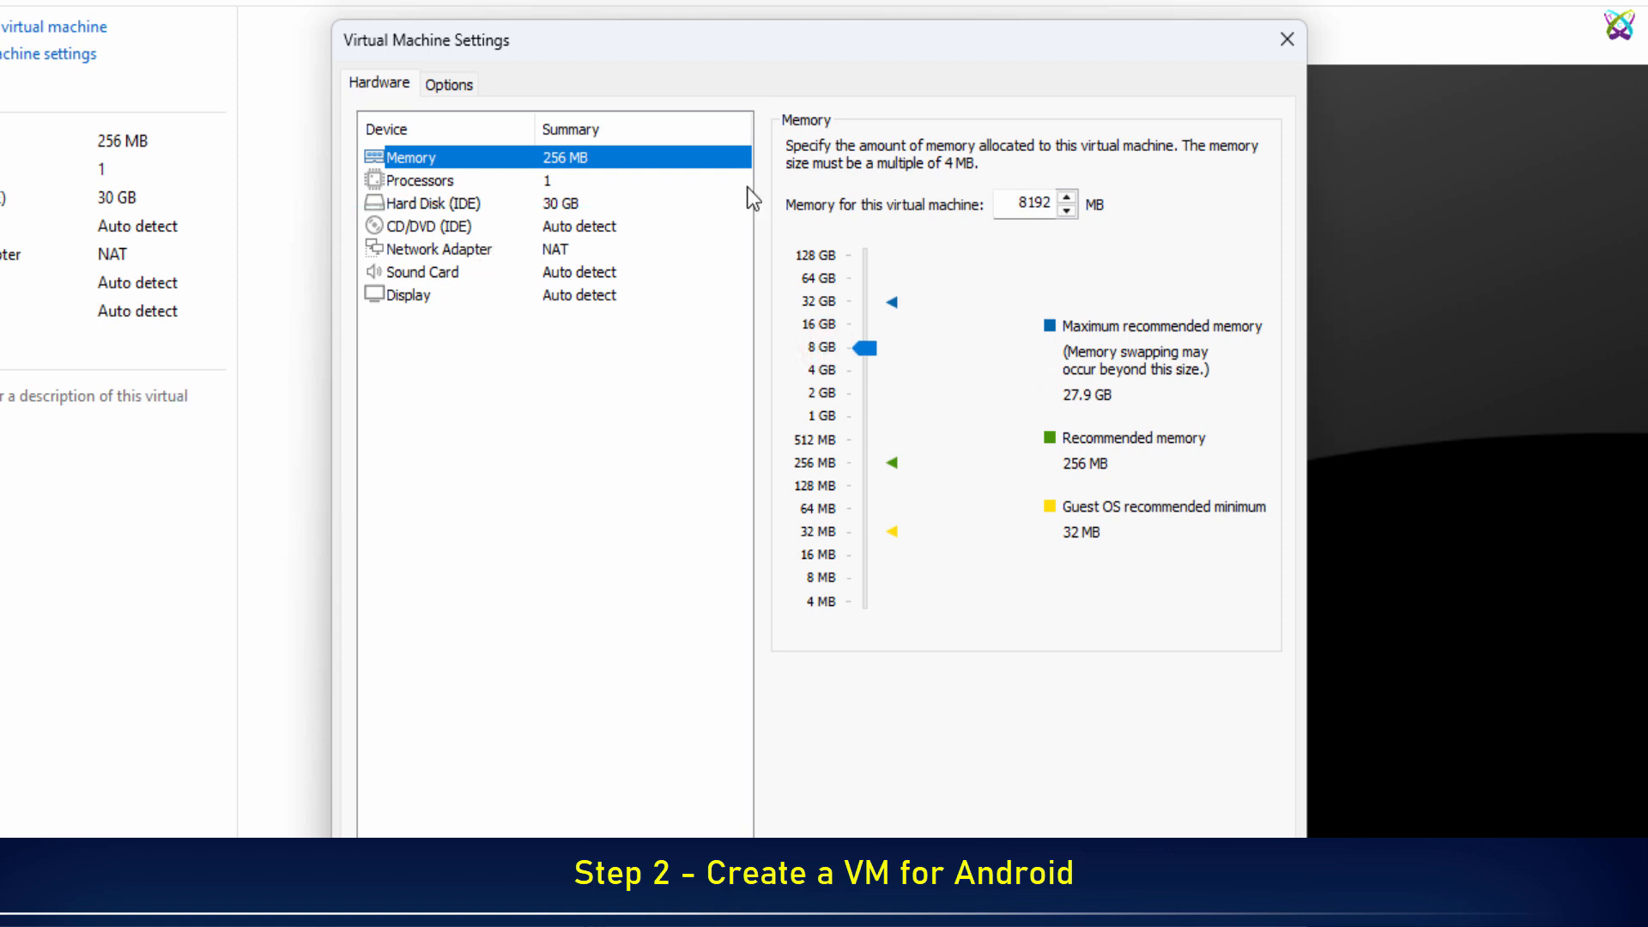
left_click(419, 180)
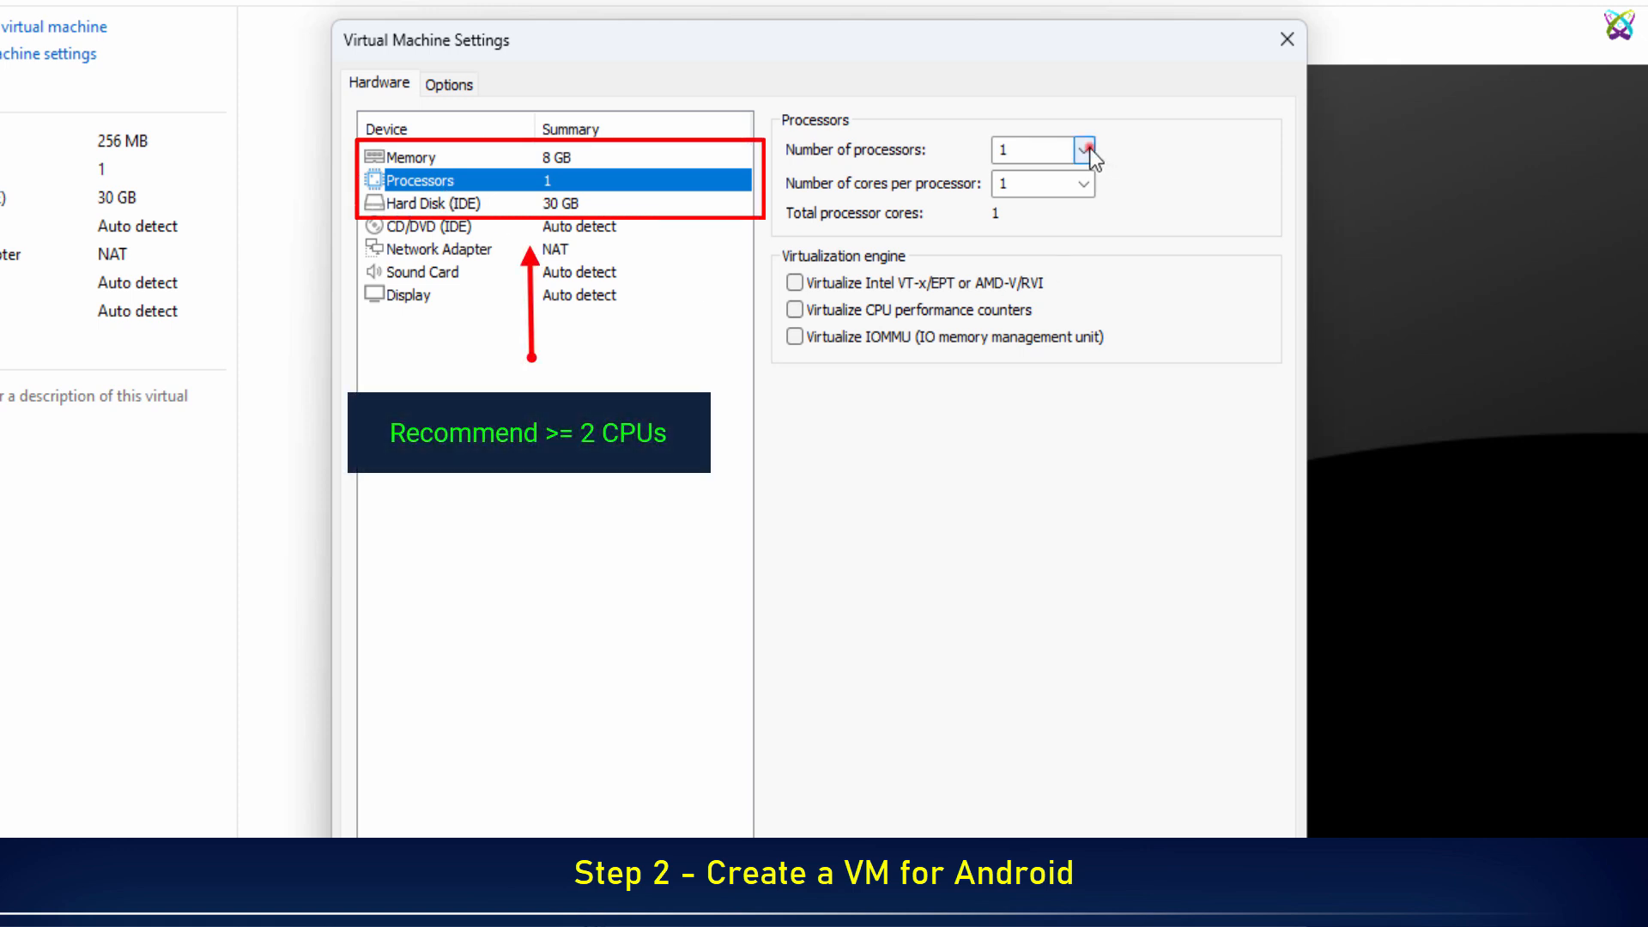
left_click(1088, 150)
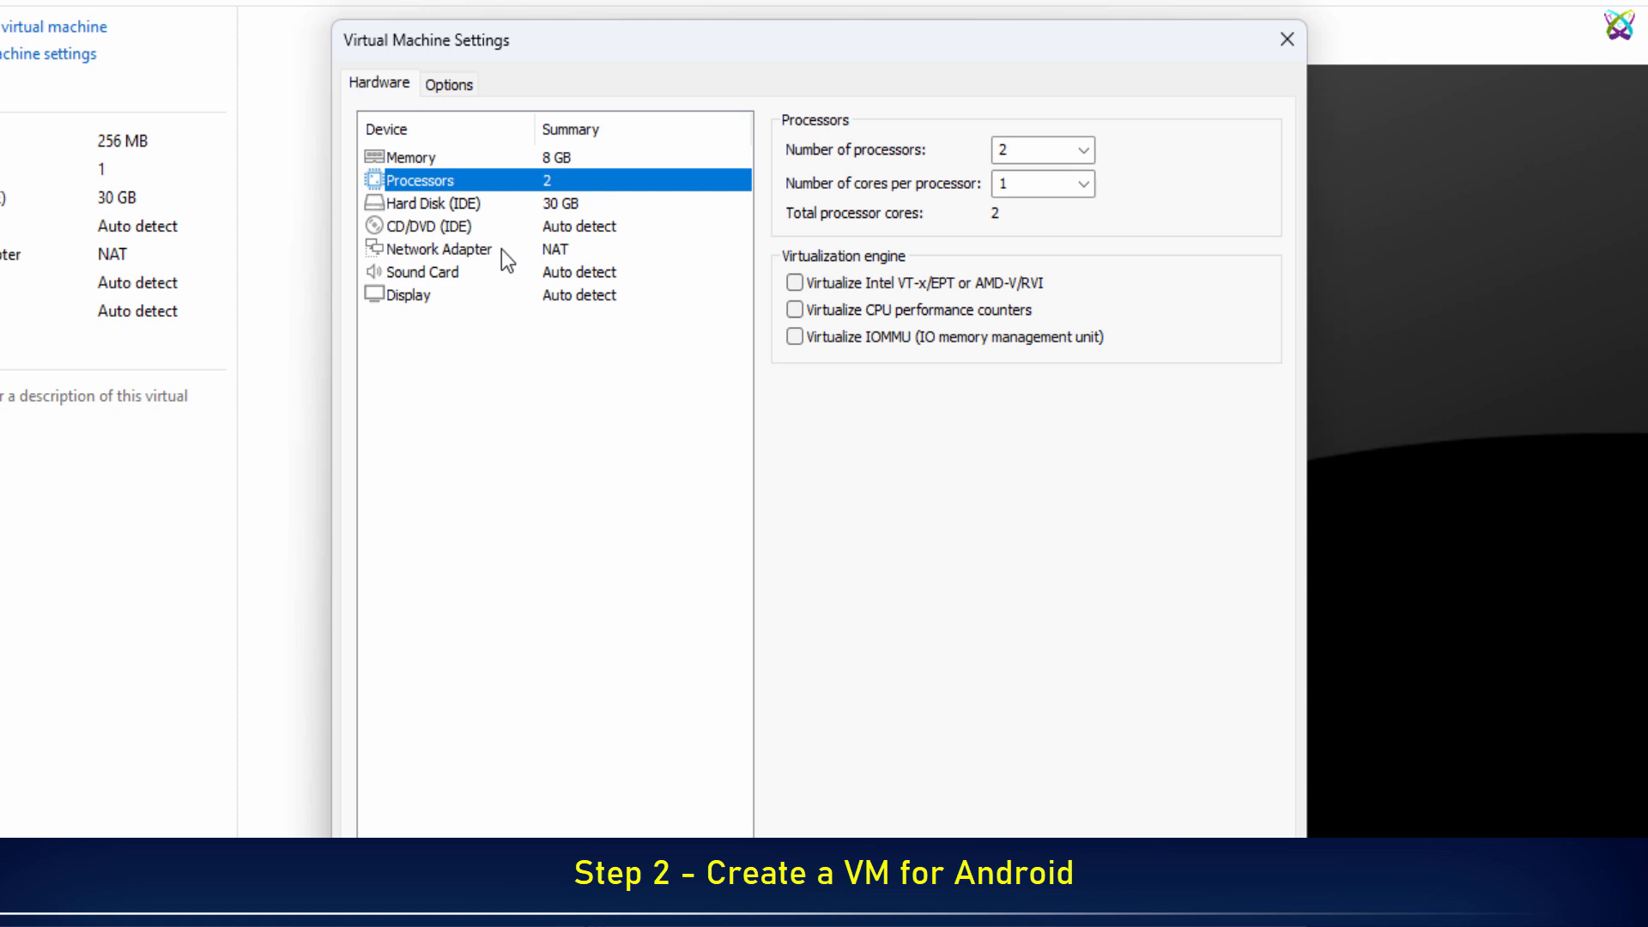
left_click(436, 249)
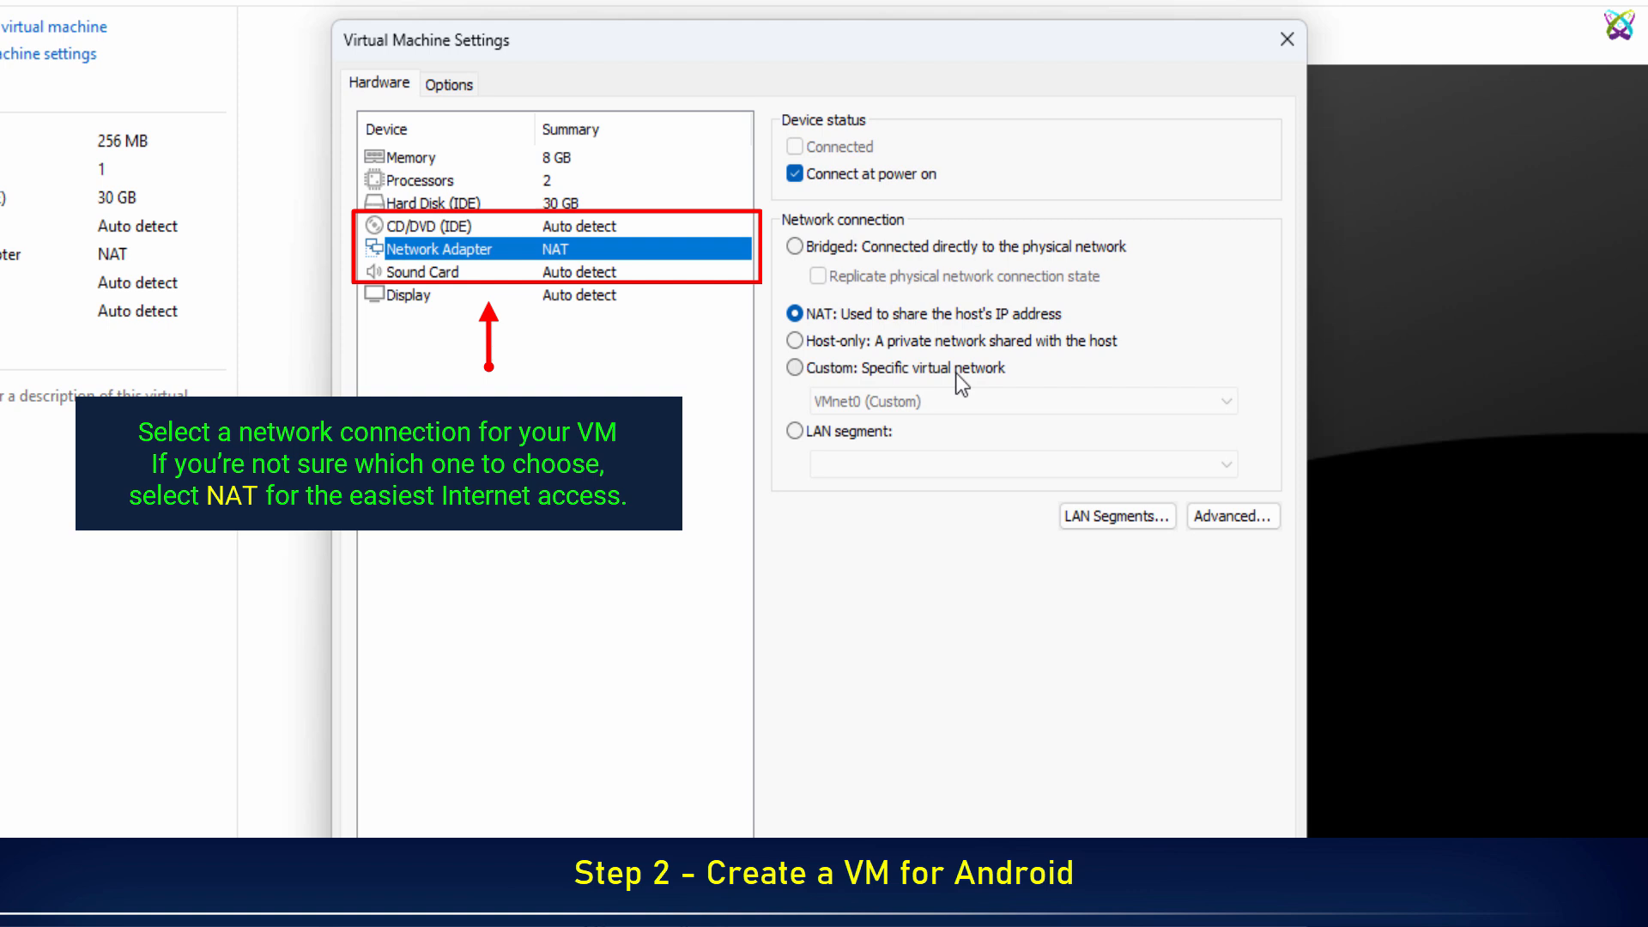
left_click(793, 369)
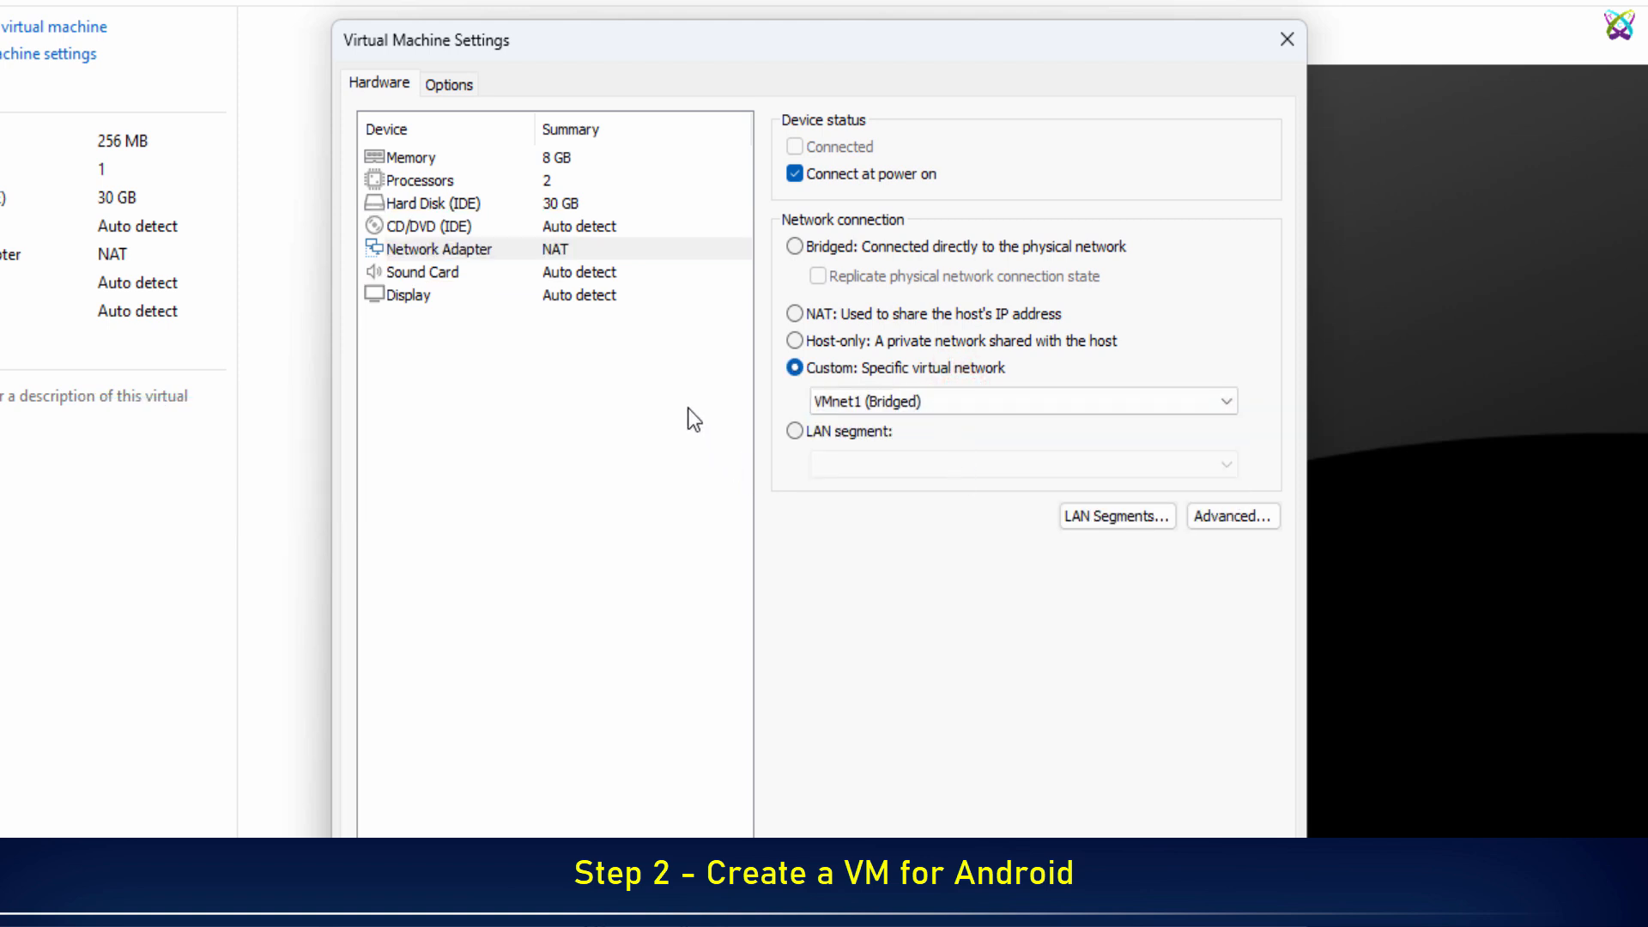
mouse_move(468, 240)
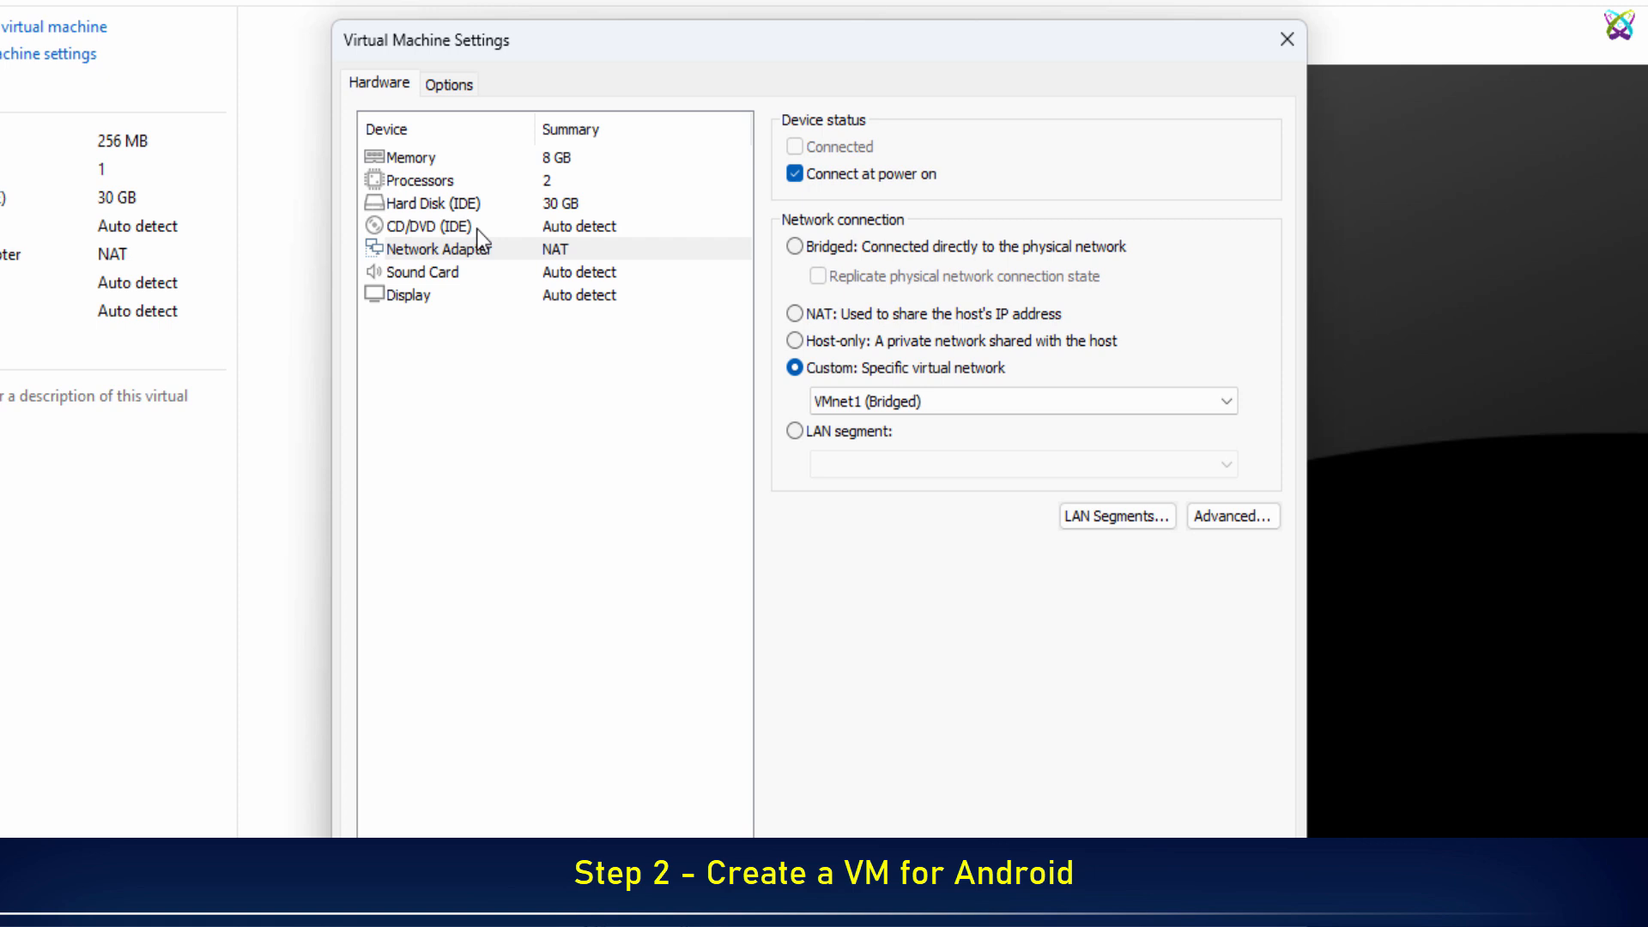
Step: Attach the Bliss-v16.9.7 ISO image to the CD/DVD drive and save the VM settings
left_click(436, 227)
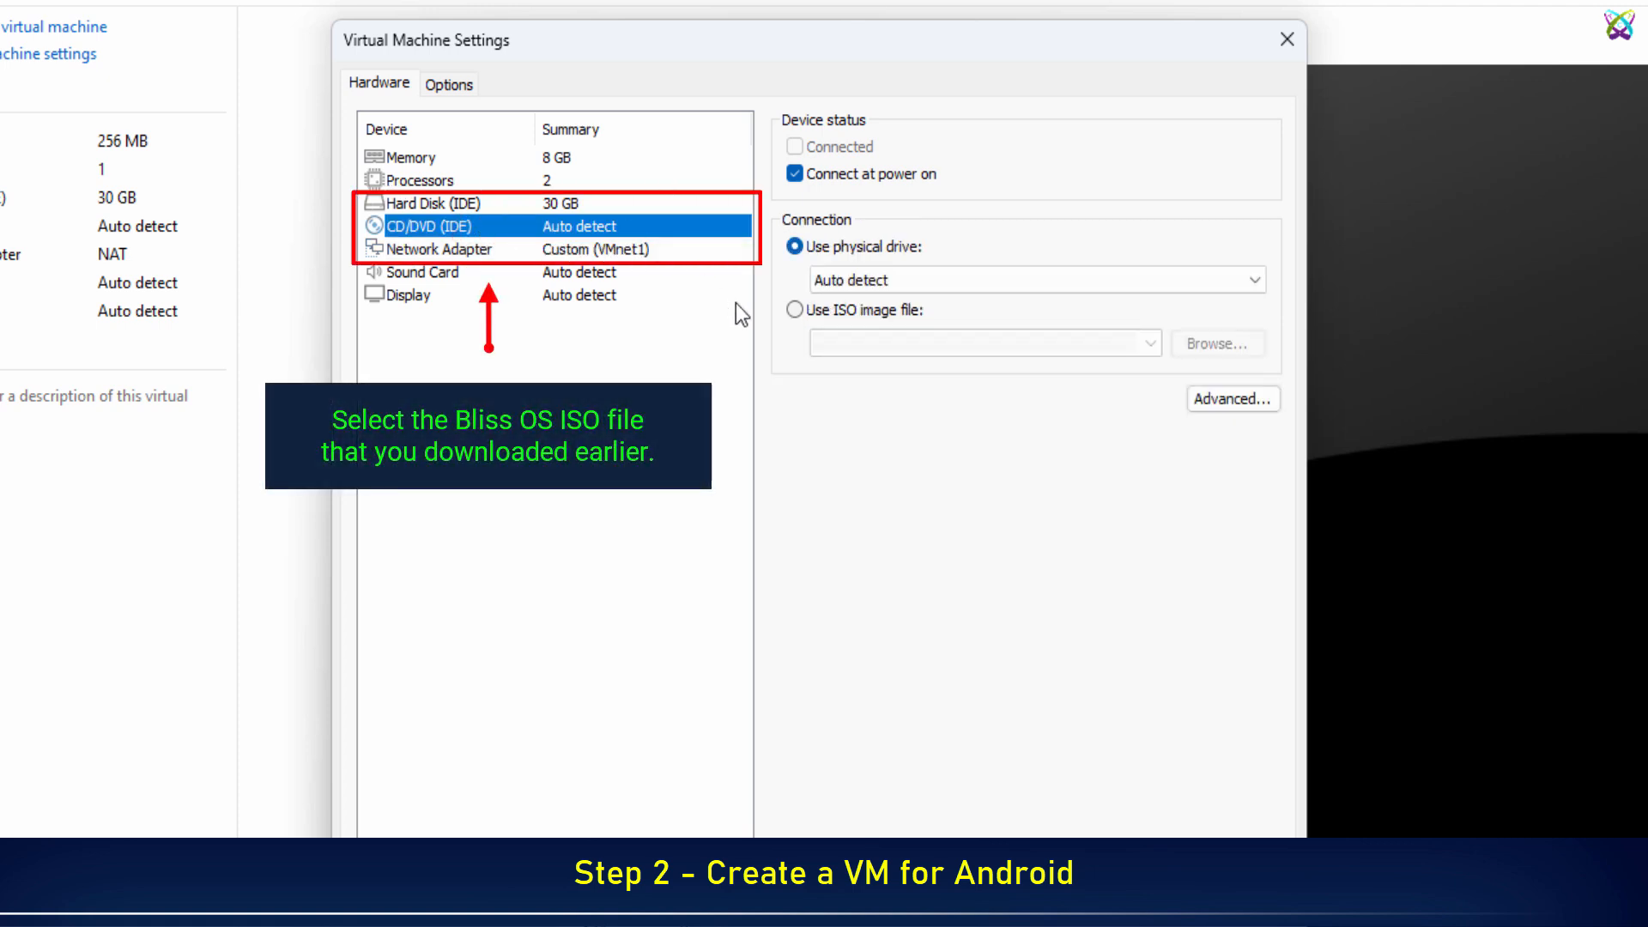
left_click(794, 309)
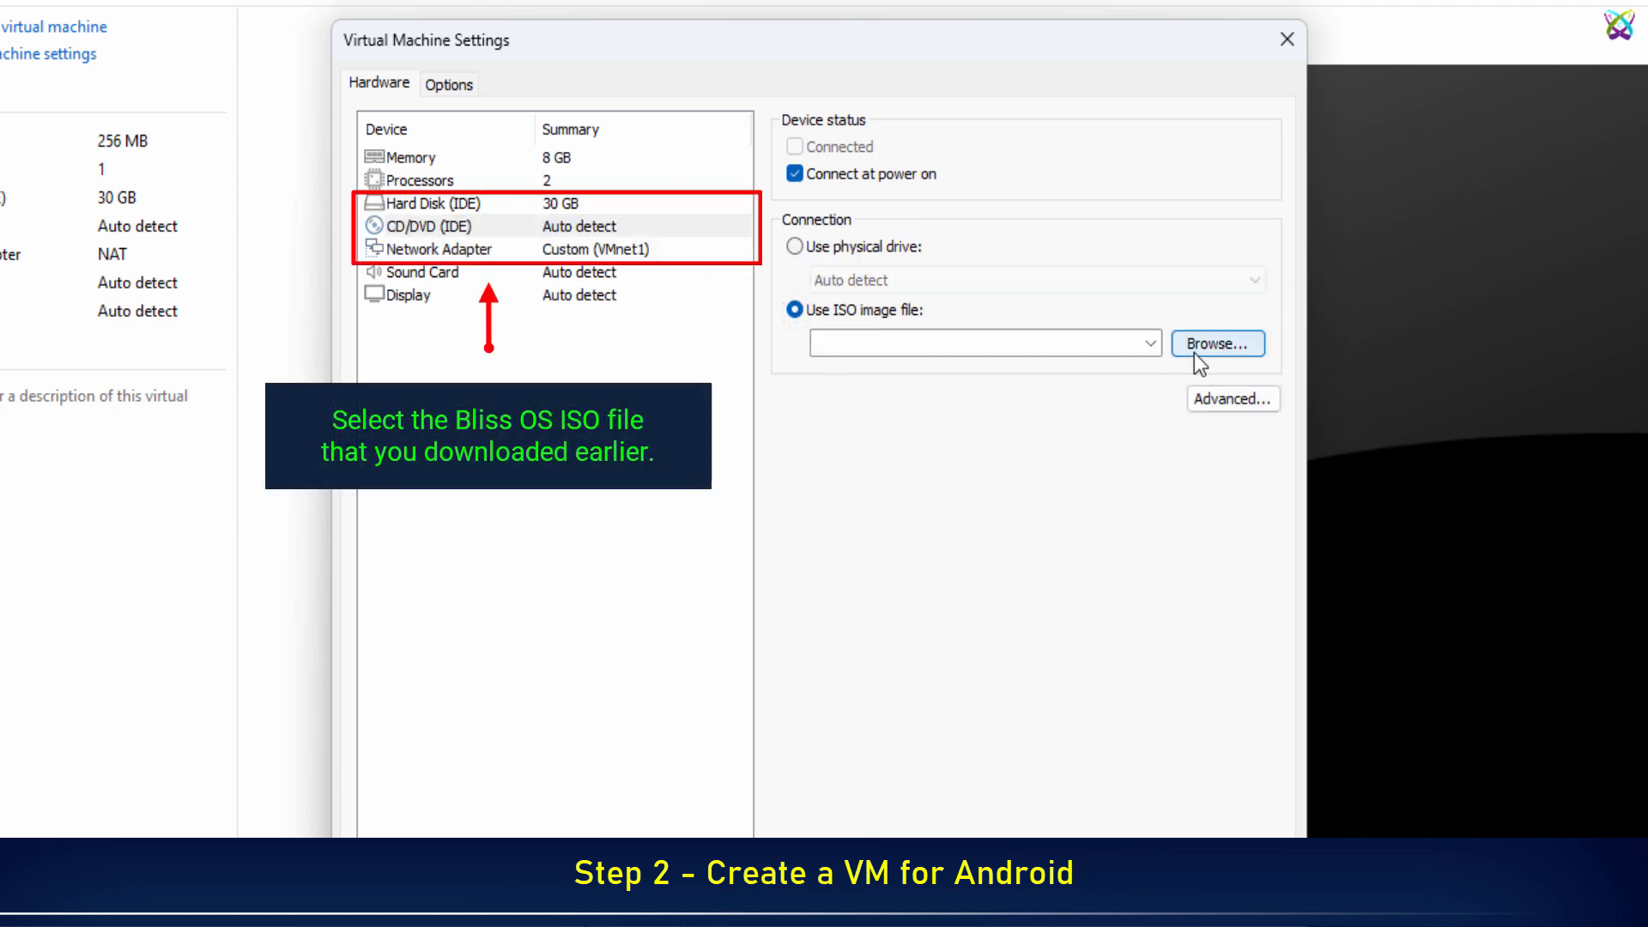
left_click(1218, 344)
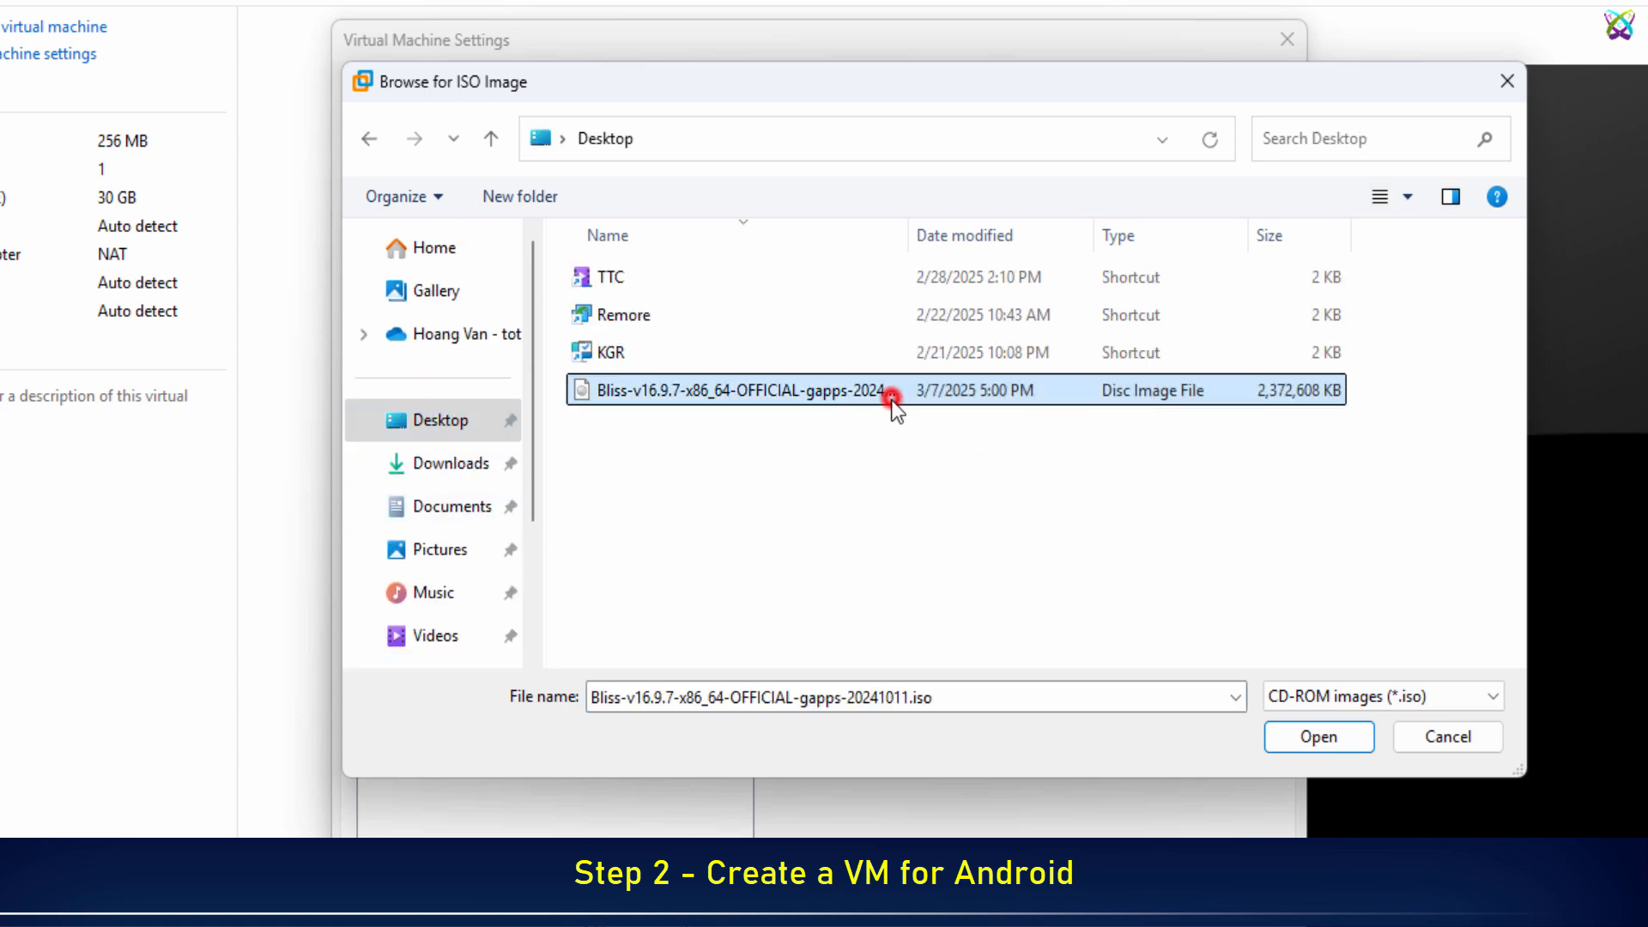
left_click(1320, 737)
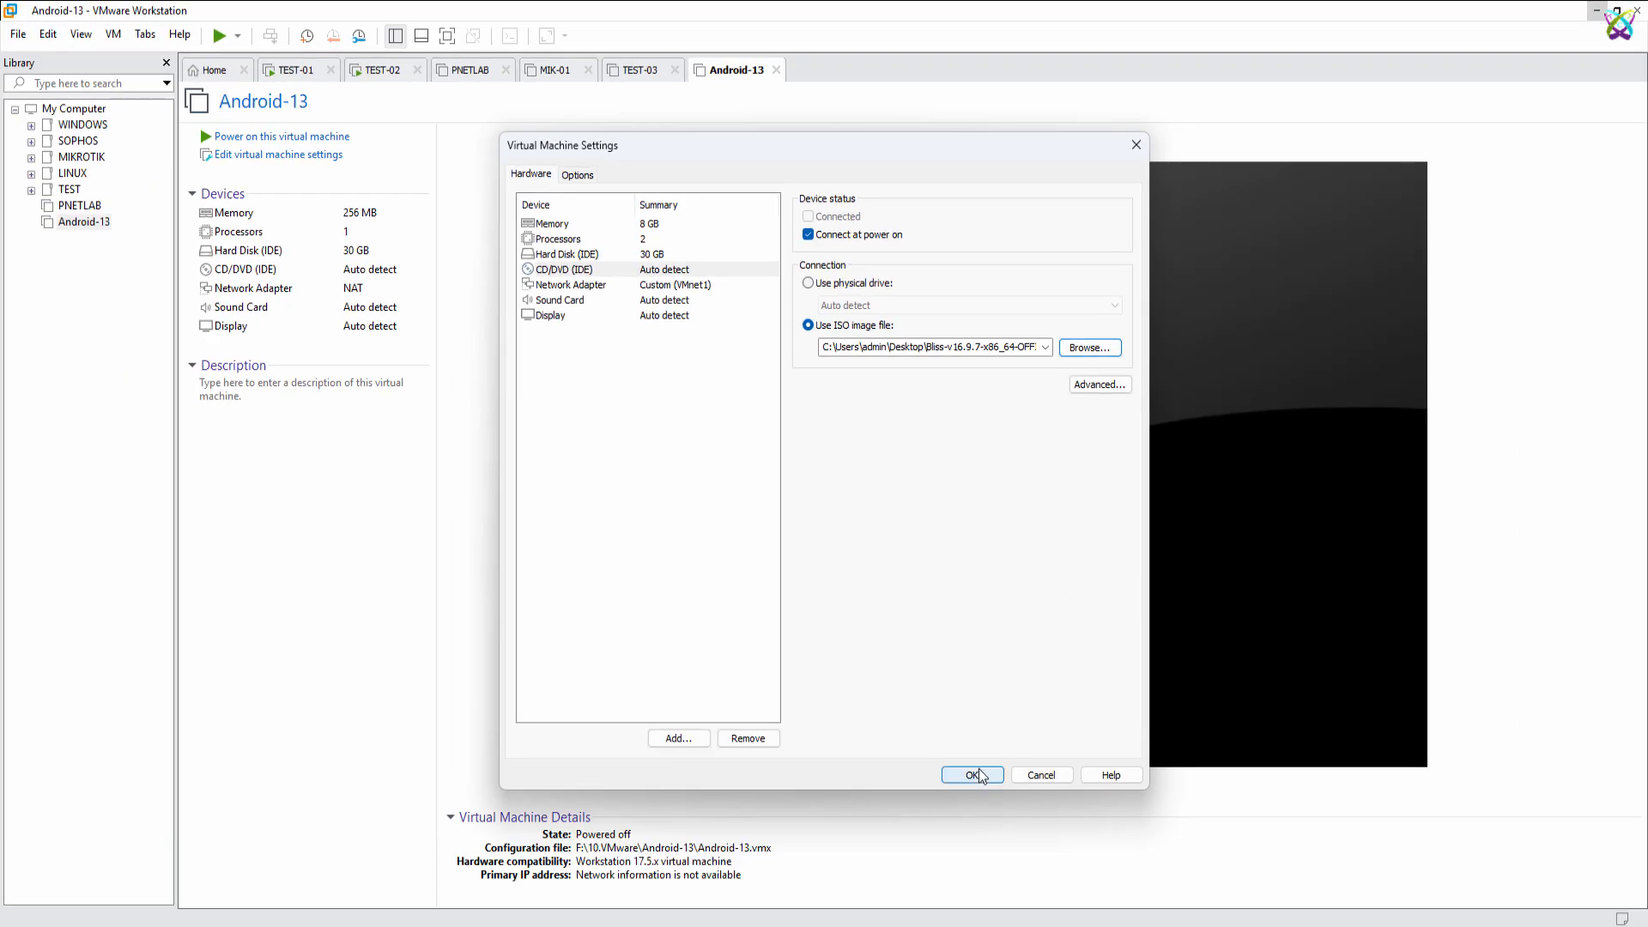
left_click(972, 776)
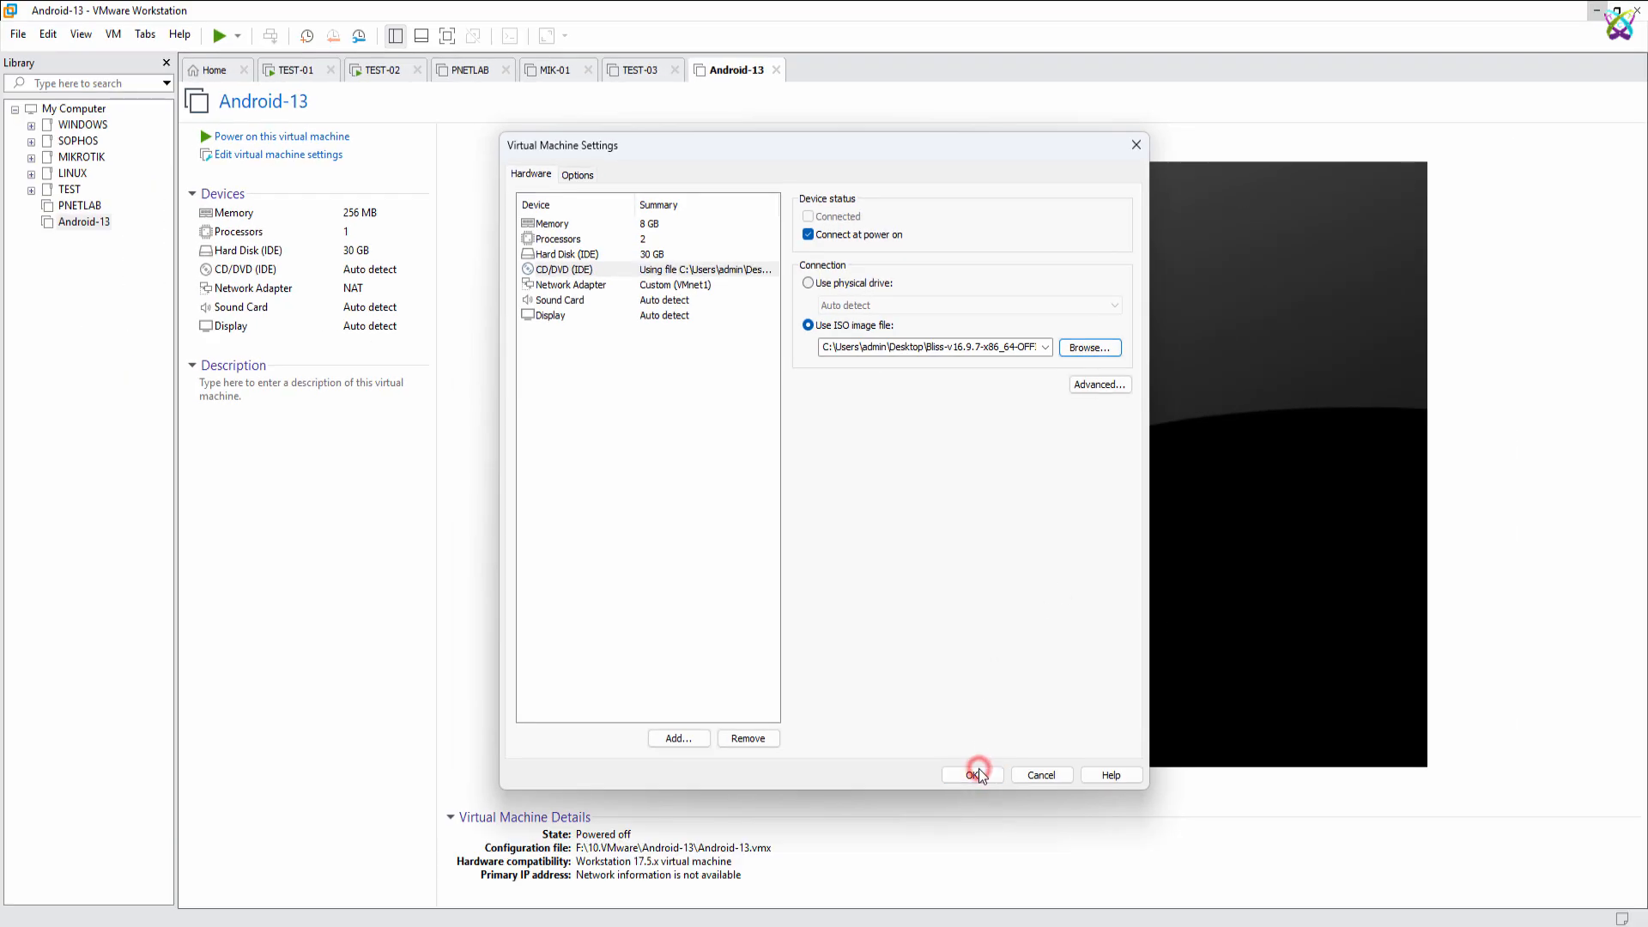
left_click(971, 774)
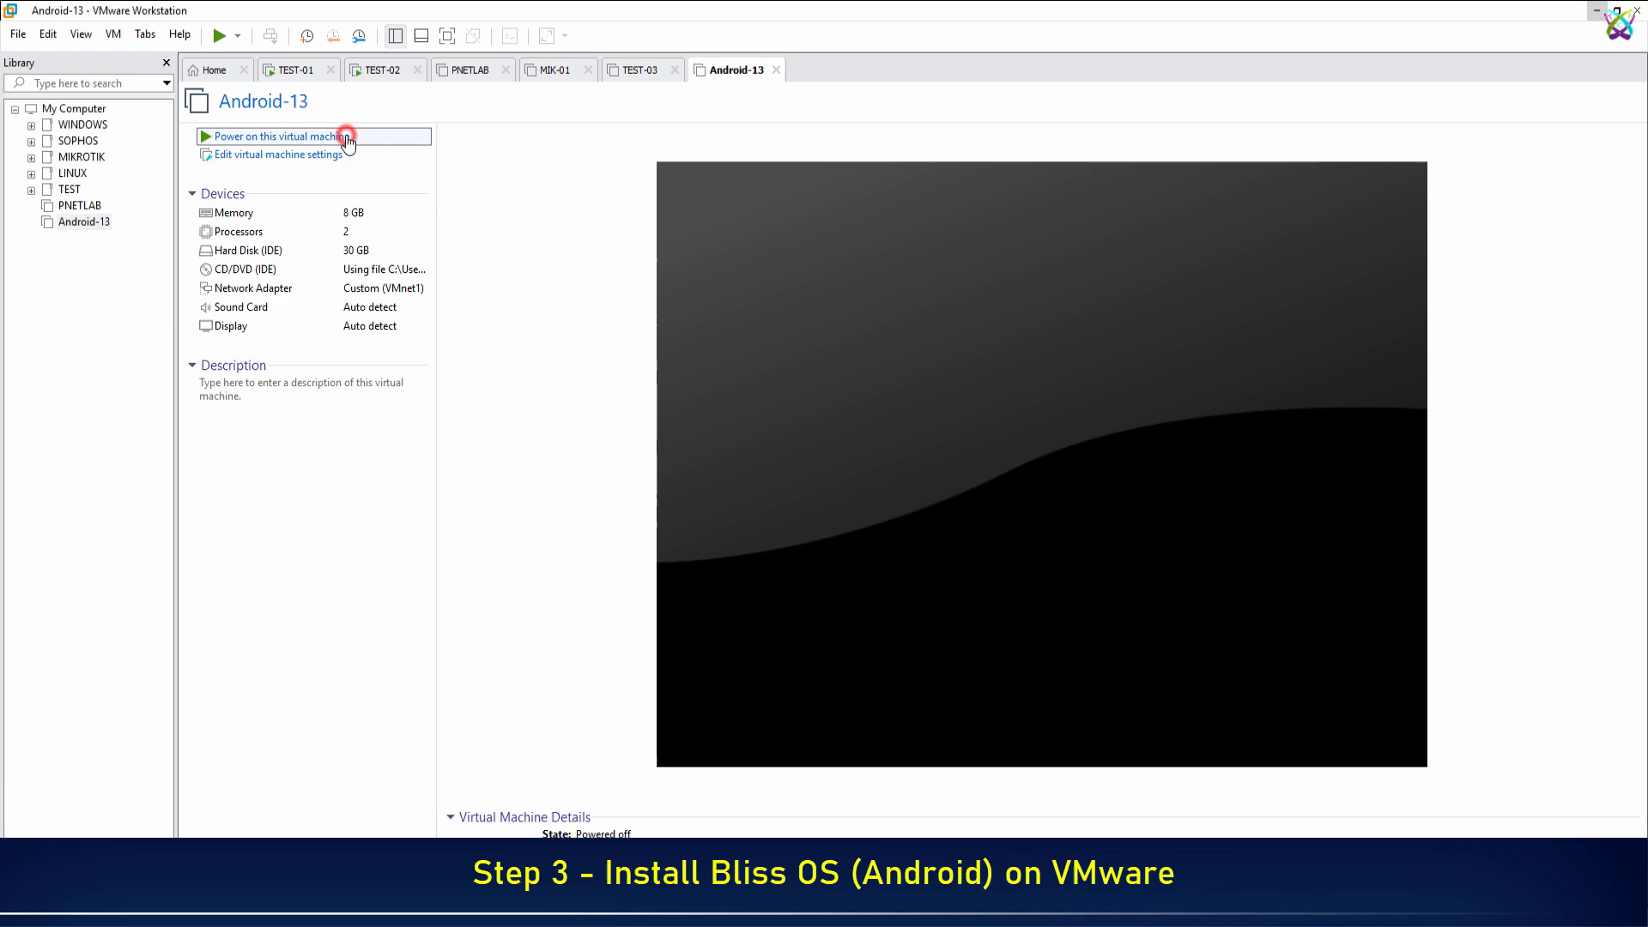
Step: Power on Android-13 and select Install BlissOS-16.9.7 to harddisk from the boot menu
left_click(347, 141)
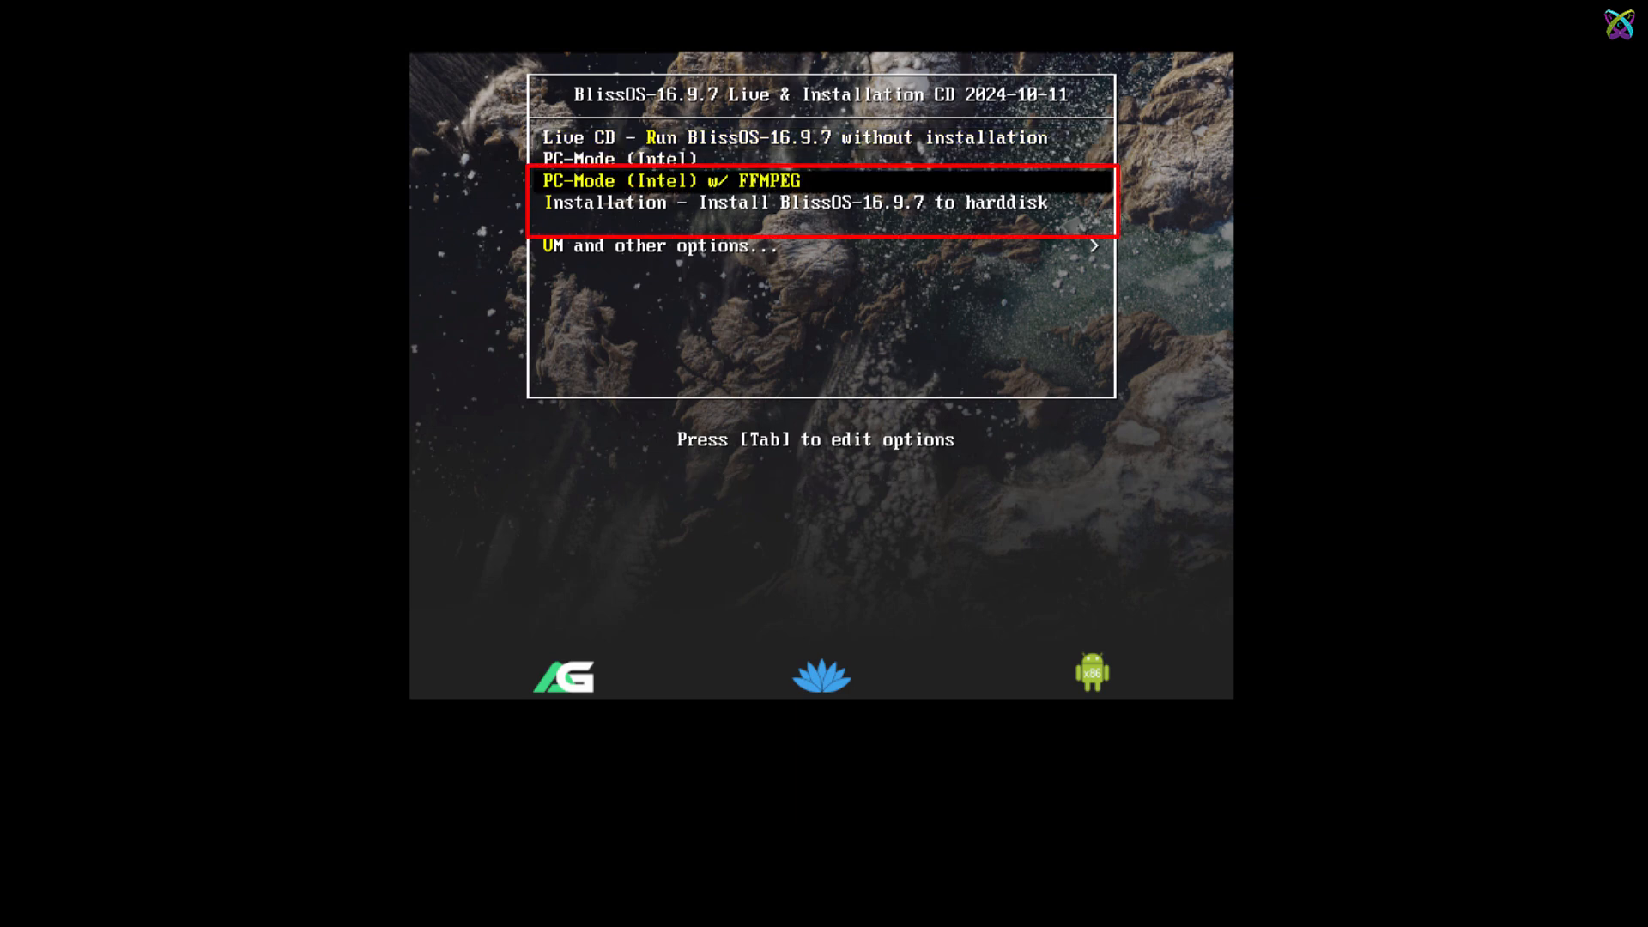
key("Down")
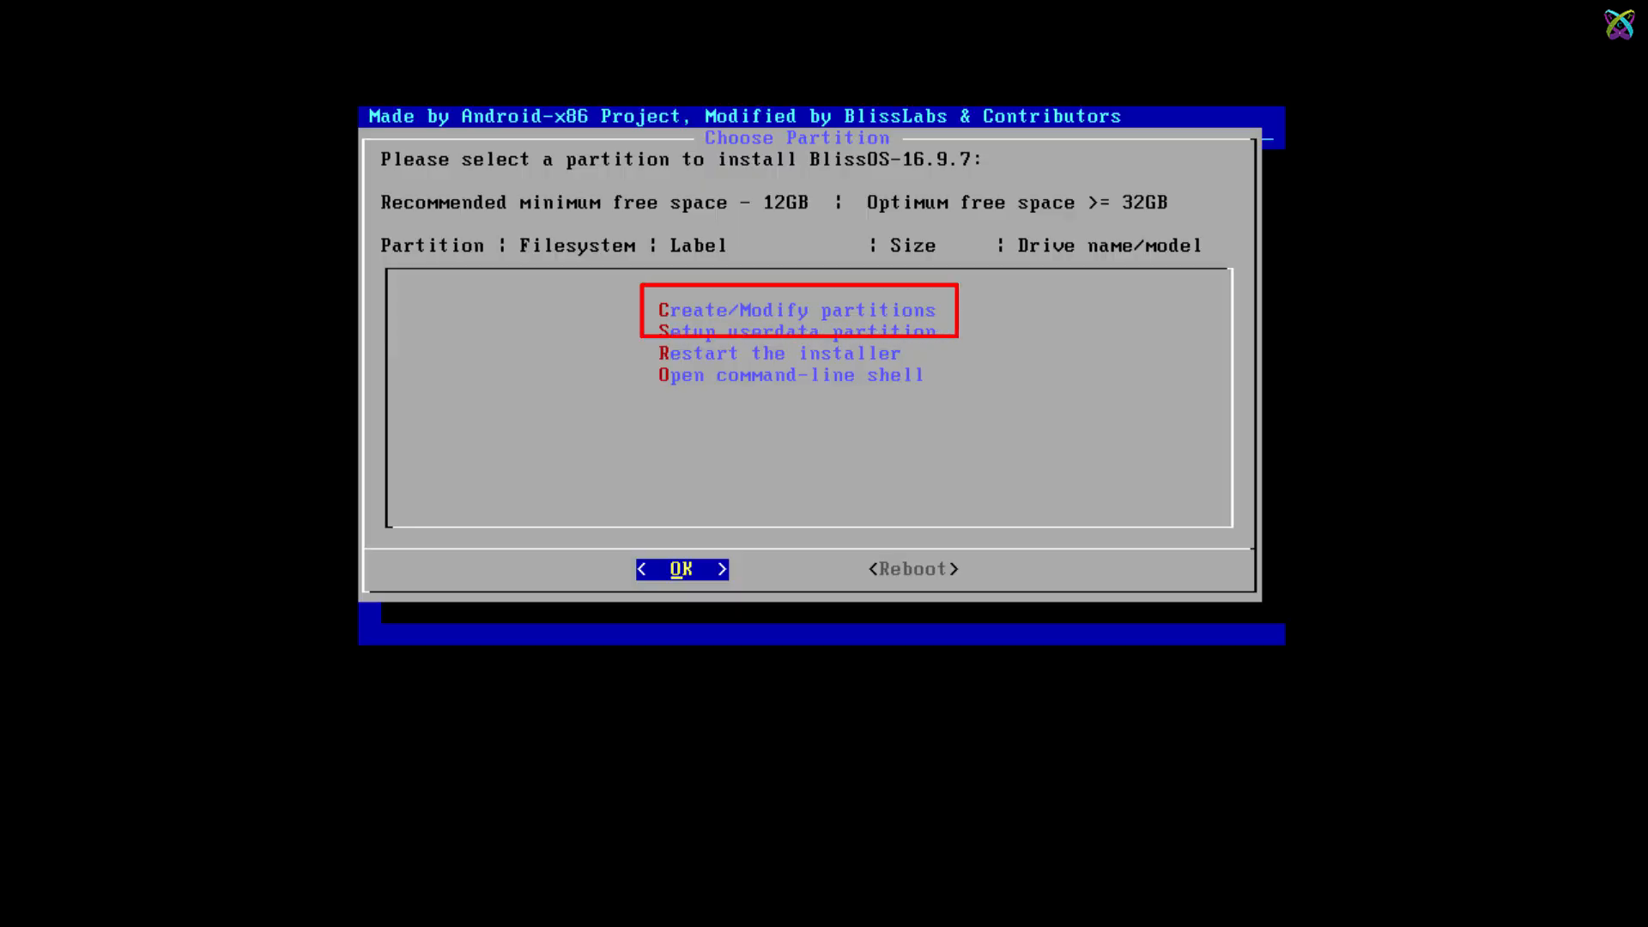
Step: Write a dos label with one bootable 30G primary partition, confirming with yes
left_click(797, 310)
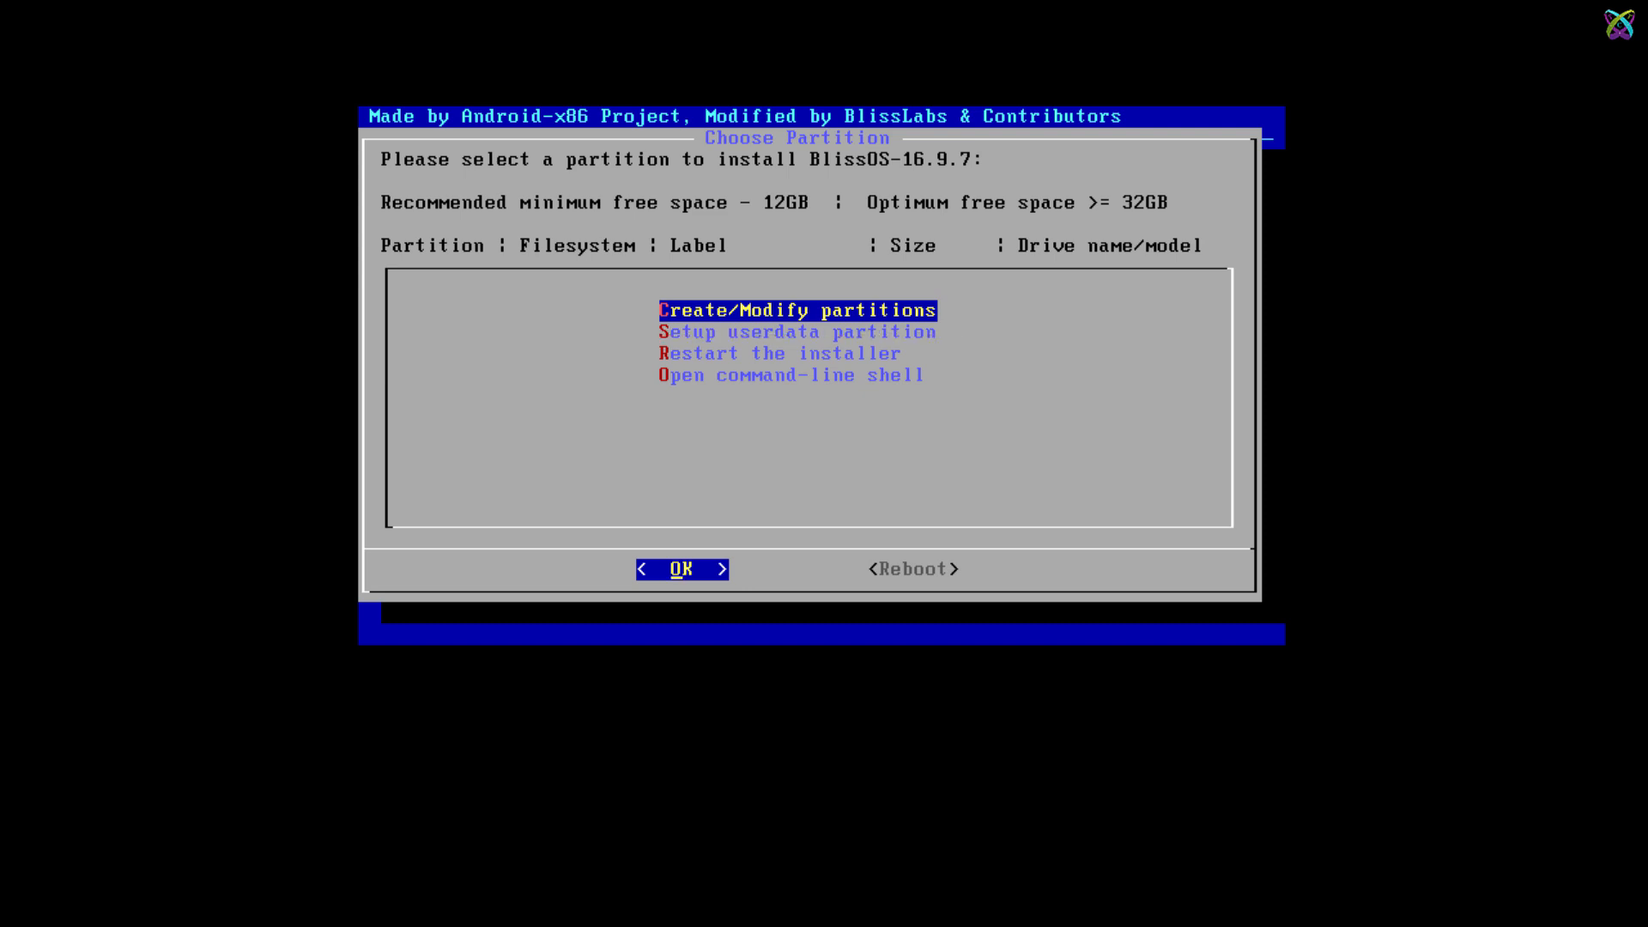
left_click(681, 569)
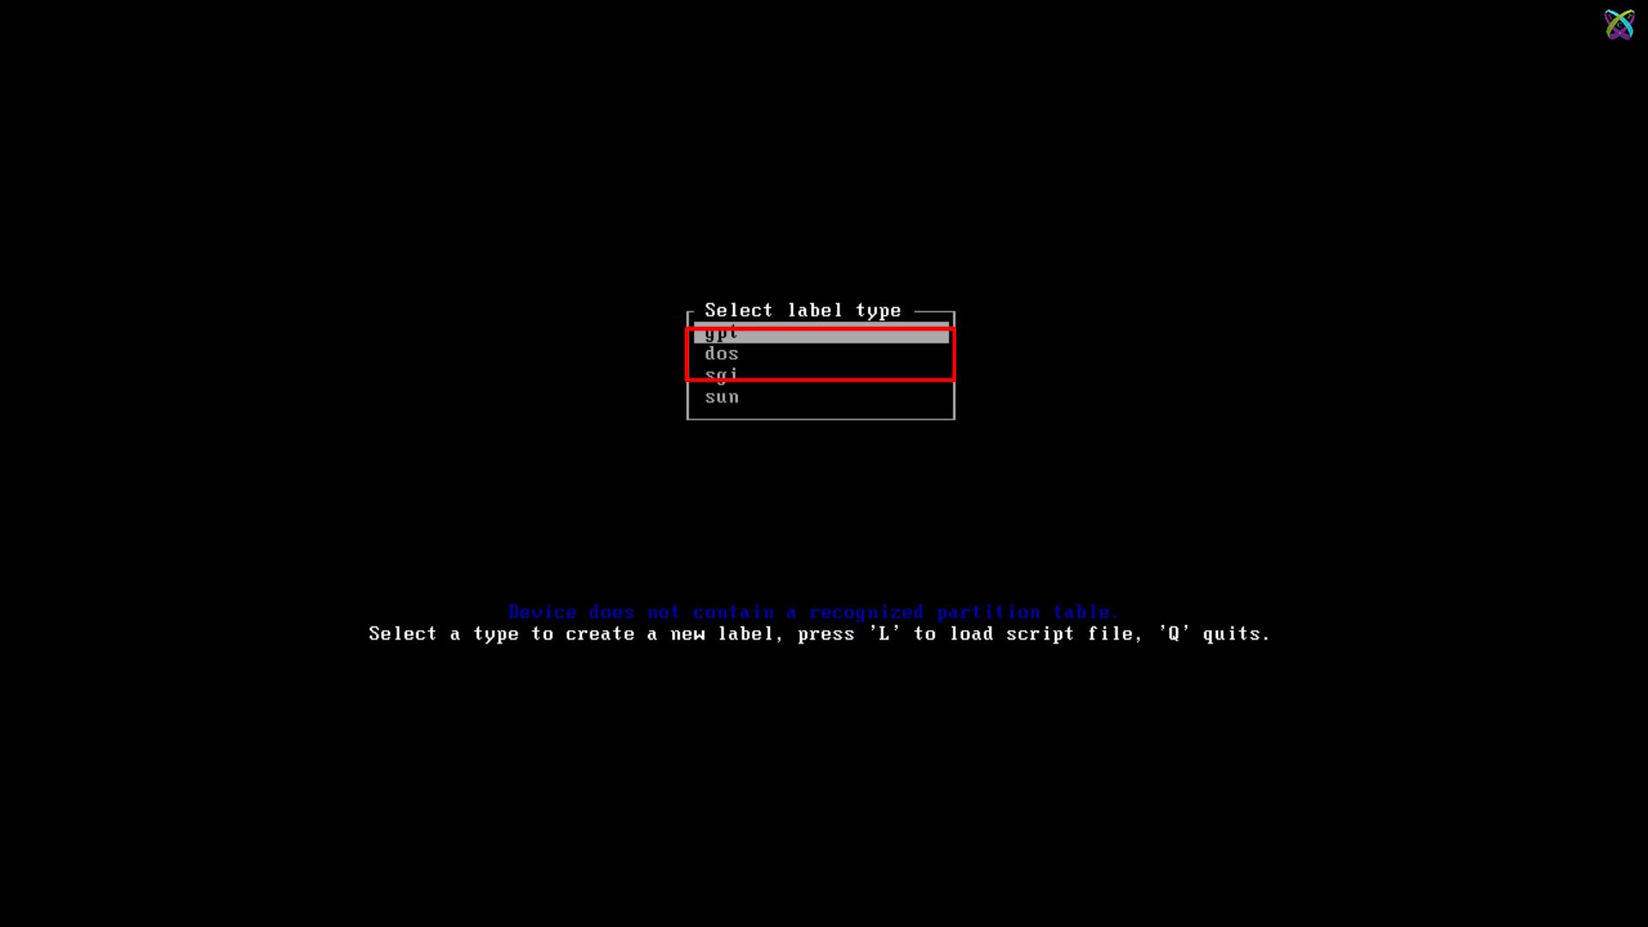
key("Down")
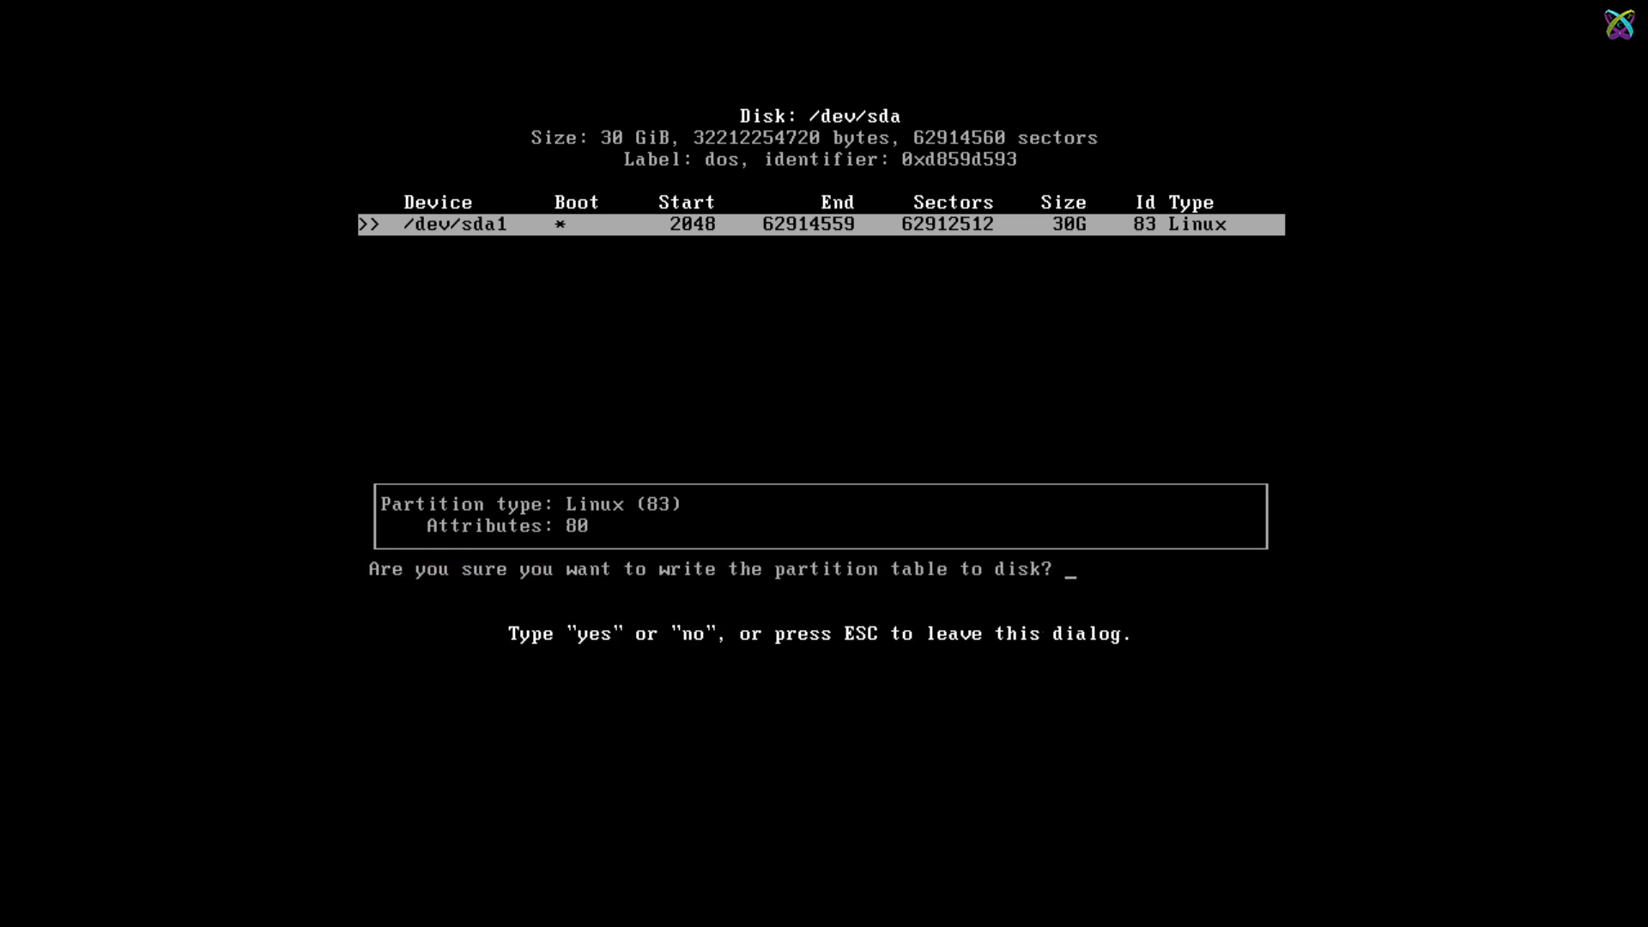
type("yes")
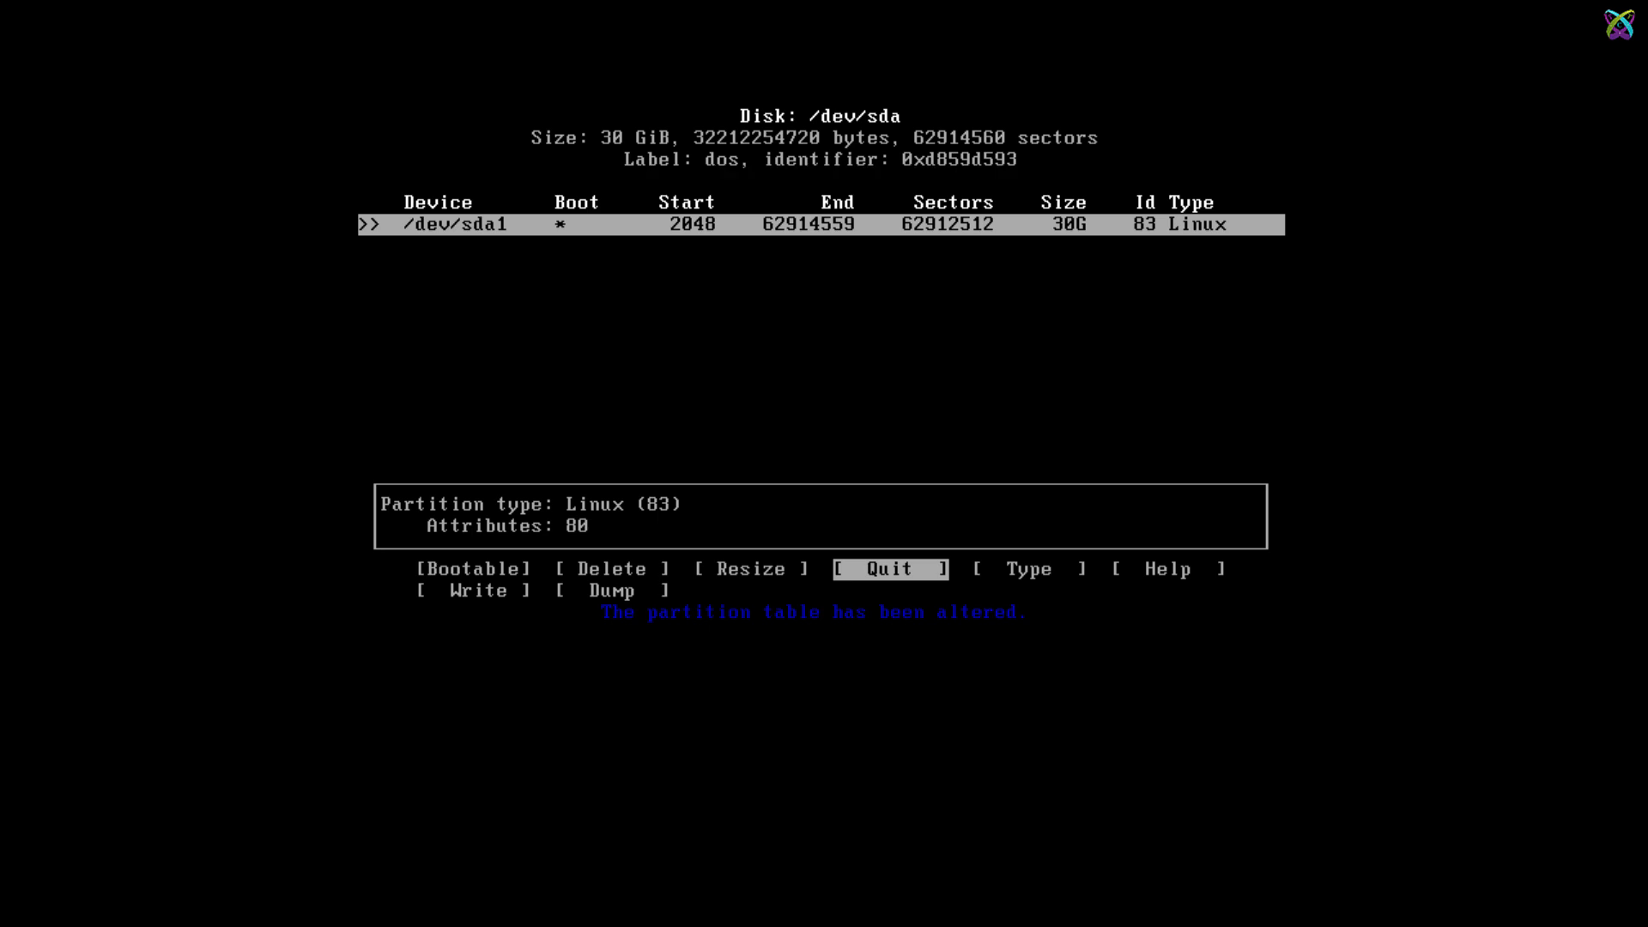
left_click(890, 569)
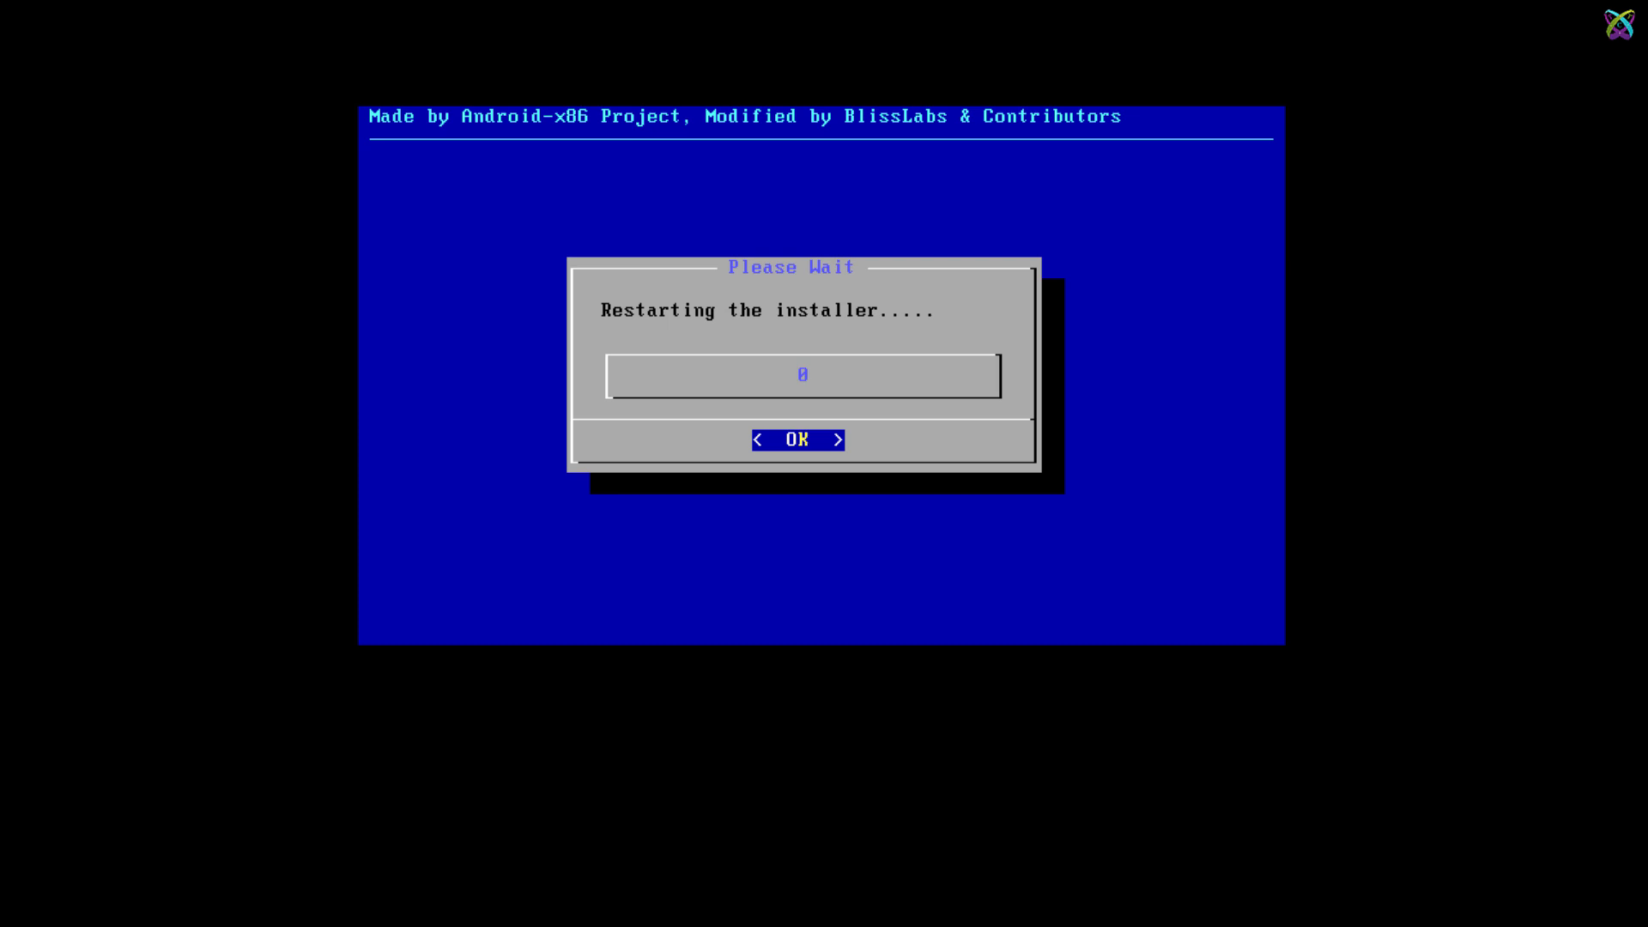
Step: Install onto sda1, formatting it as ext4 with drive name totatca
left_click(798, 439)
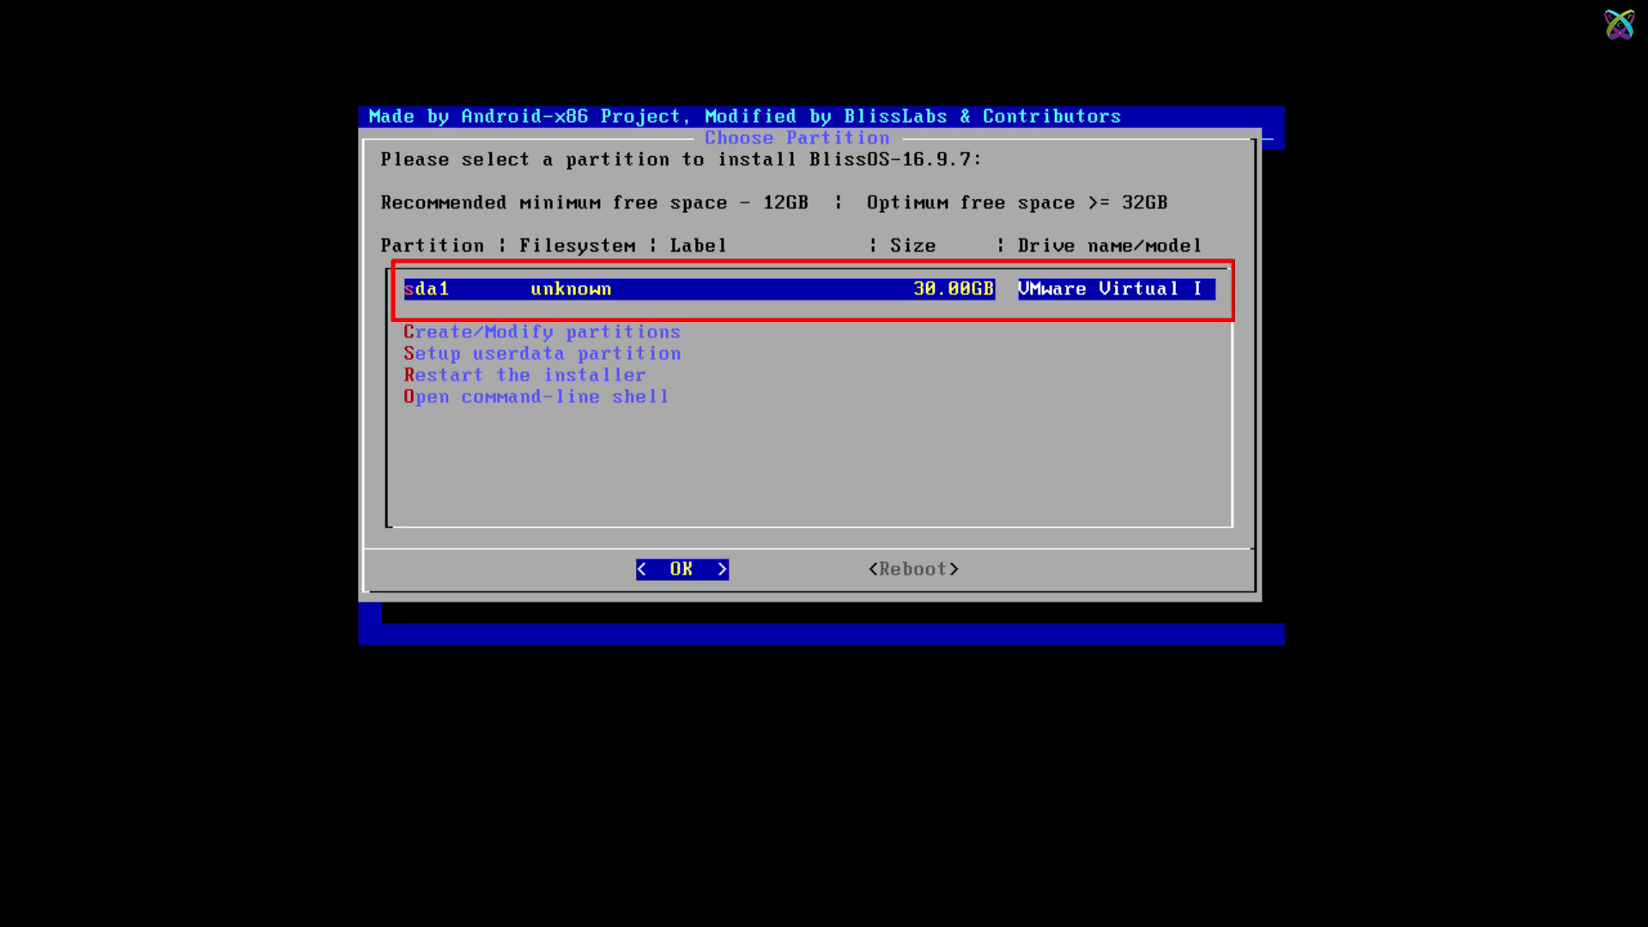
left_click(683, 569)
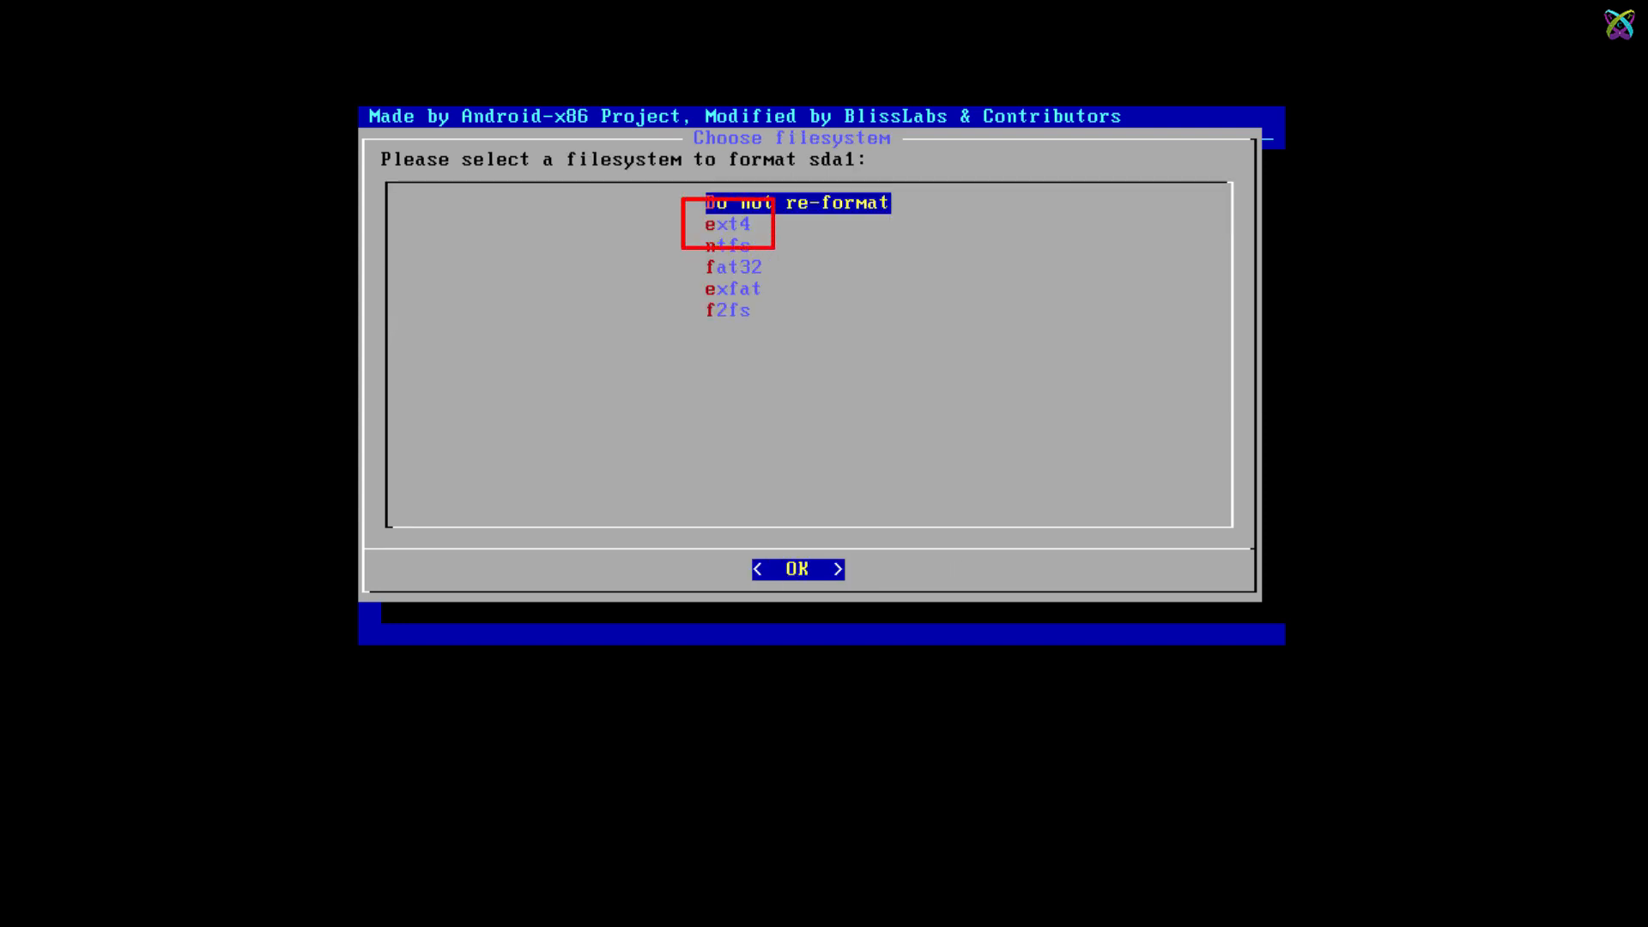
key("Down")
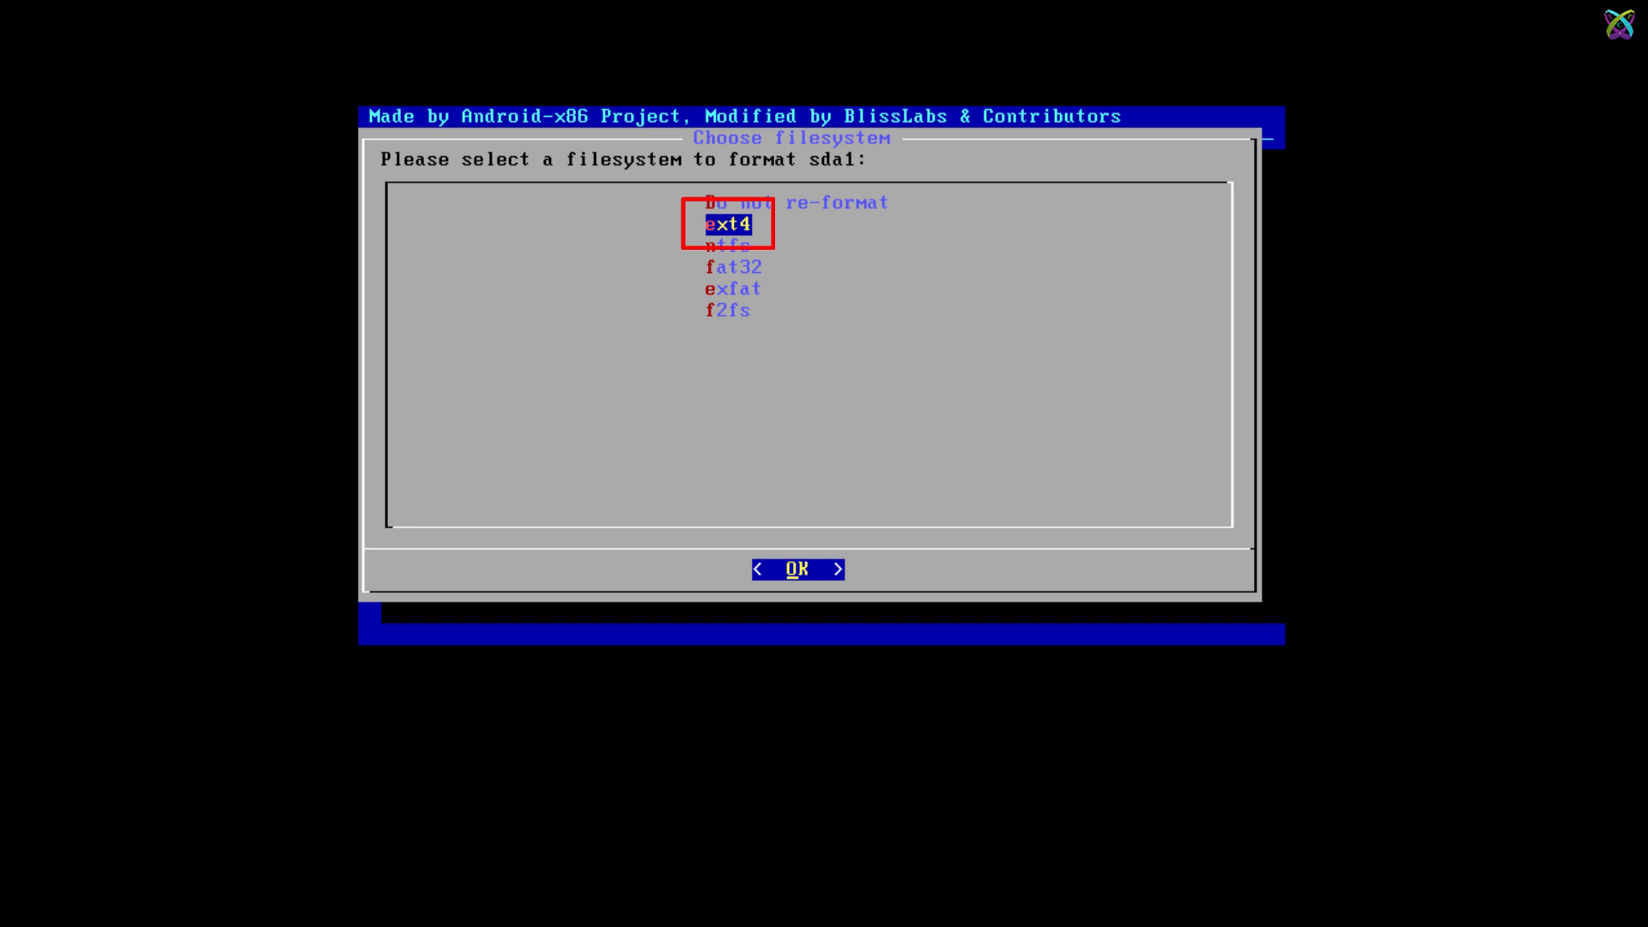
left_click(798, 570)
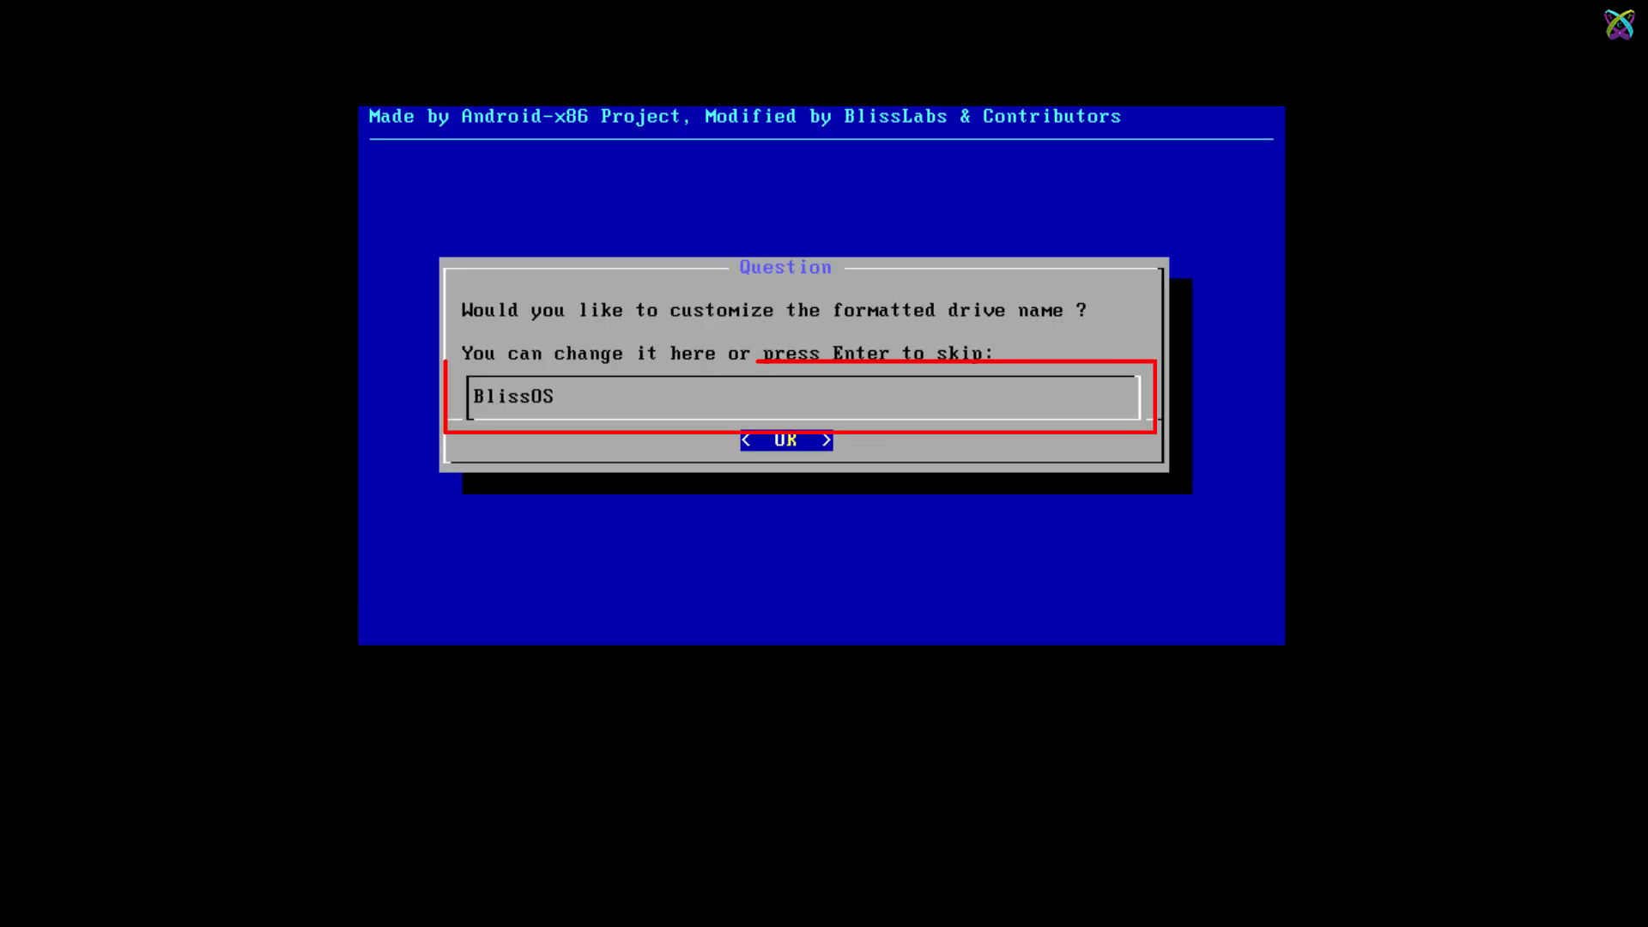
type("totat")
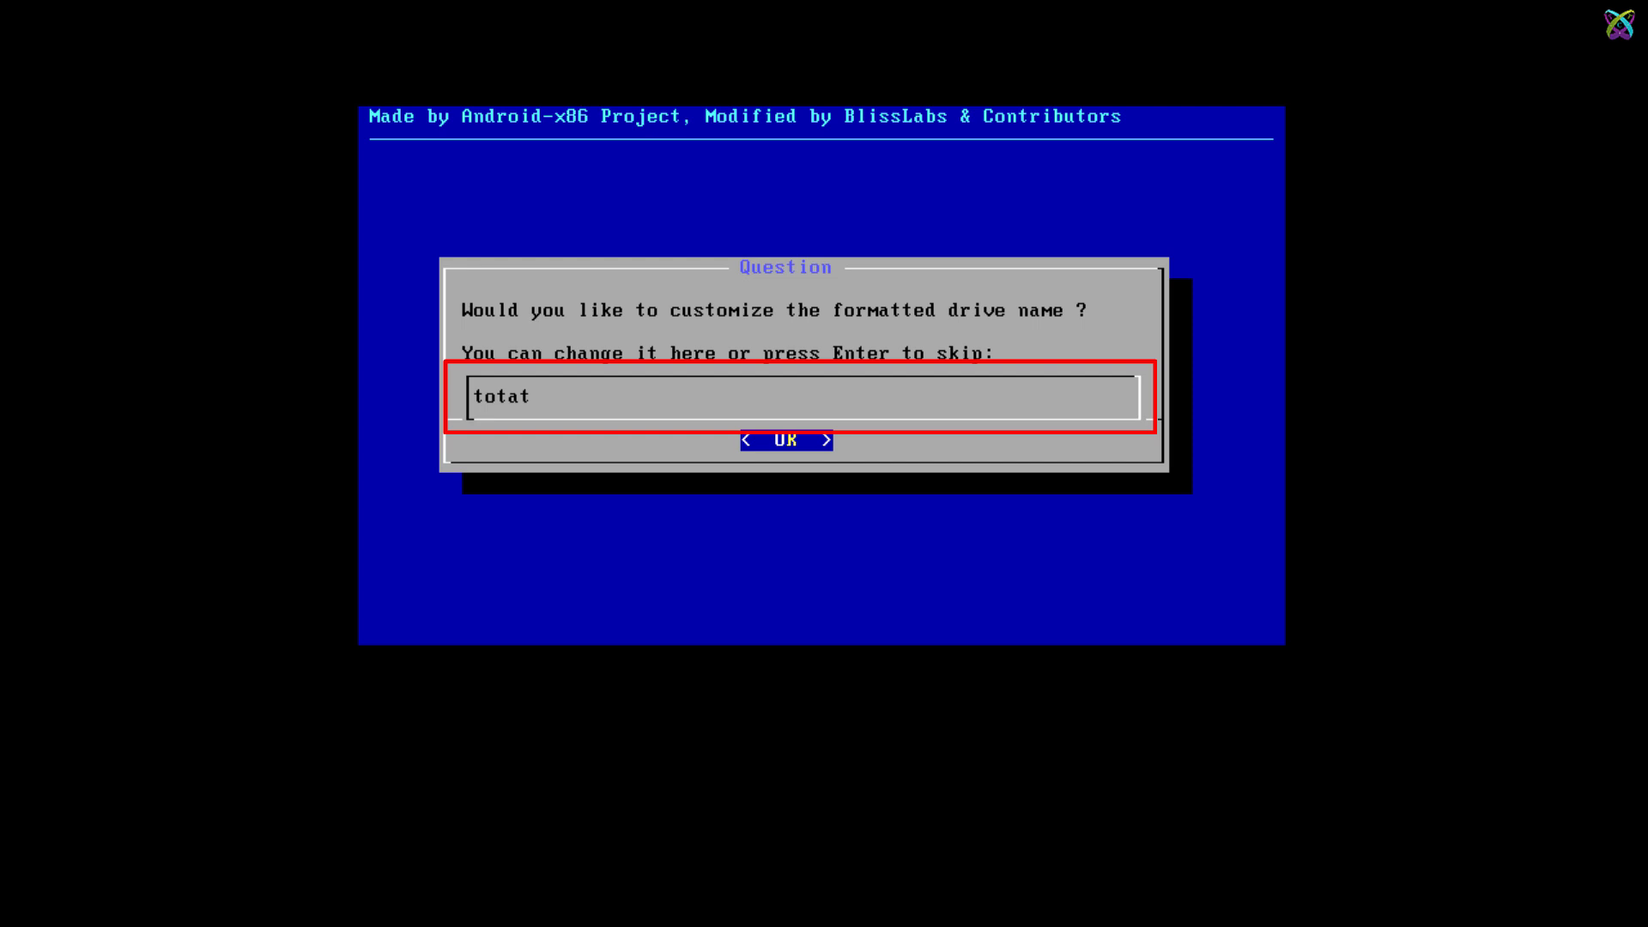
type("ca")
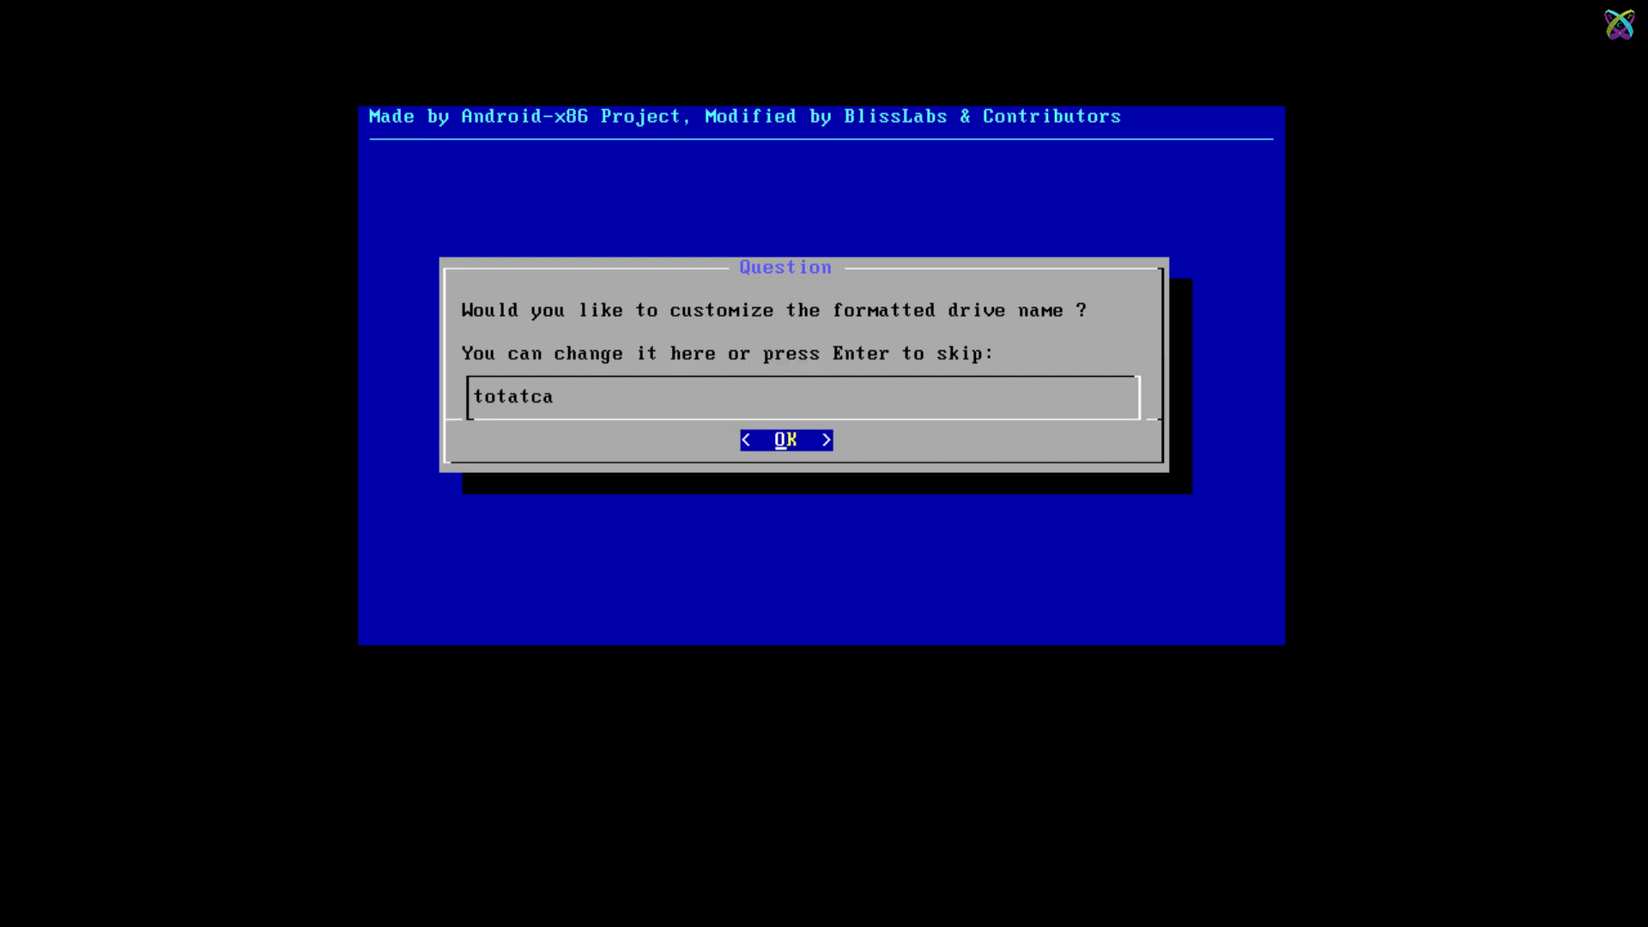
left_click(787, 439)
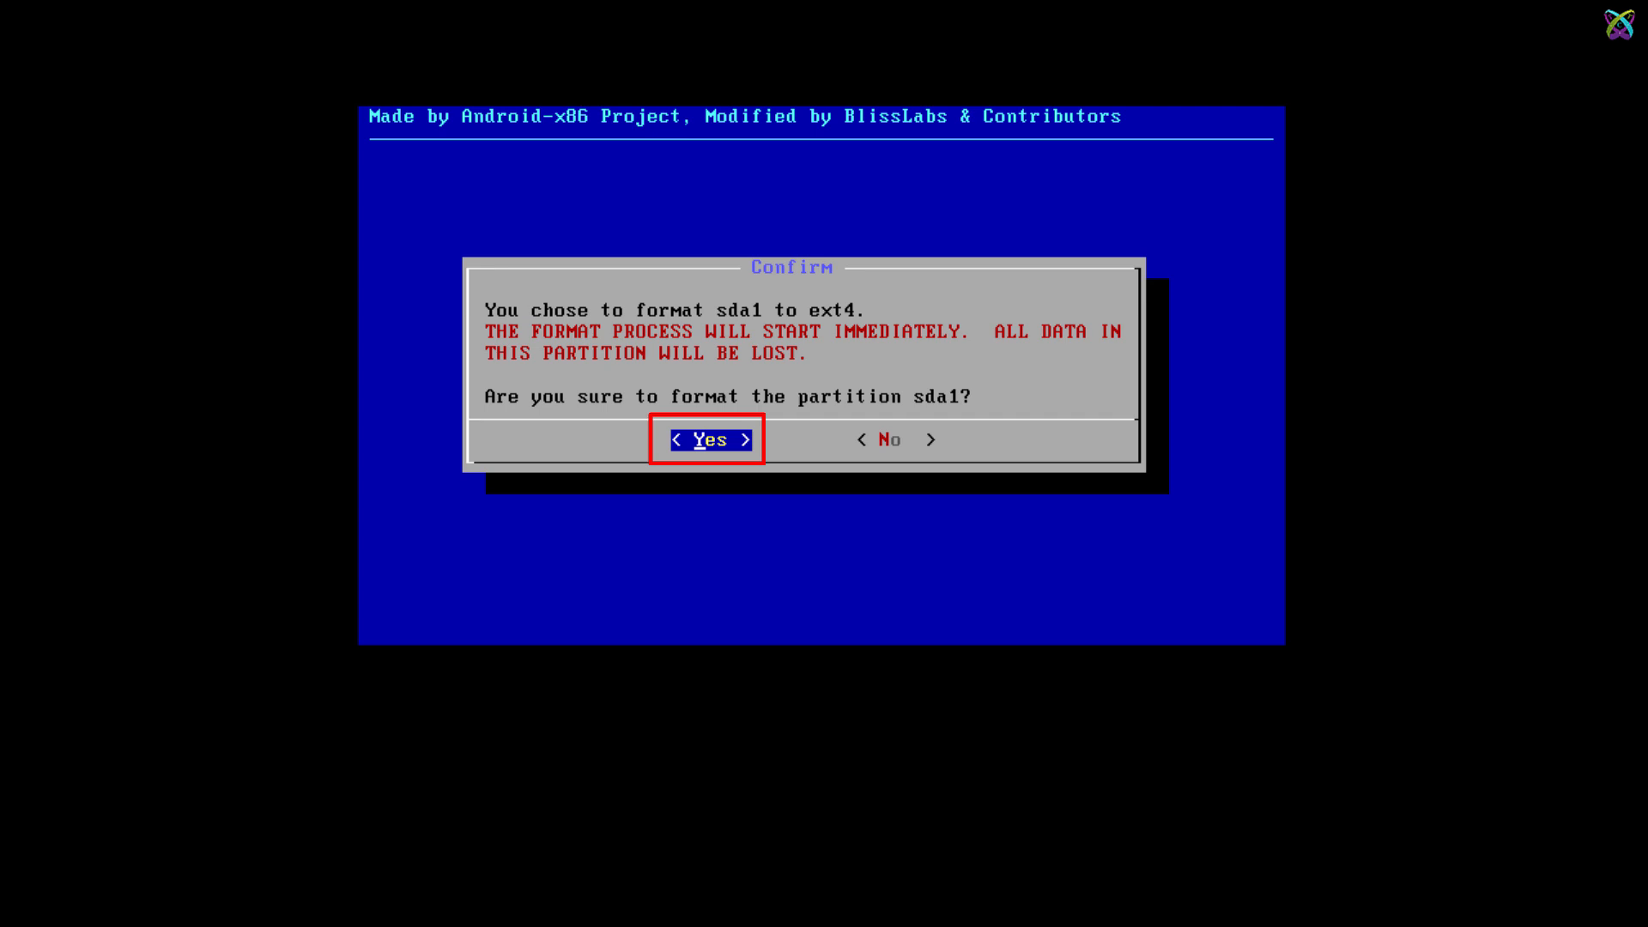
left_click(707, 440)
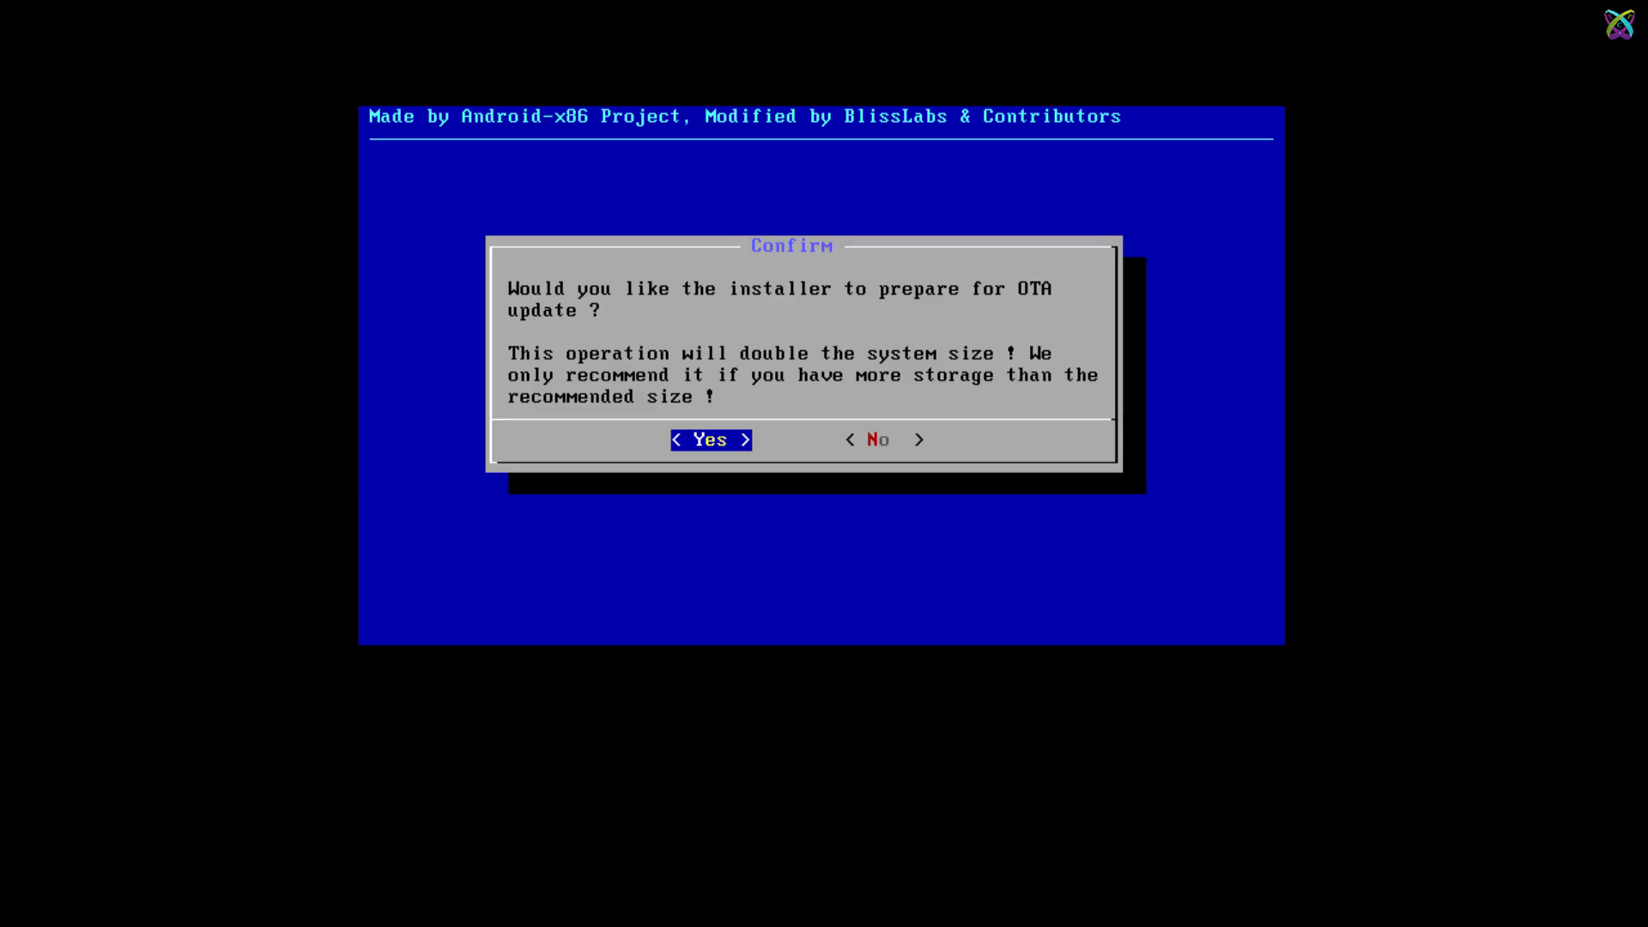
Step: Answer the OTA update question and accept installing the GRUB2 bootloader
left_click(880, 439)
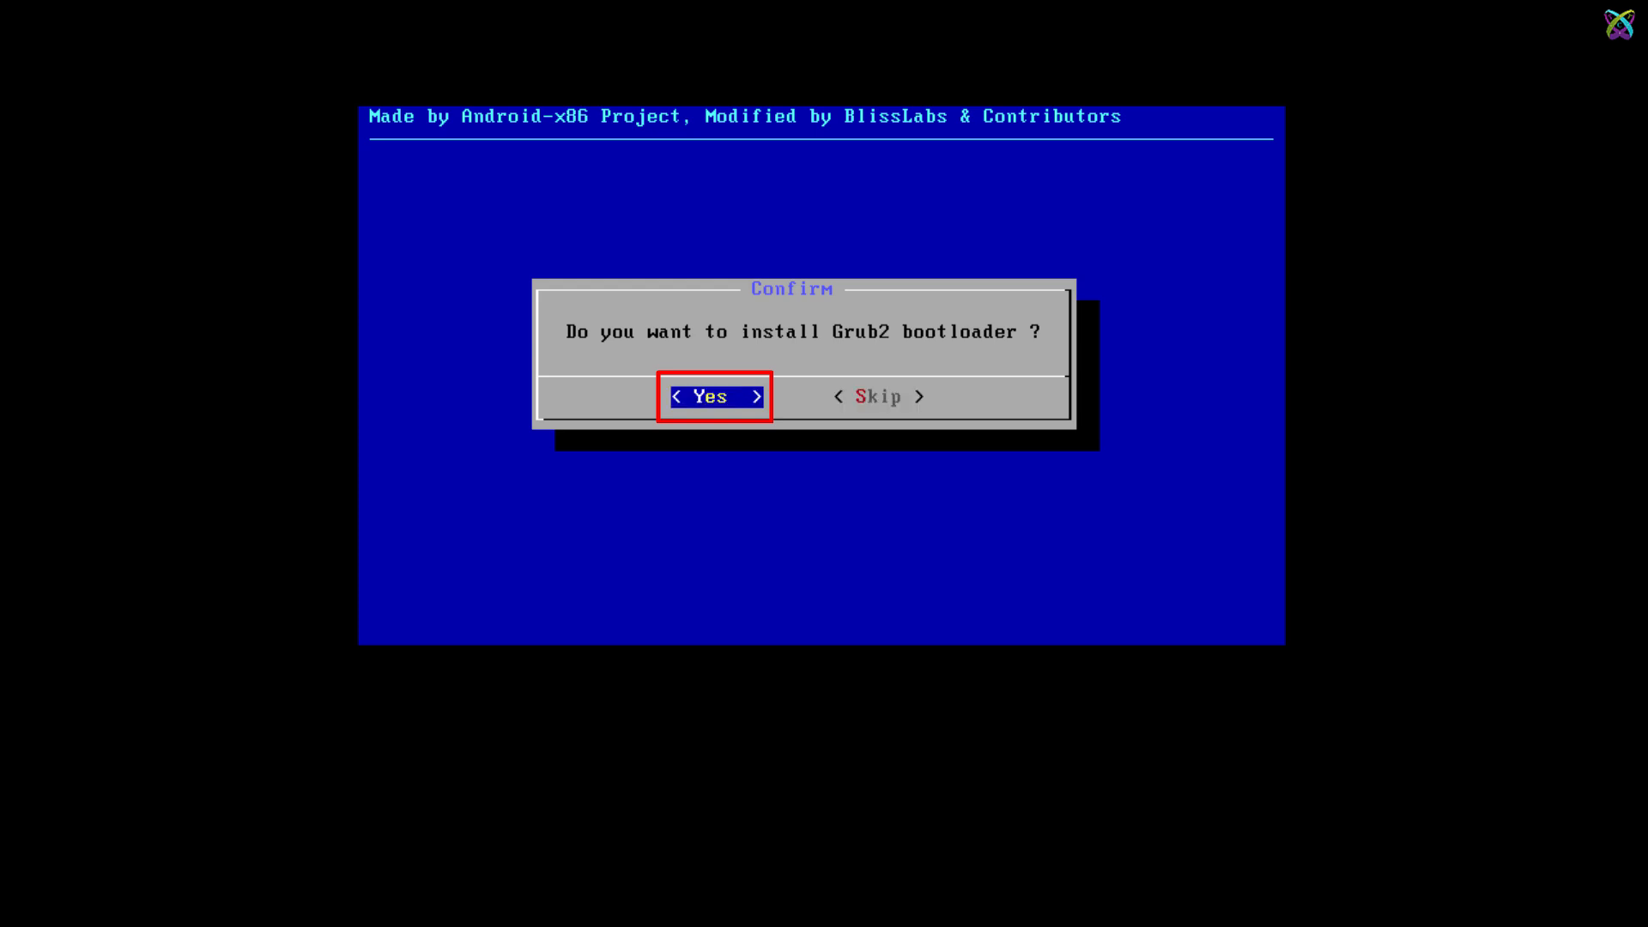
left_click(712, 395)
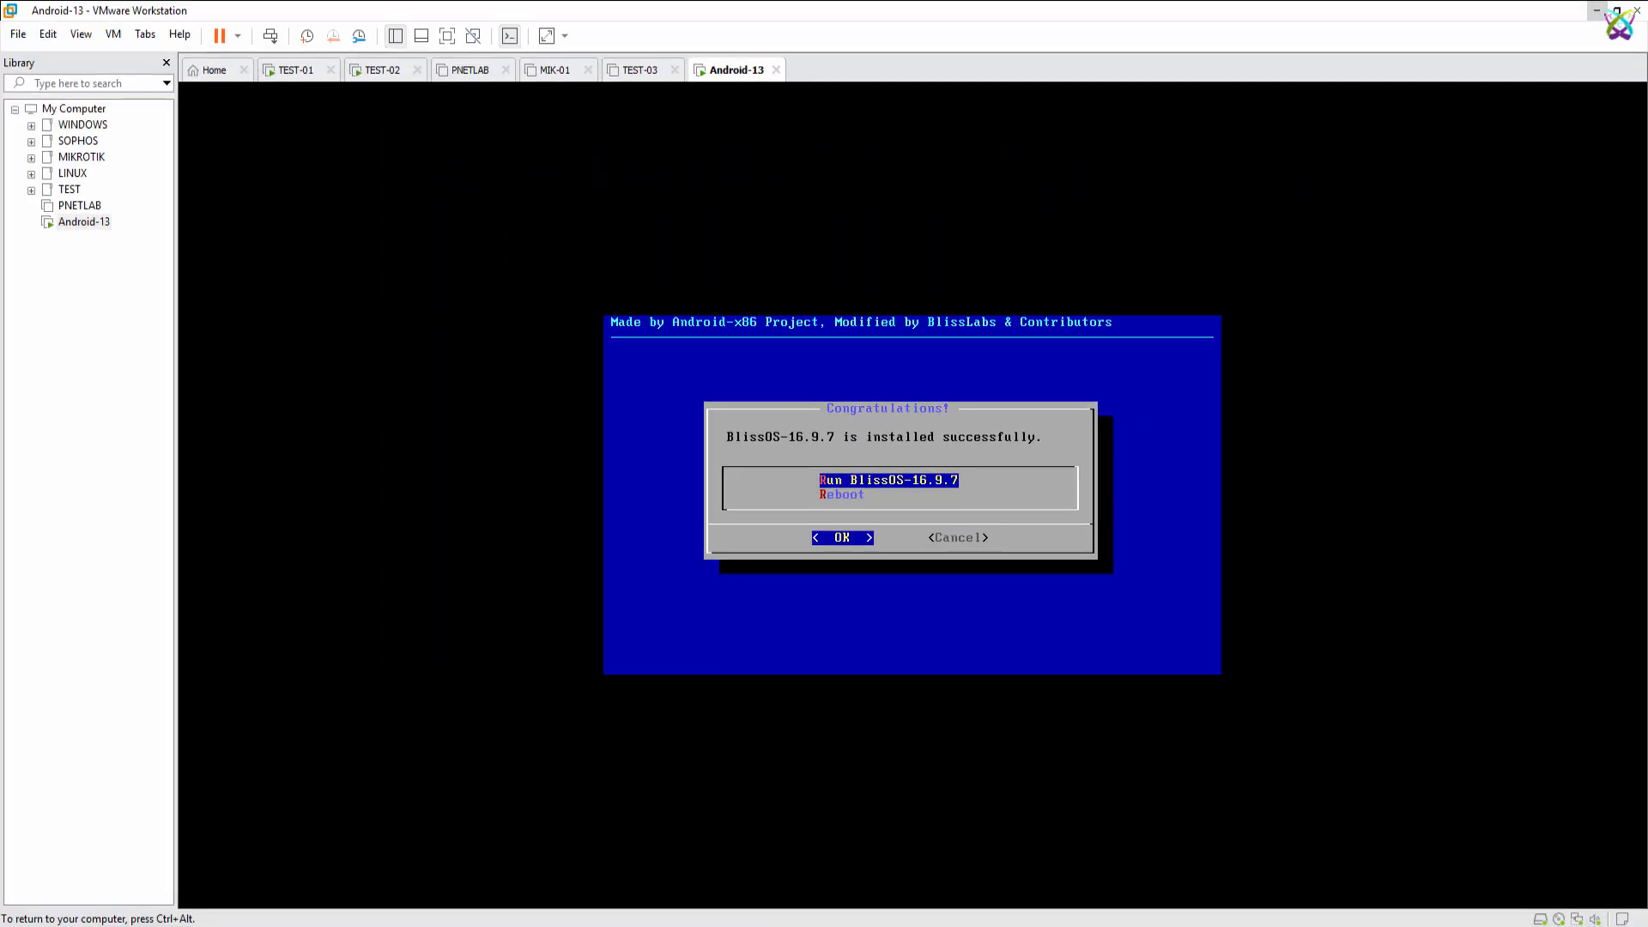
mouse_move(738, 82)
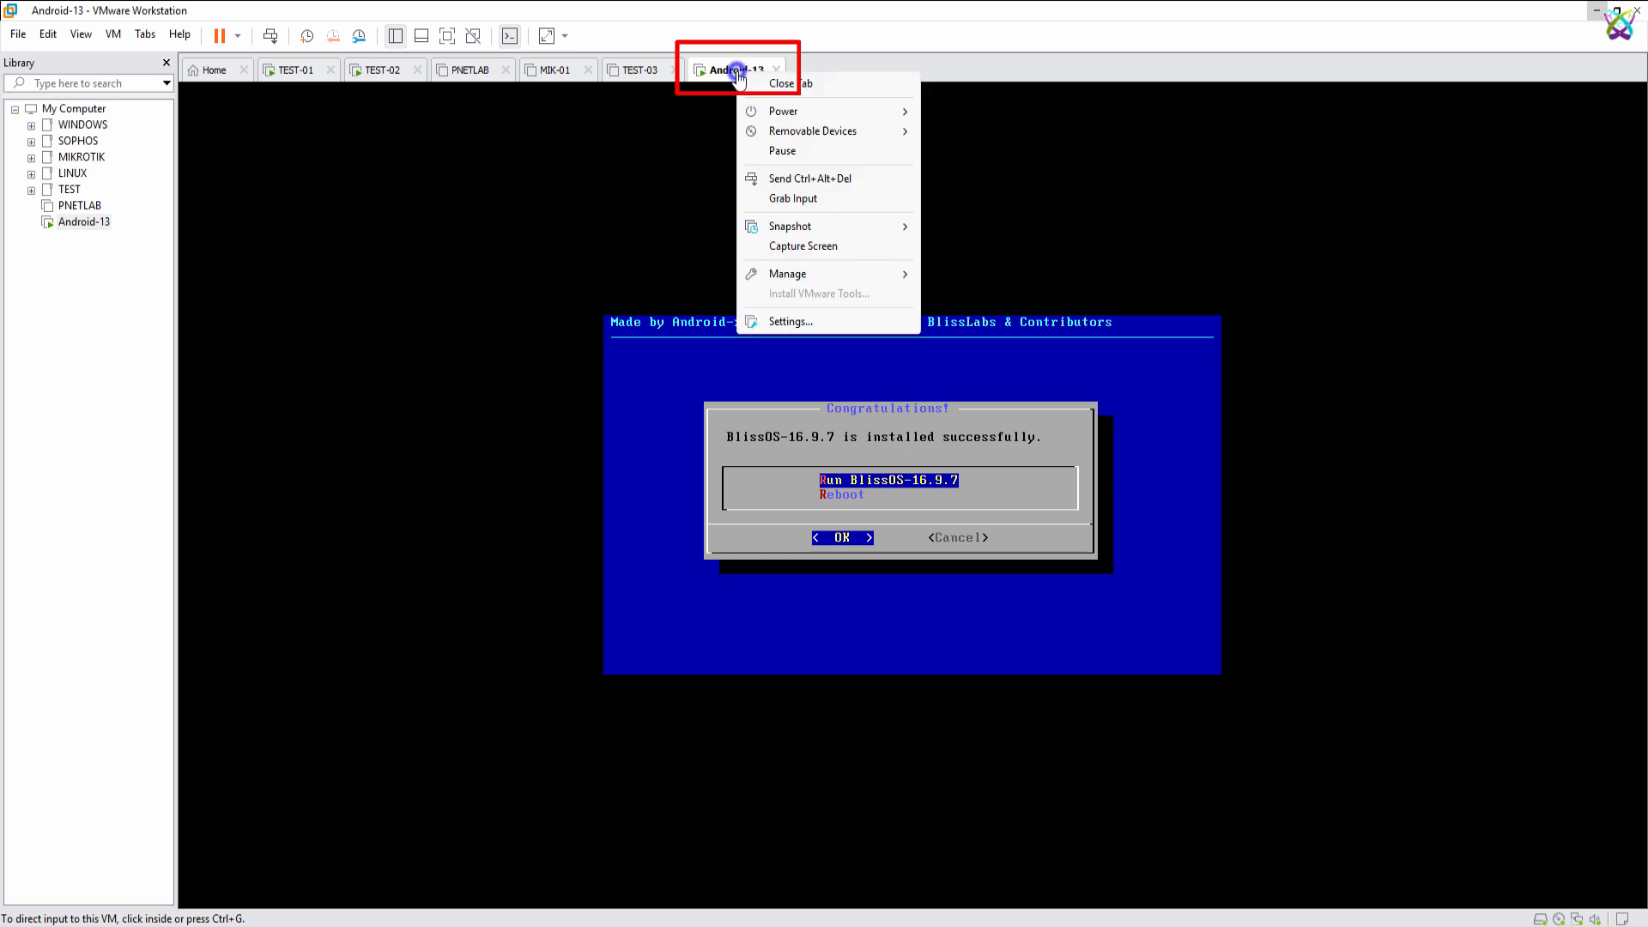
mouse_move(792, 327)
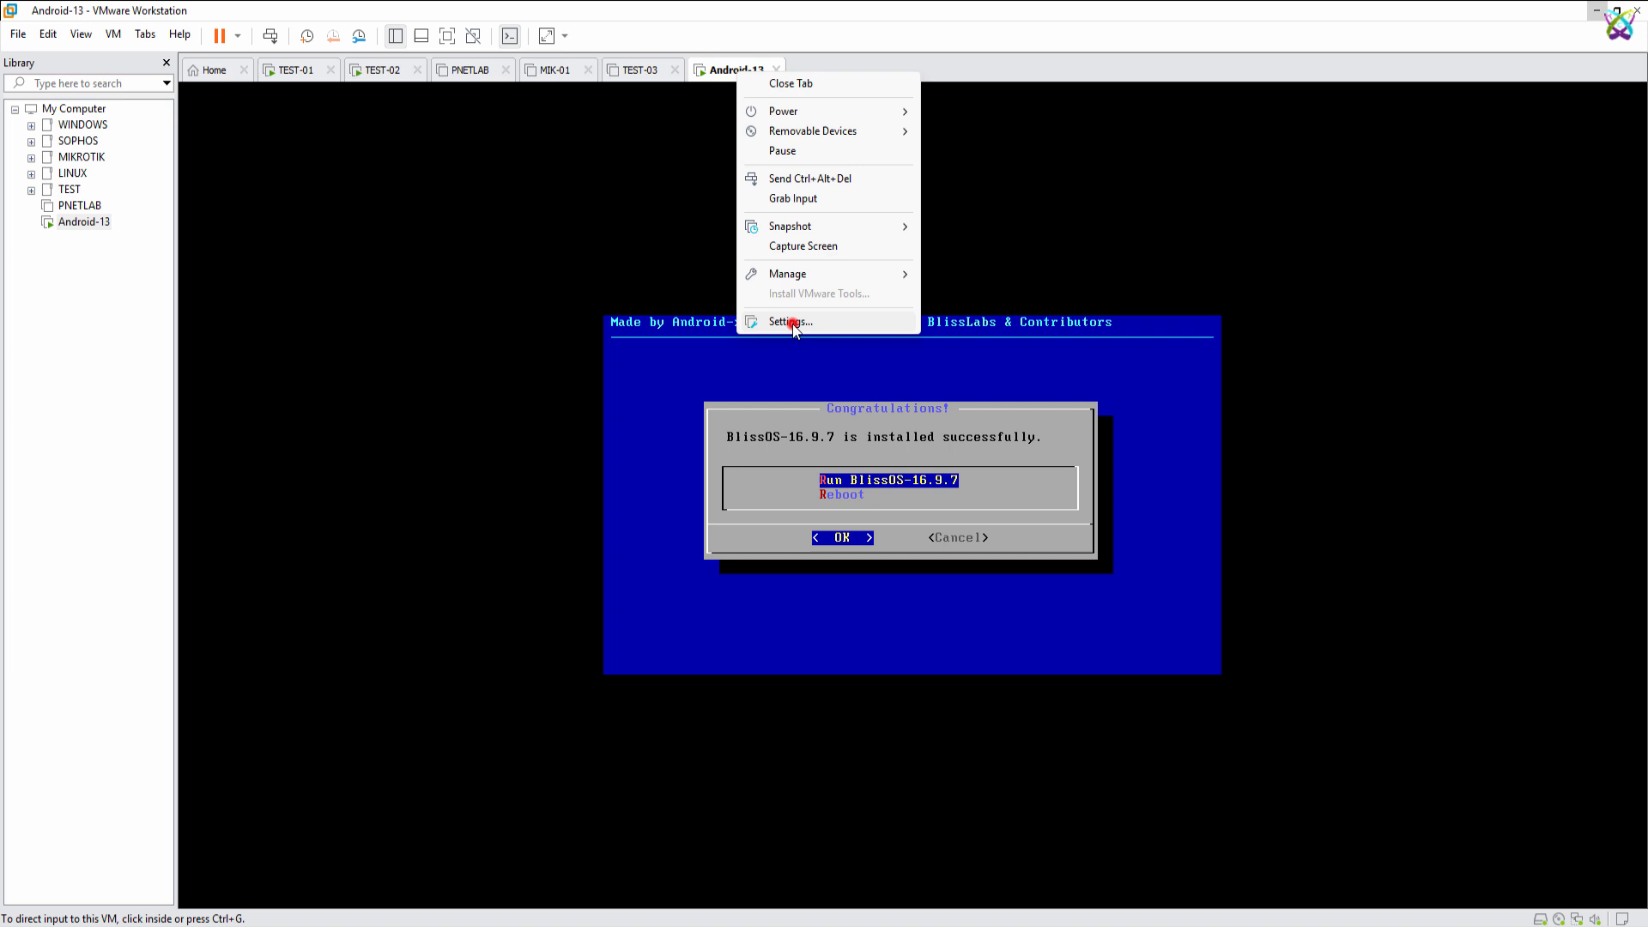
Step: Uncheck Connected and Connect at power on for CD/DVD, overriding the guest lock
left_click(791, 321)
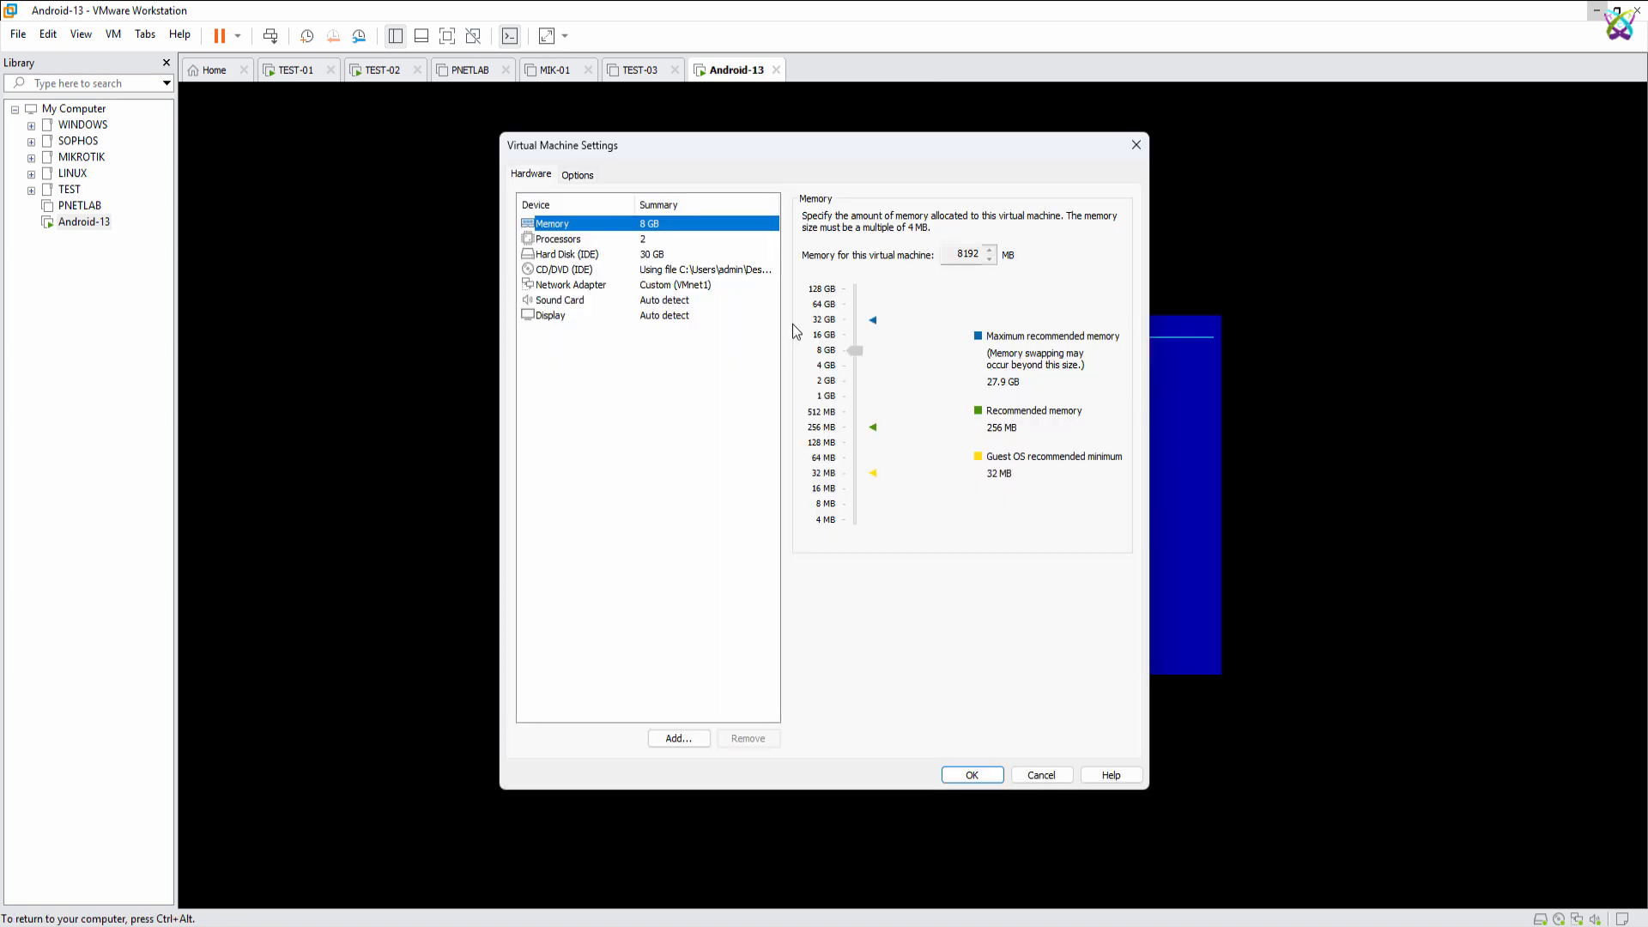
mouse_move(557, 273)
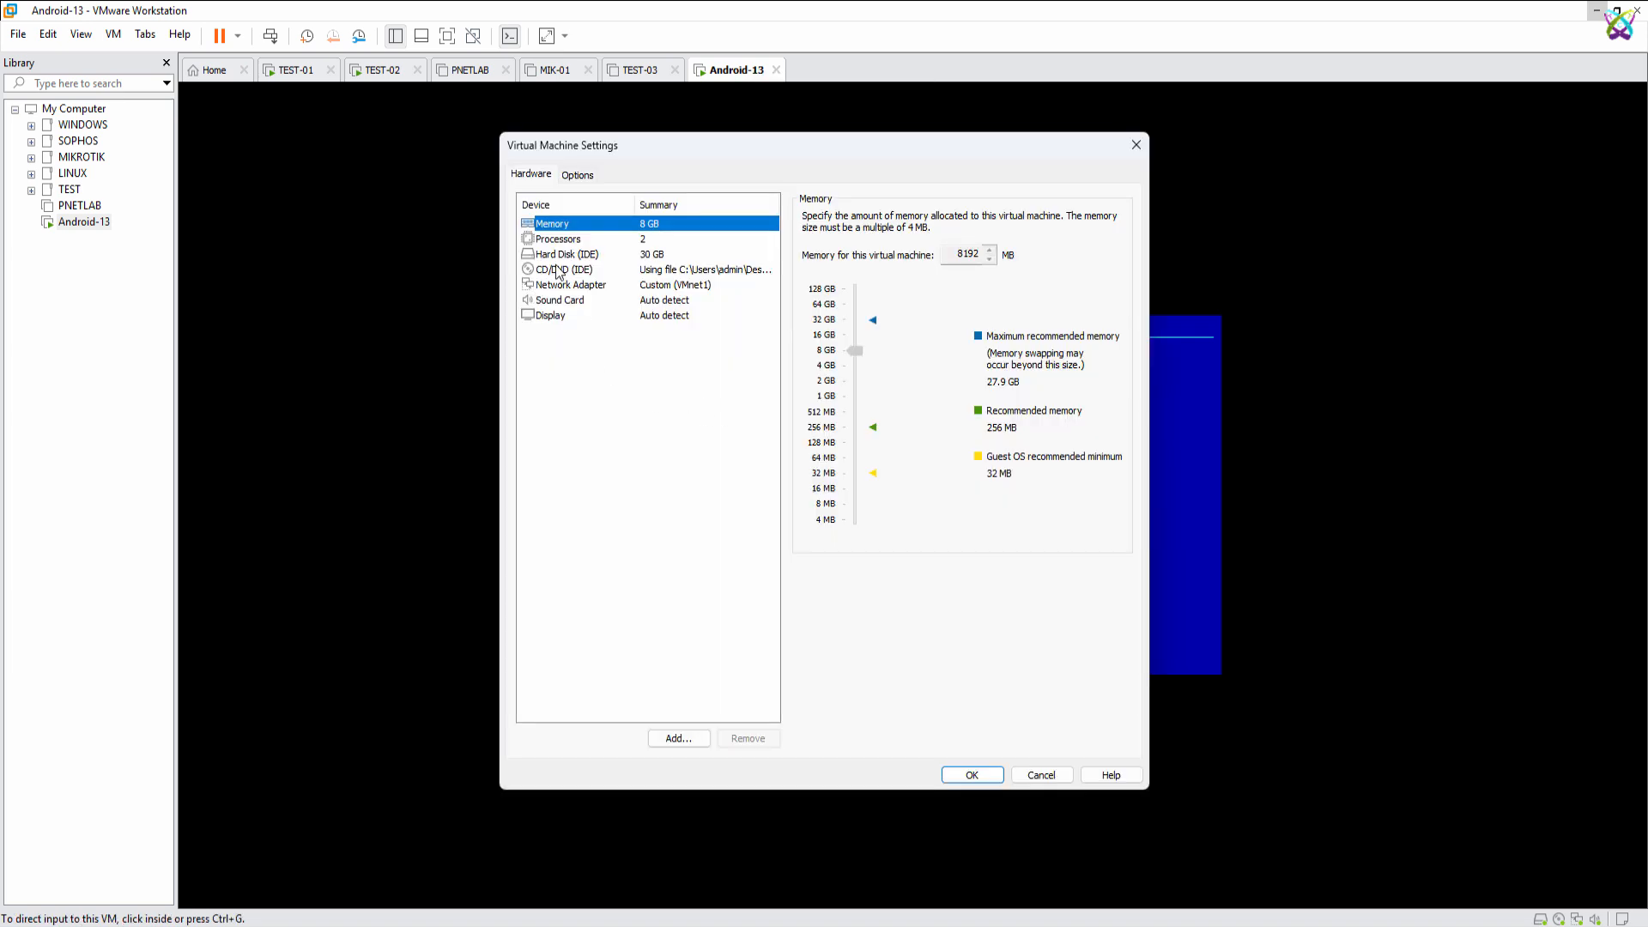
left_click(563, 268)
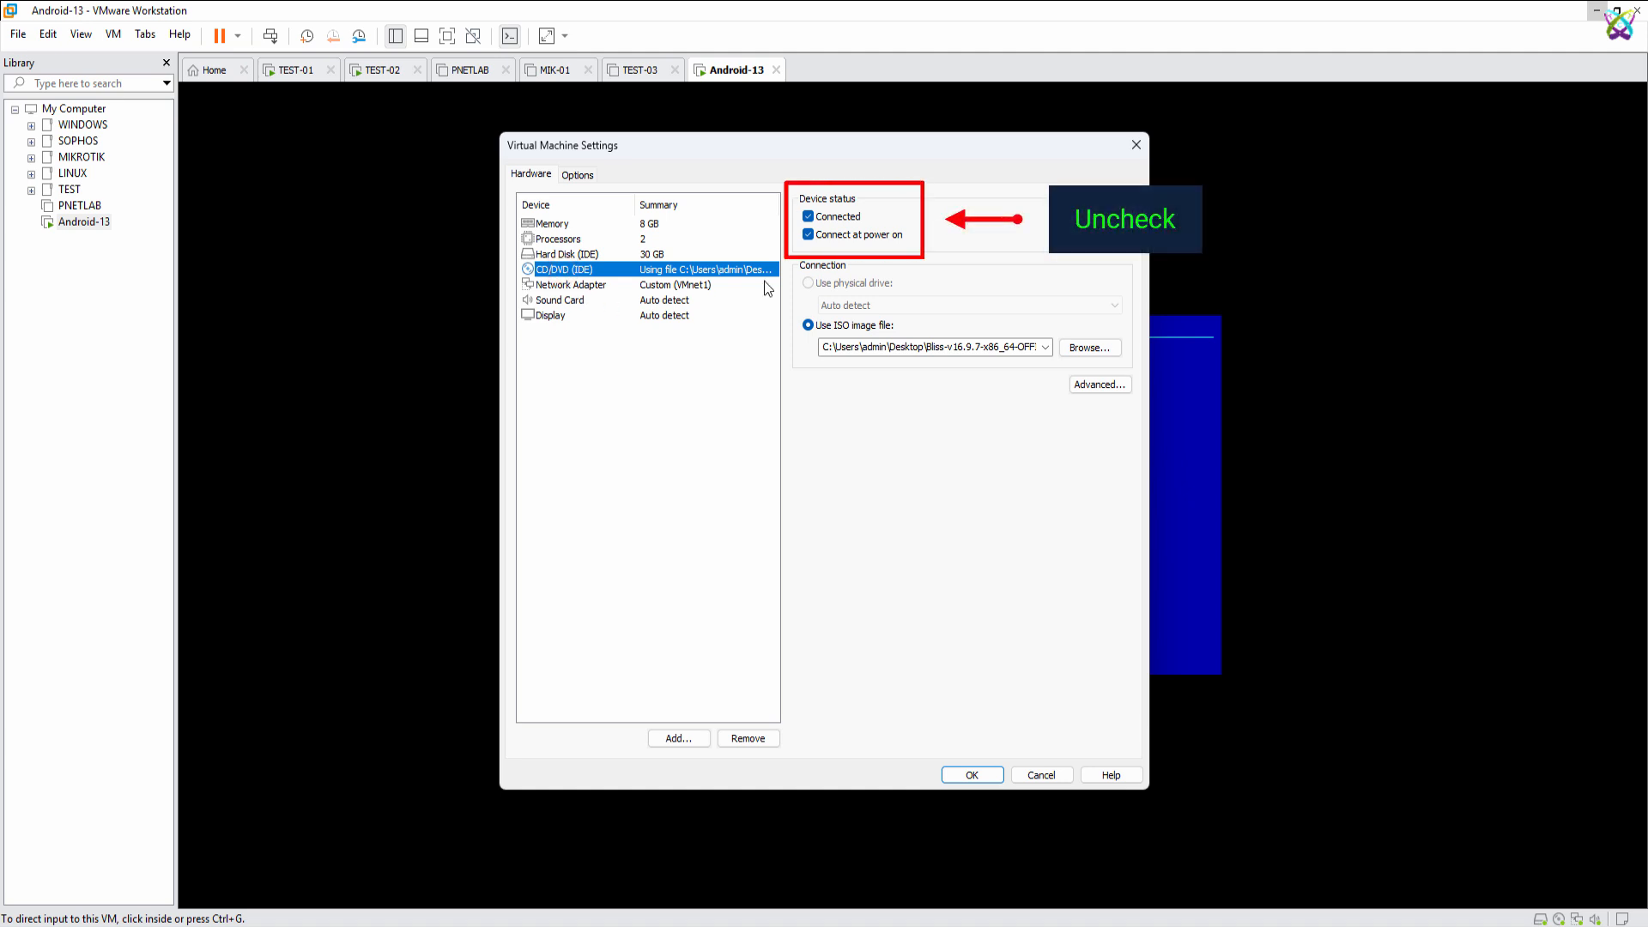
left_click(808, 217)
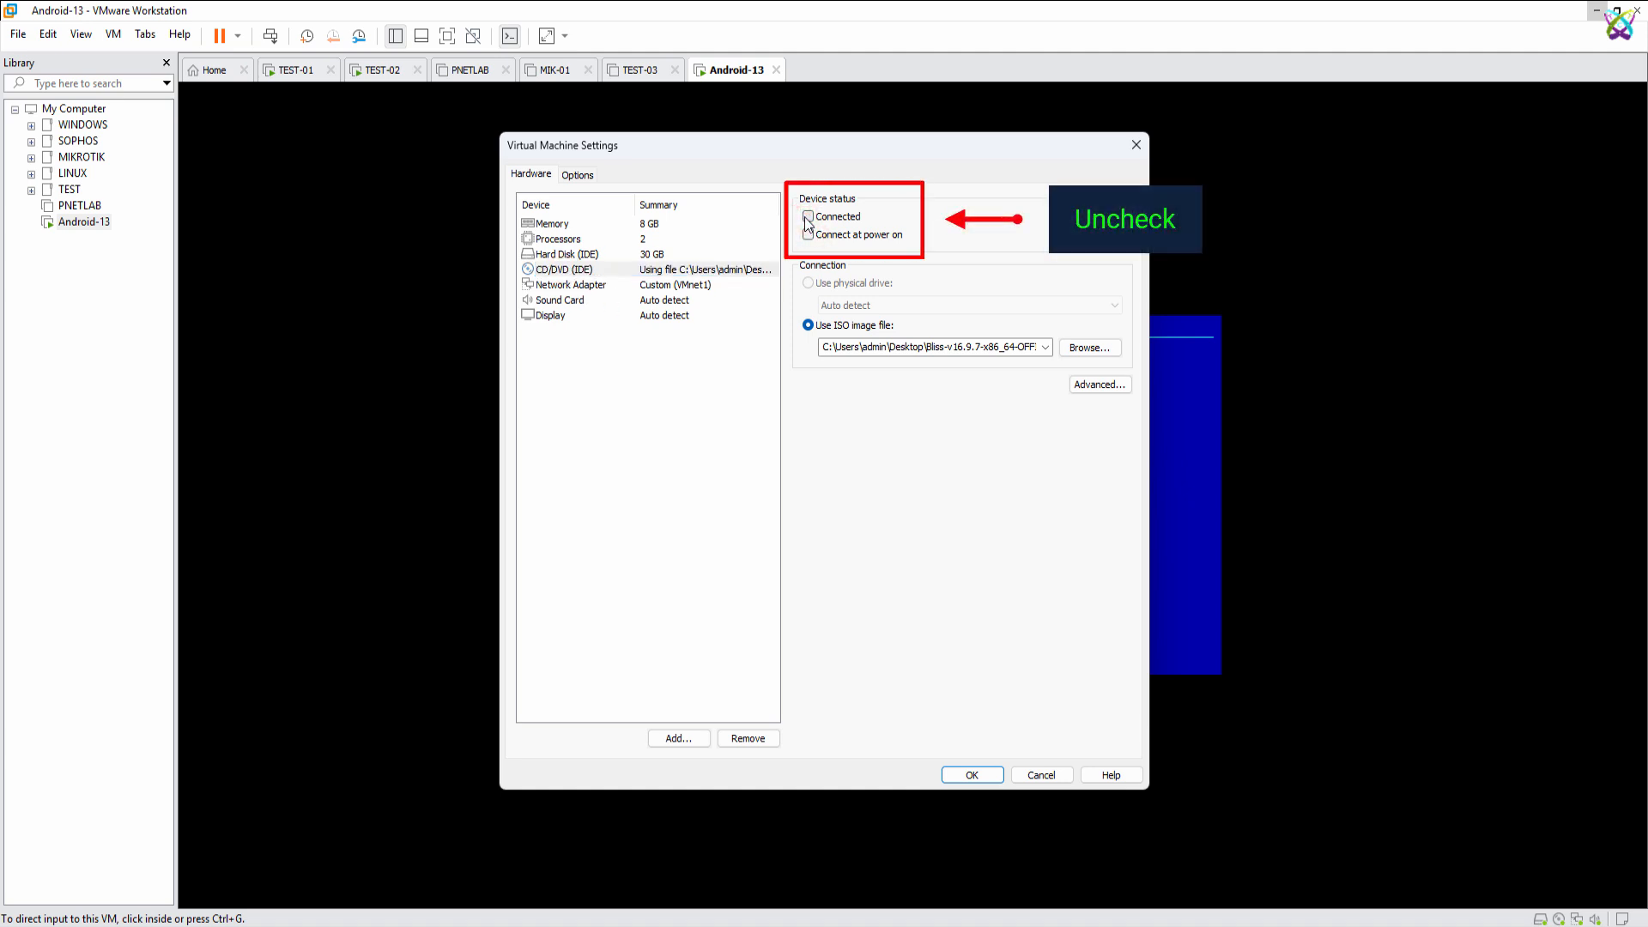
left_click(807, 217)
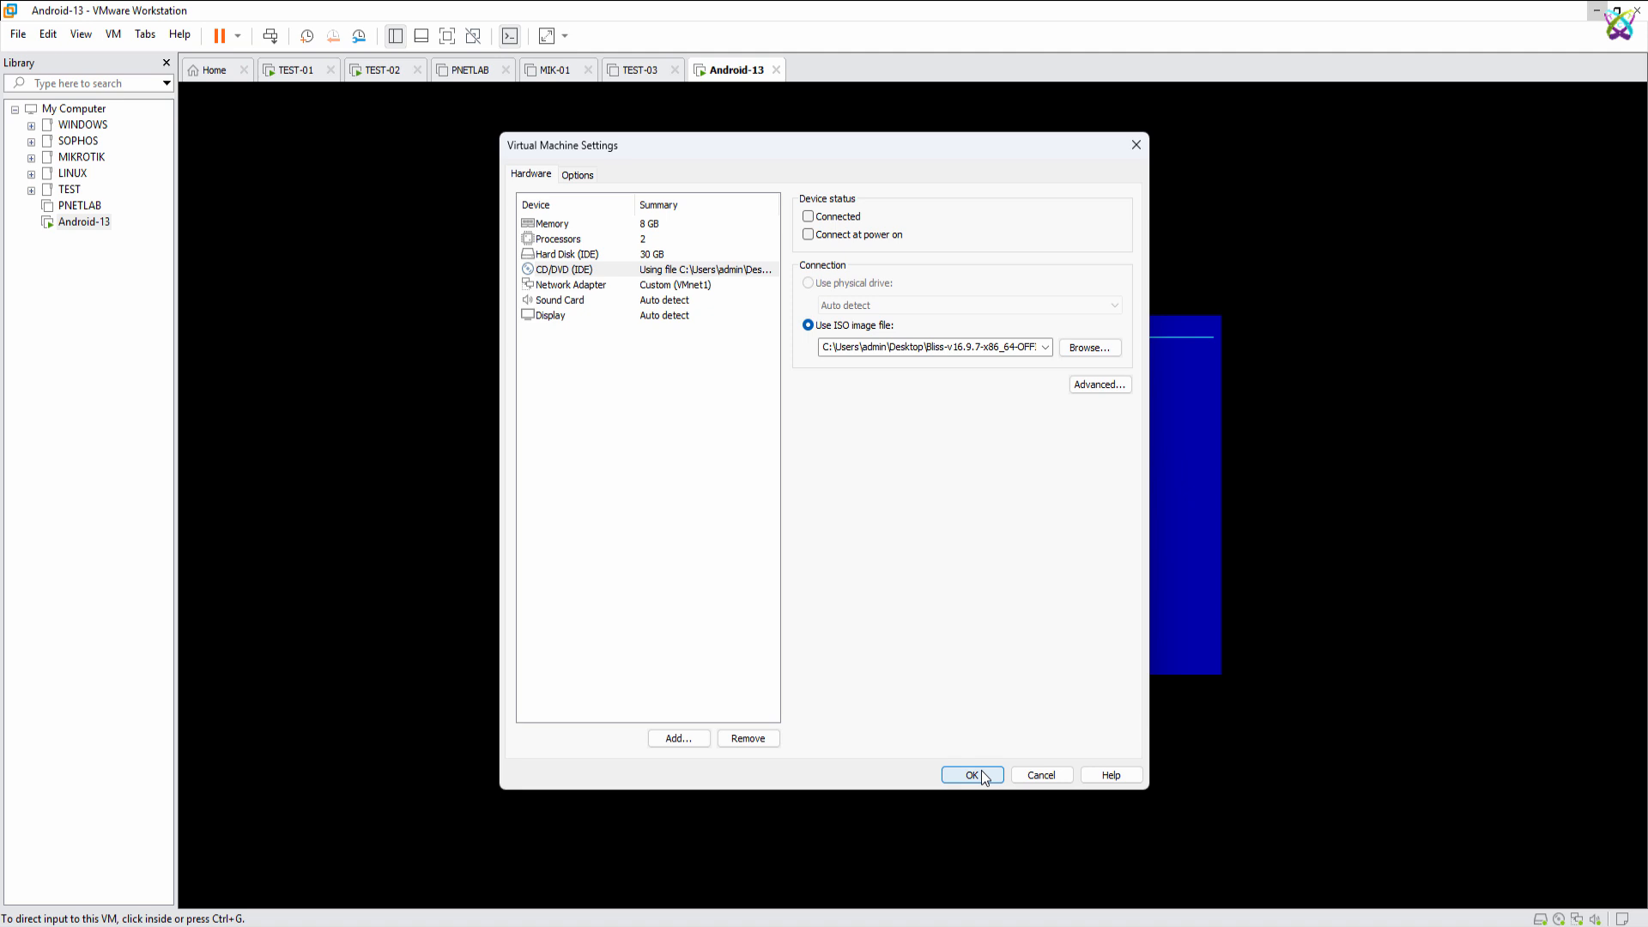
left_click(972, 774)
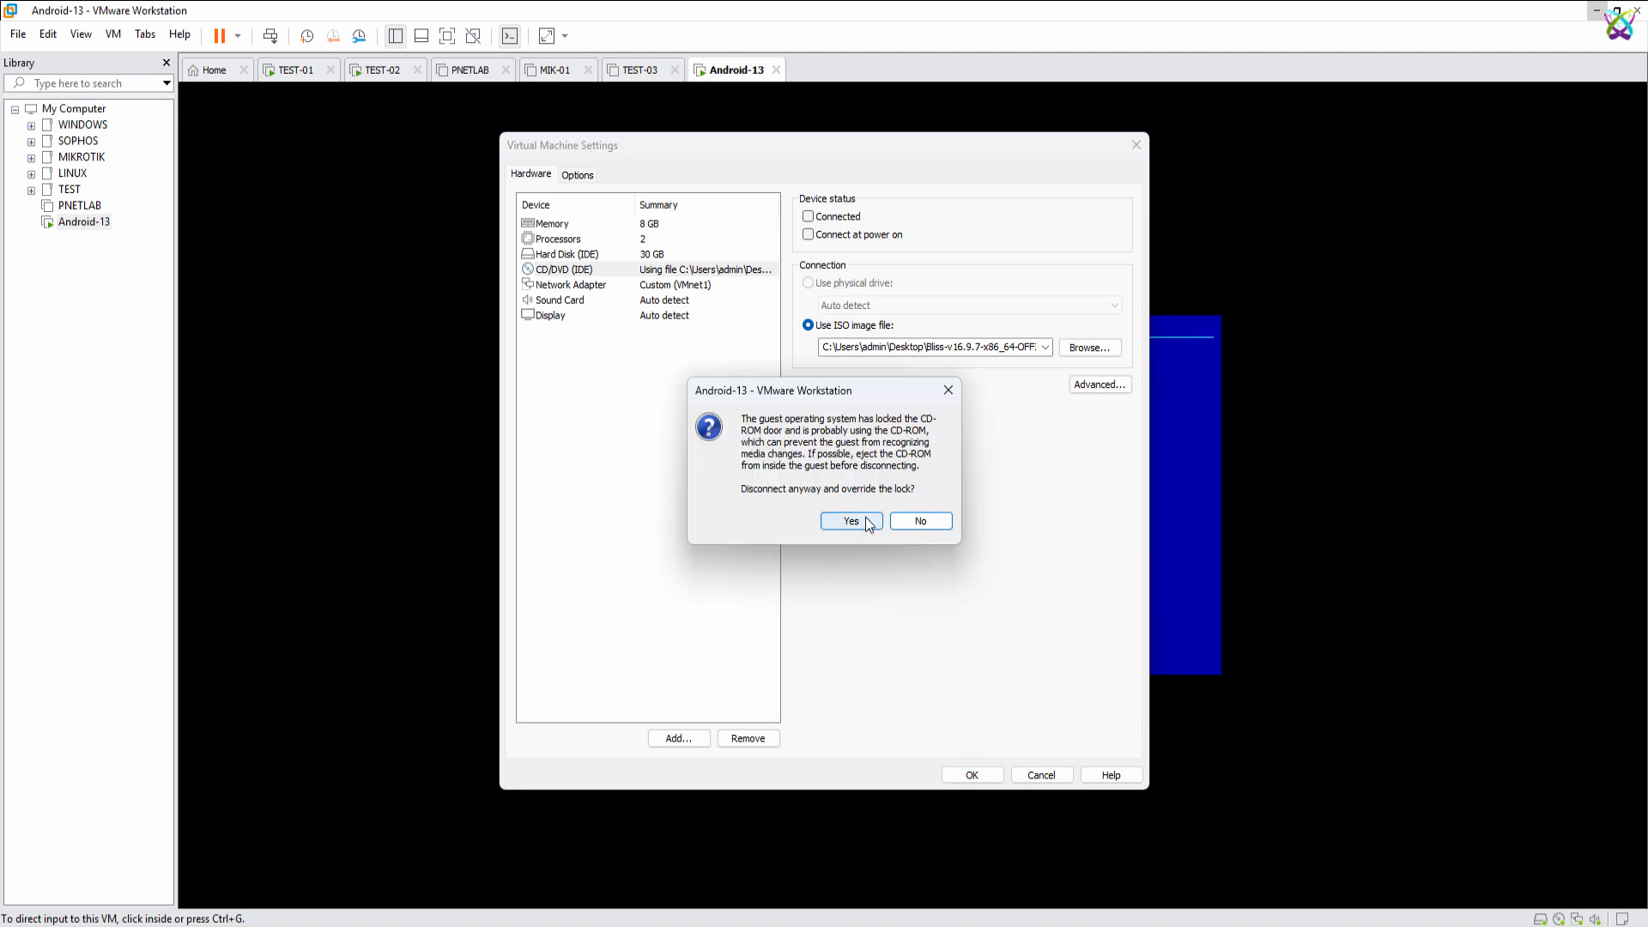
left_click(852, 521)
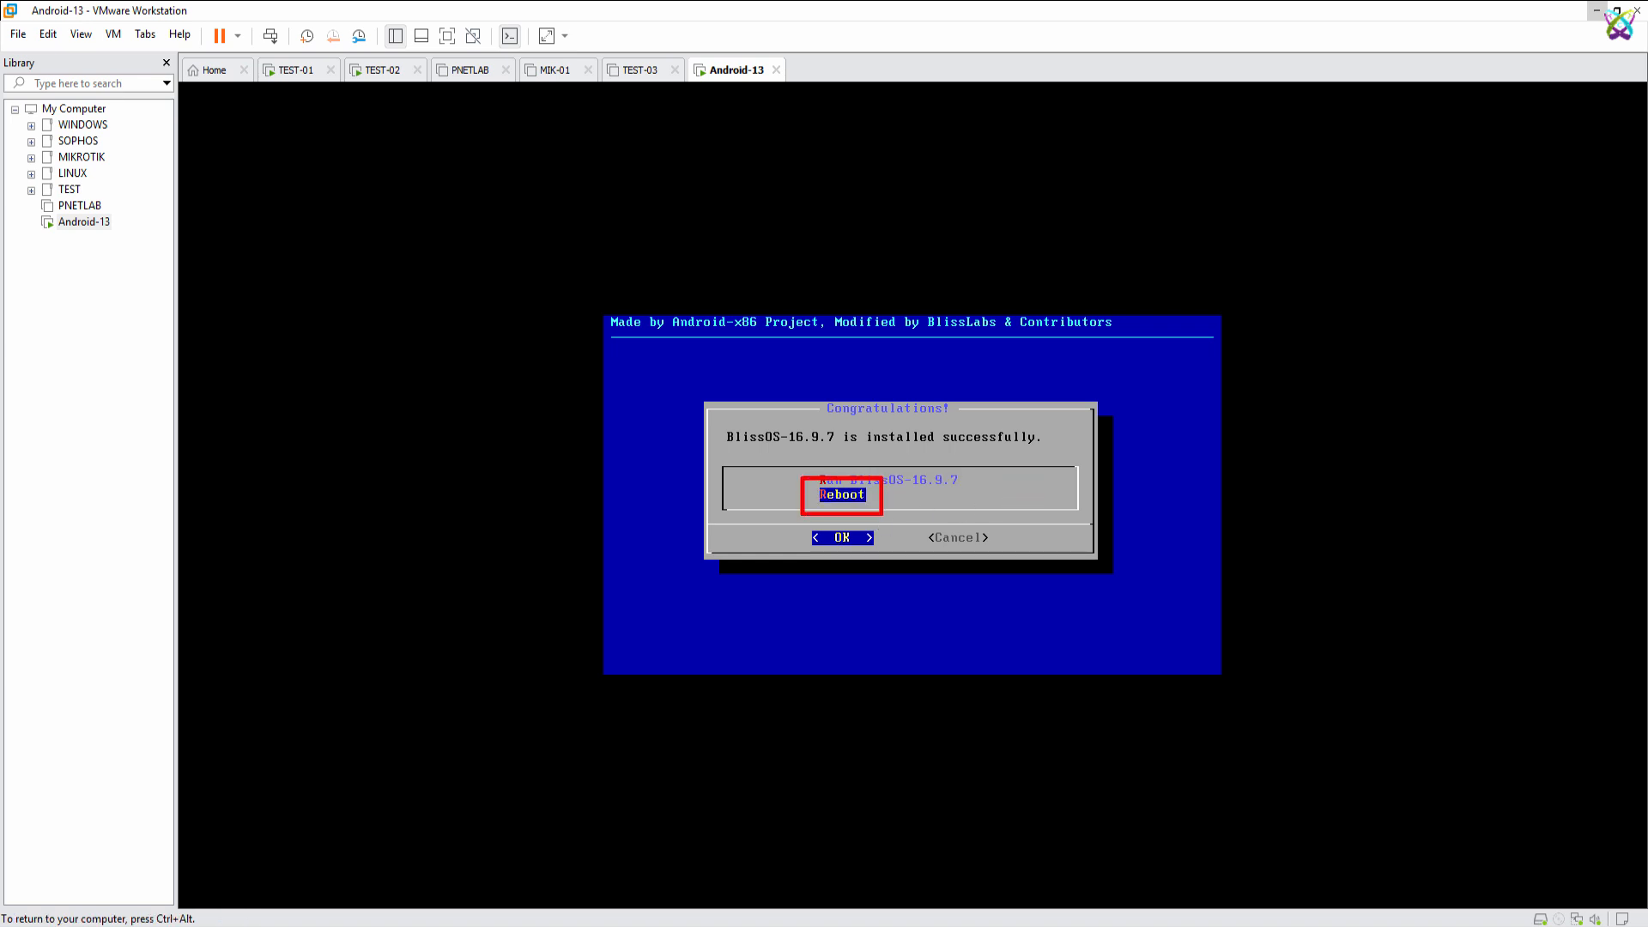
Step: Reboot the newly installed Bliss OS and select the Debugging entry in the GRUB menu
left_click(841, 537)
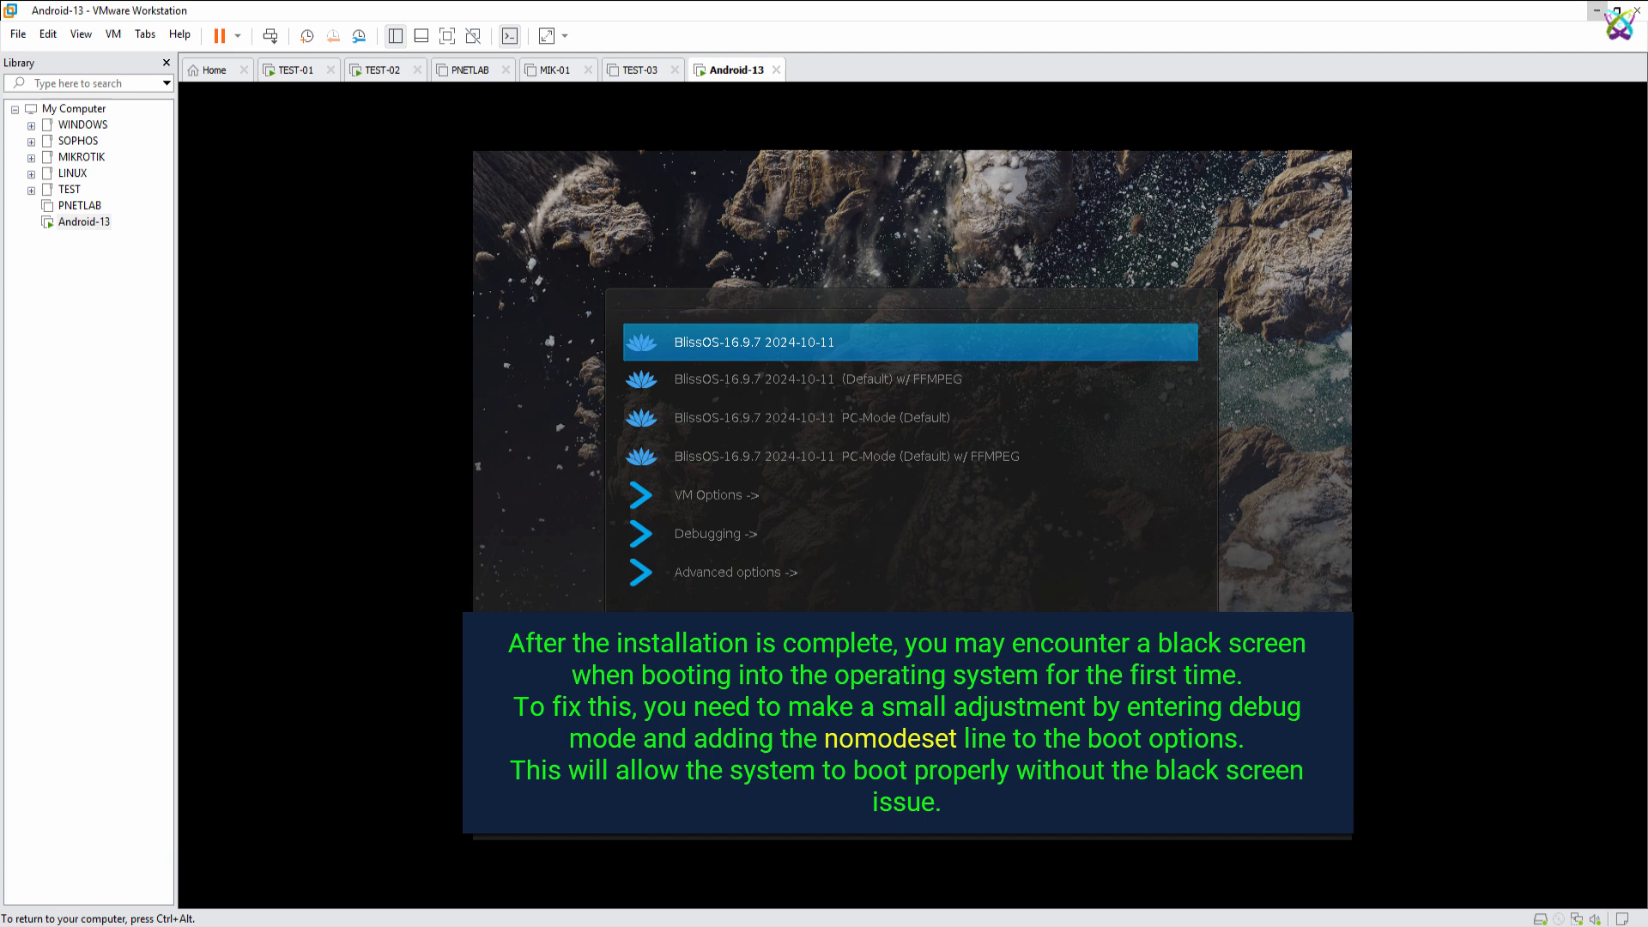
key("Down")
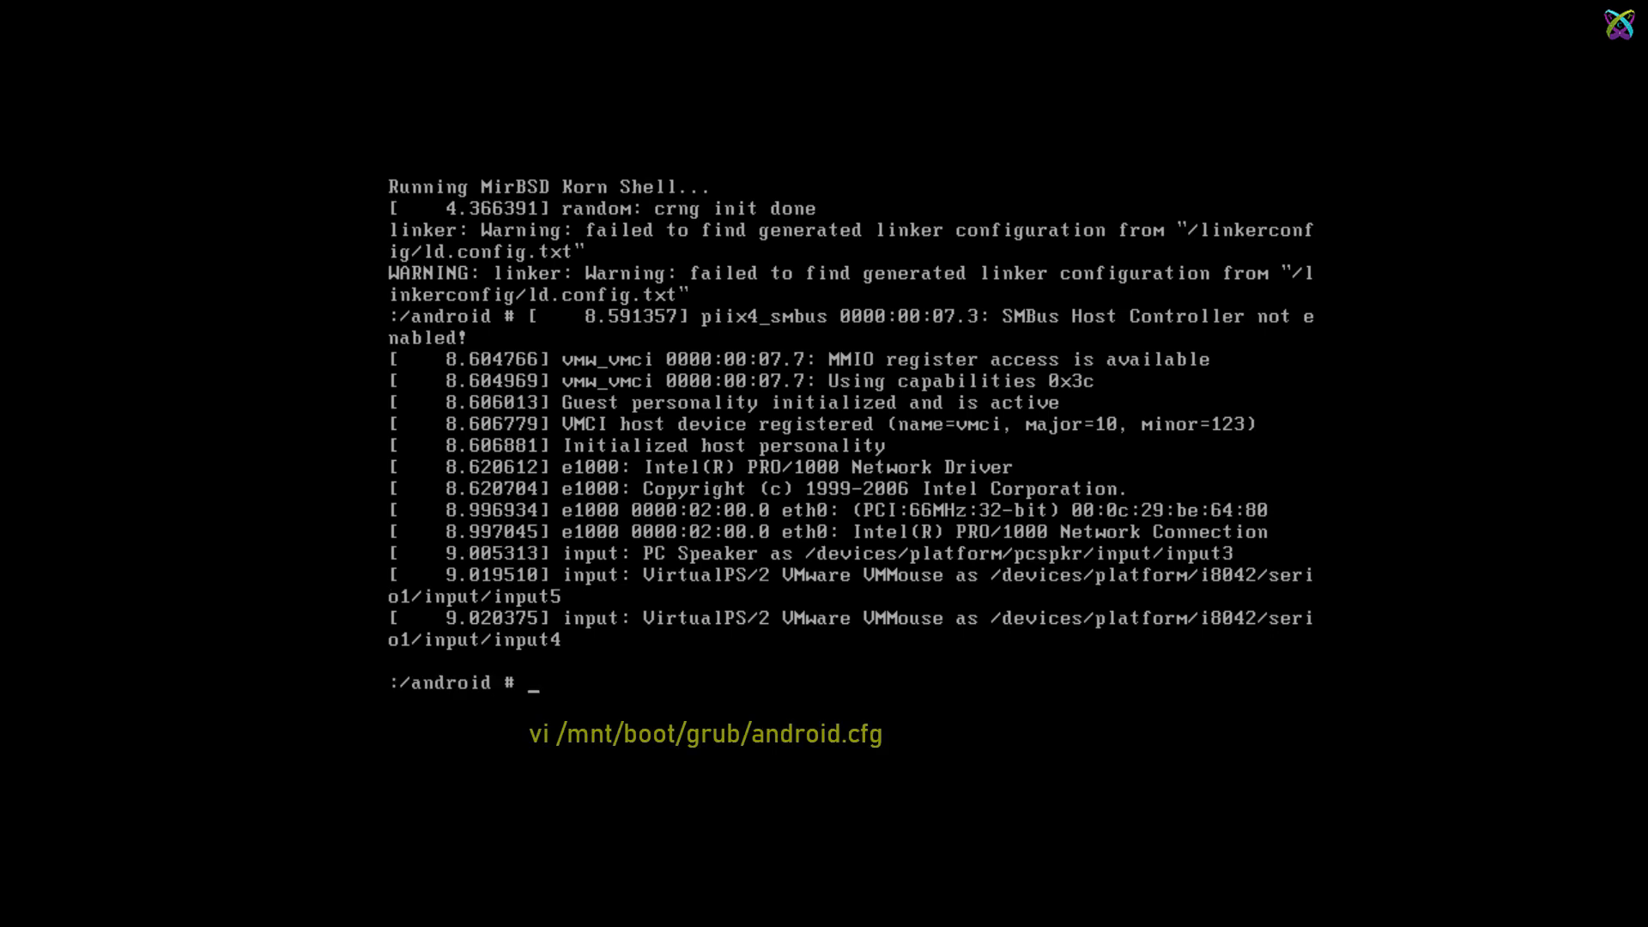
Step: Append nomodeset to the kernel line in /mnt/boot/grub/android.cfg, save it, then run reboot -f
type("vi /mn")
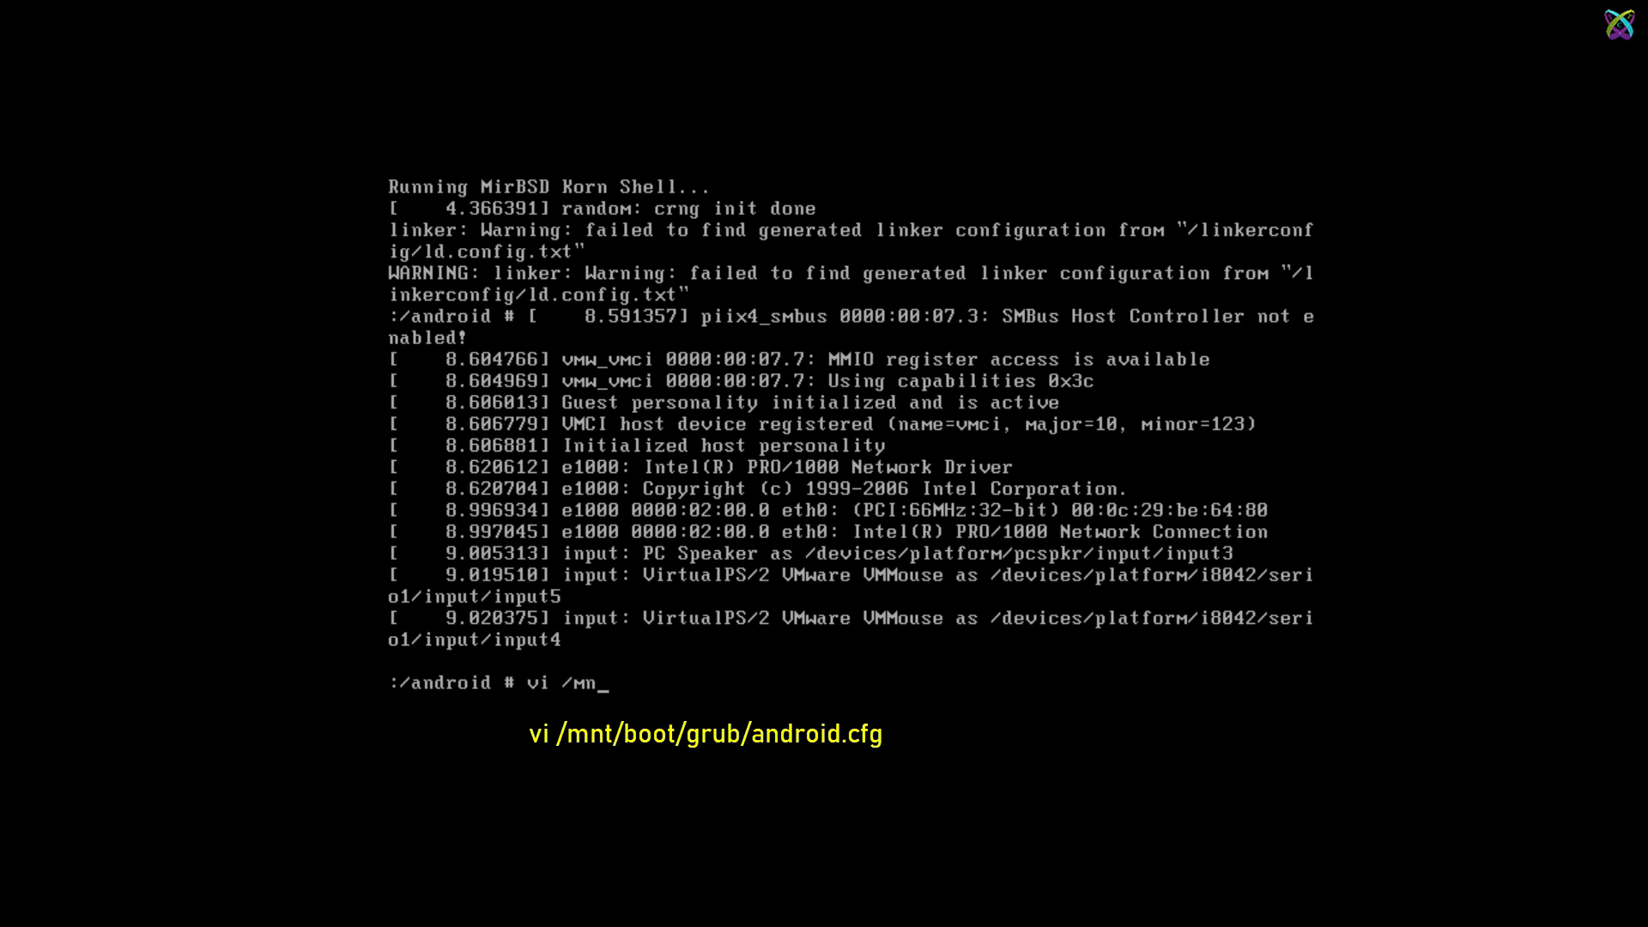
type("t/boo")
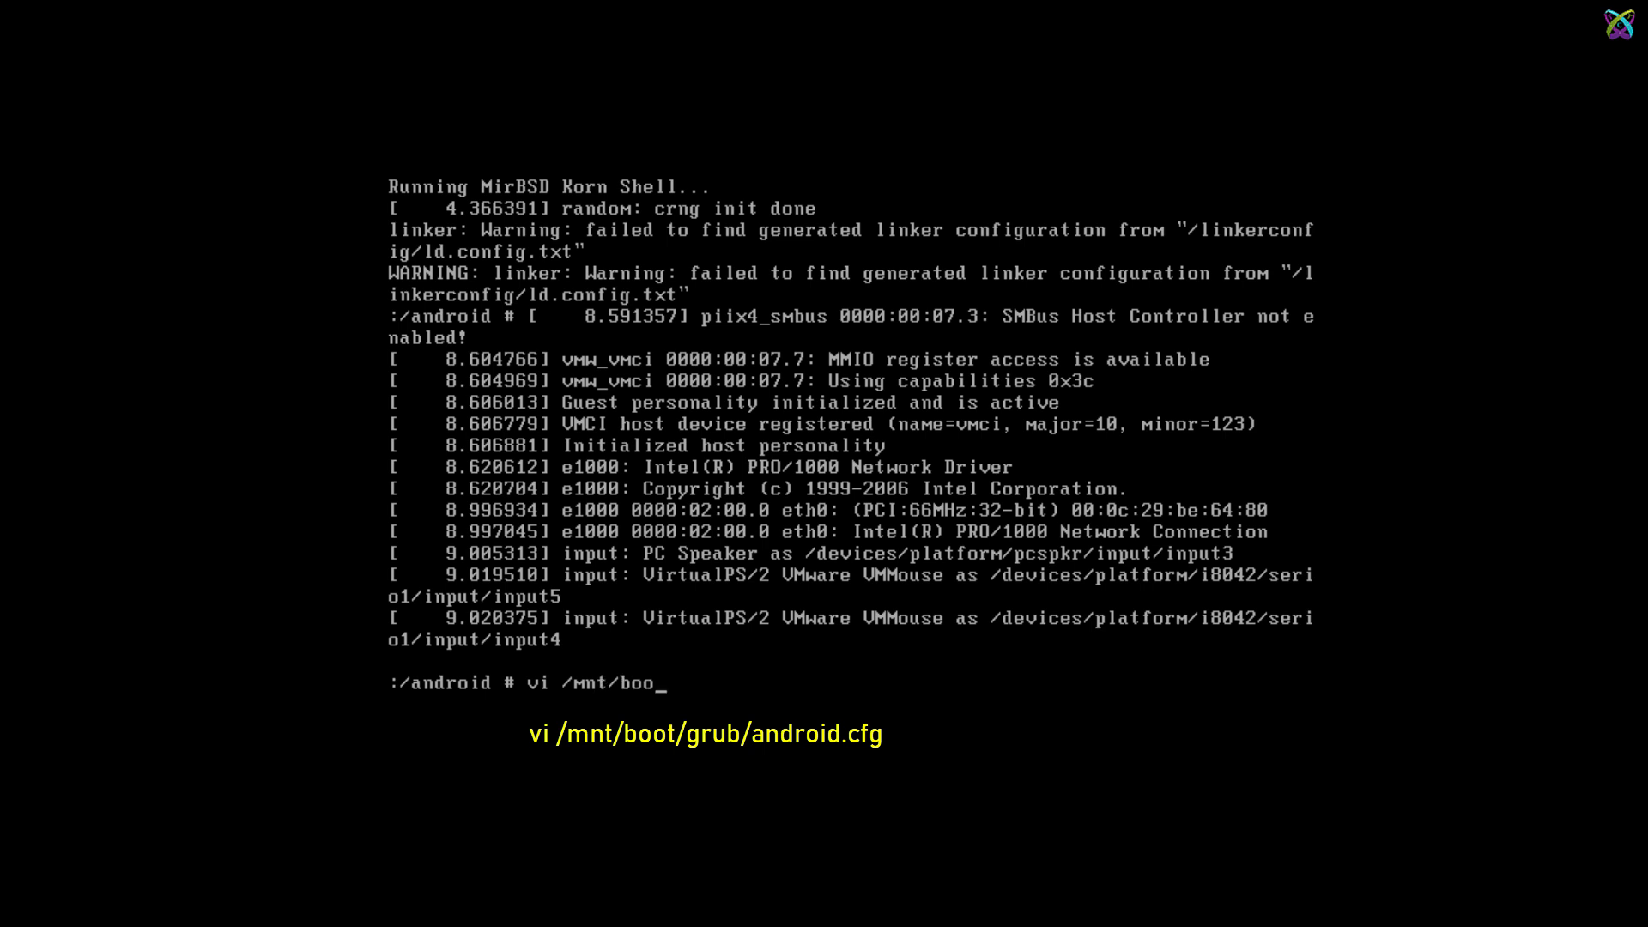
type("t/grub/android.cfg")
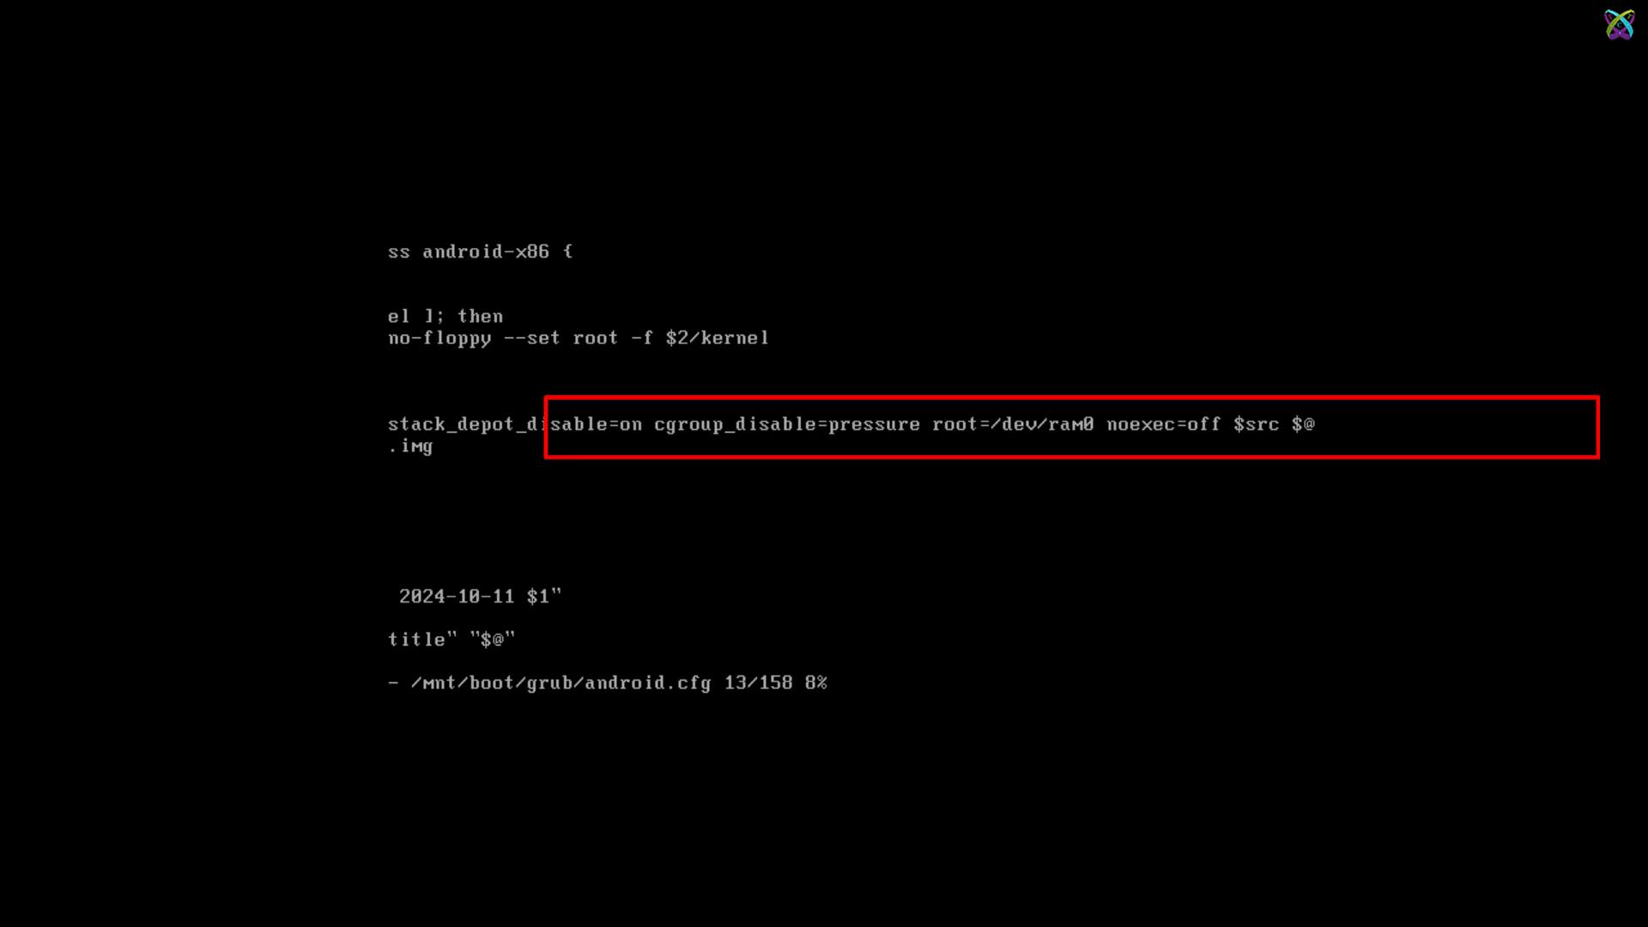
type("n")
type(":w")
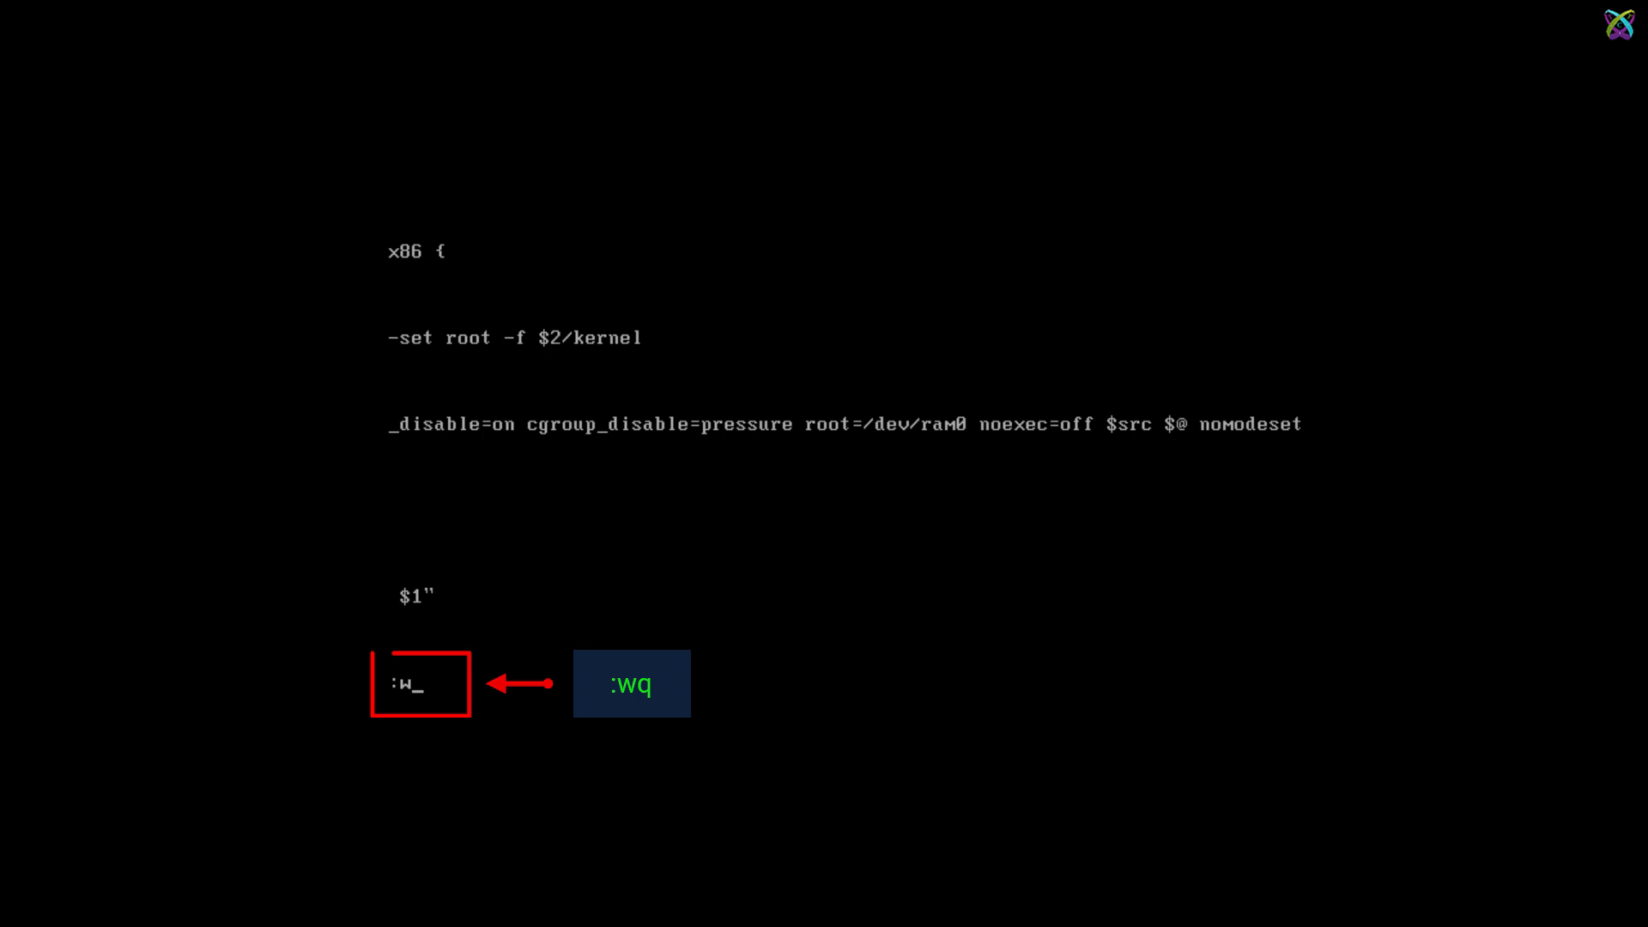
type("q")
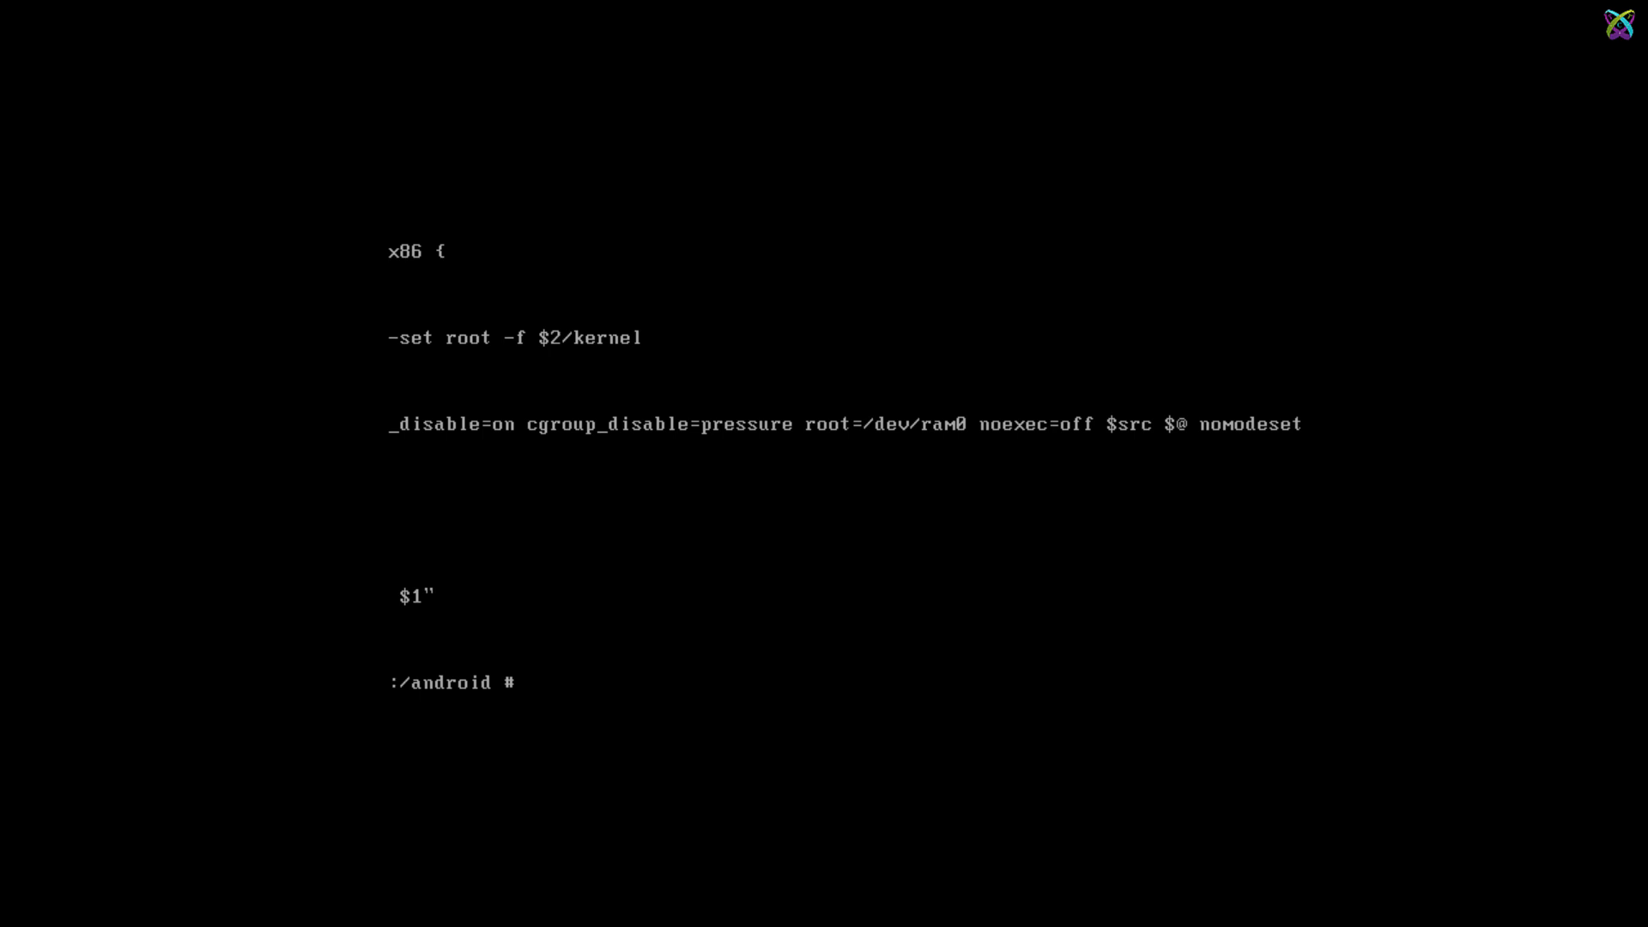
type("reboot -f")
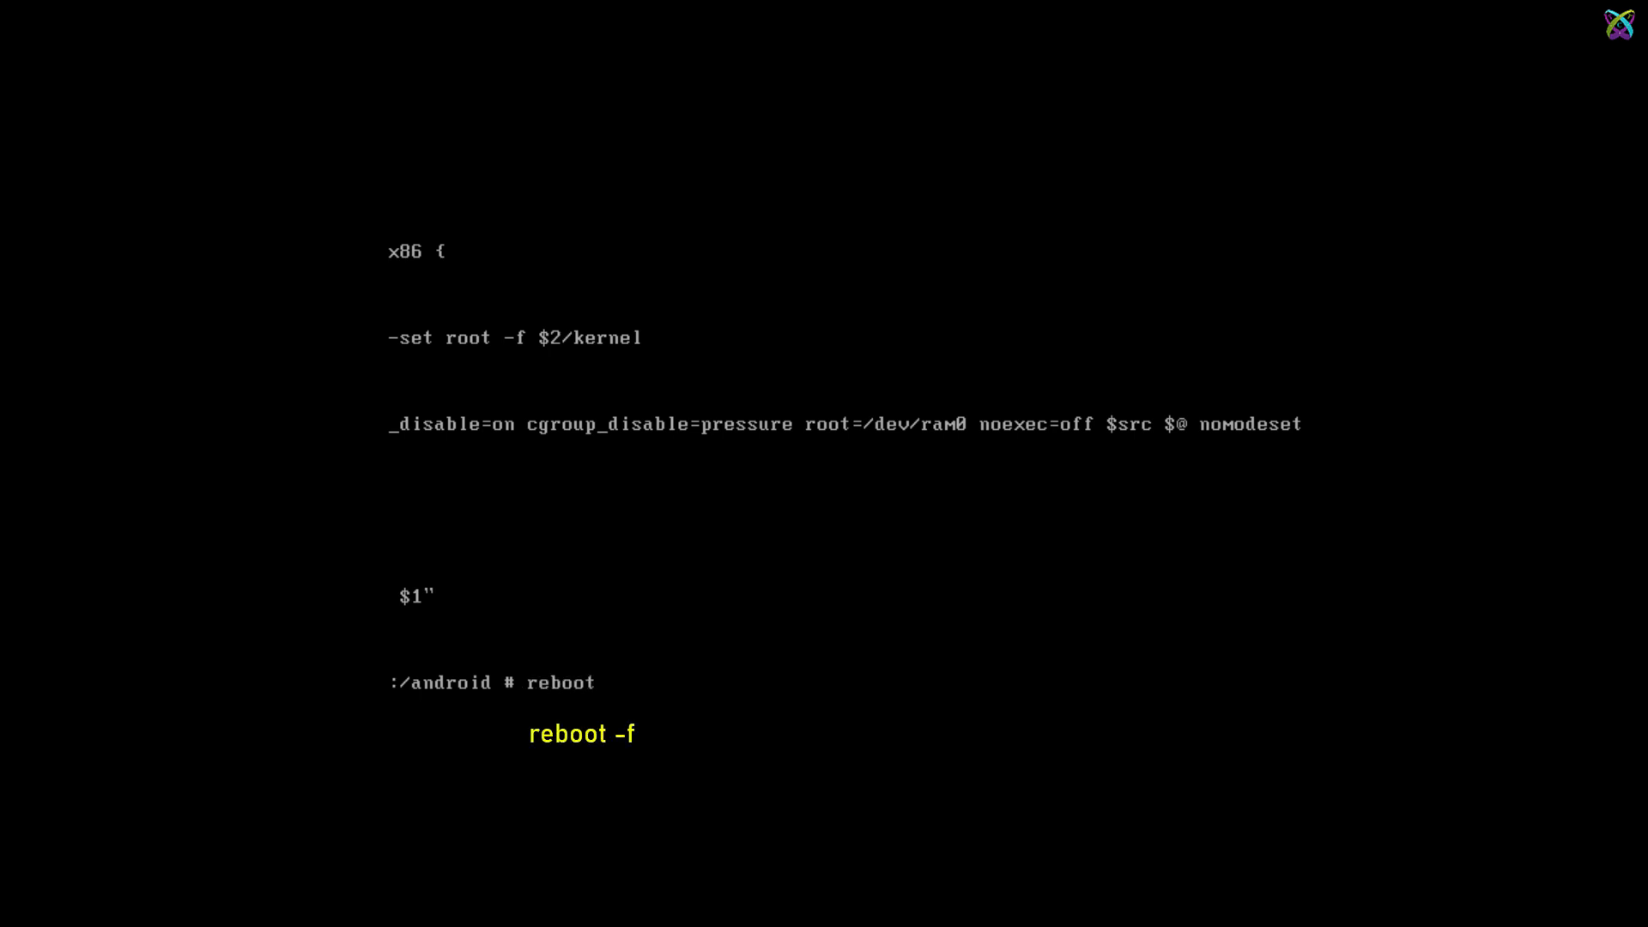
type("reboot -f")
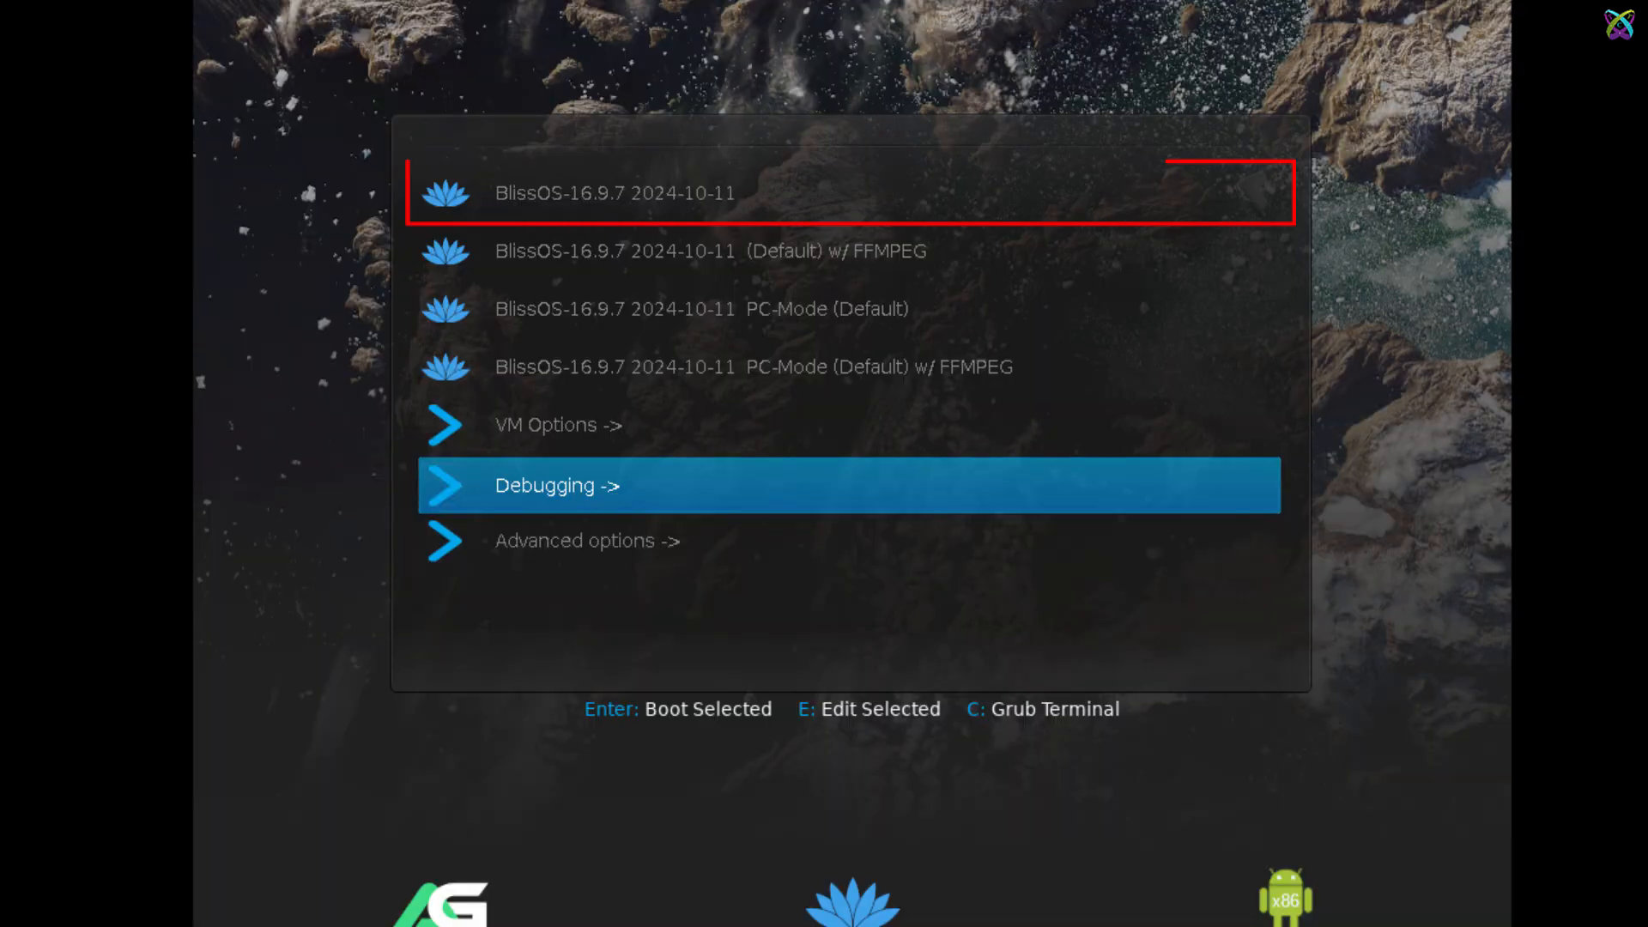
Step: Boot the first BlissOS-16.9.7 2024-10-11 menu entry
key("Up")
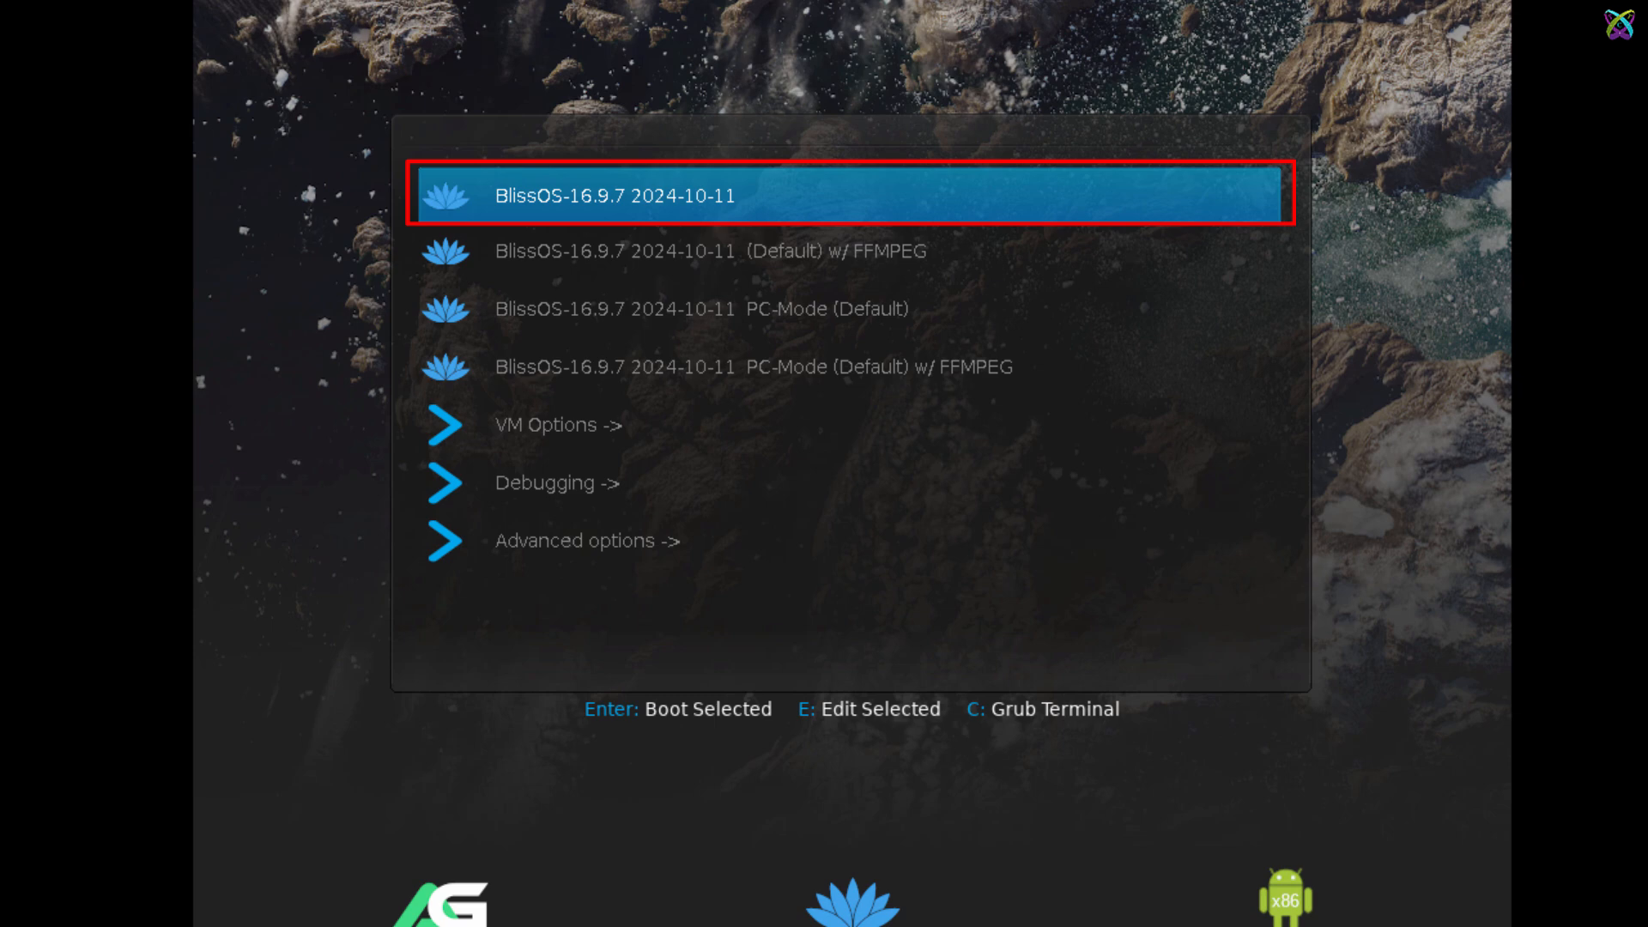
key("Return")
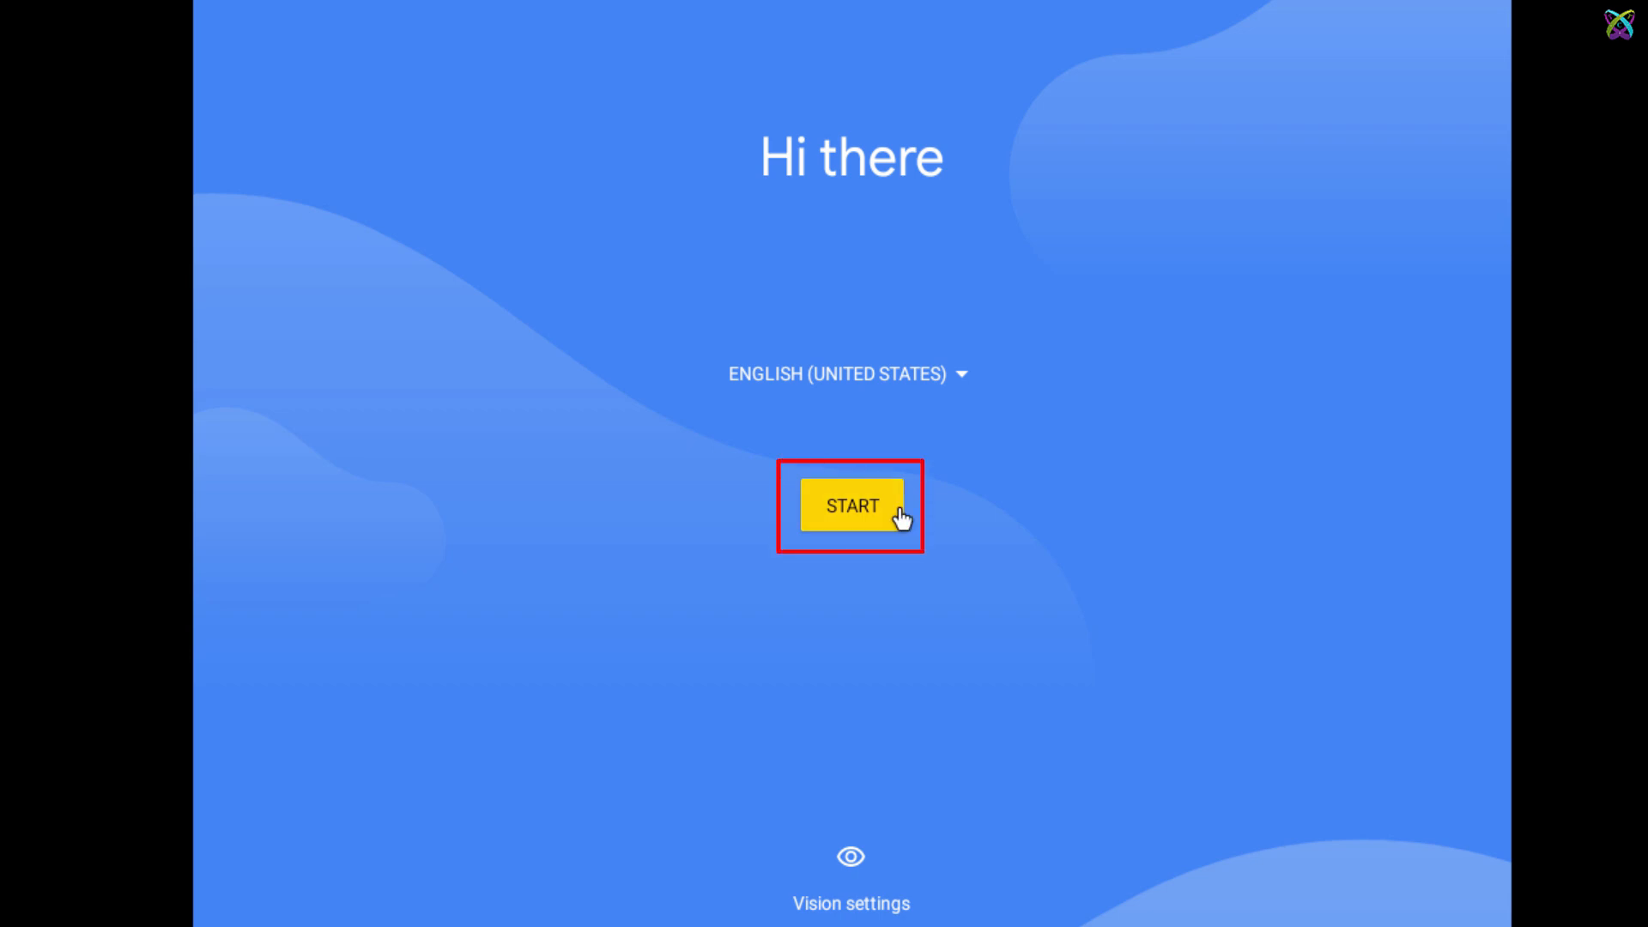
Step: Start Android setup, don't copy data, and skip Google sign-in
left_click(886, 515)
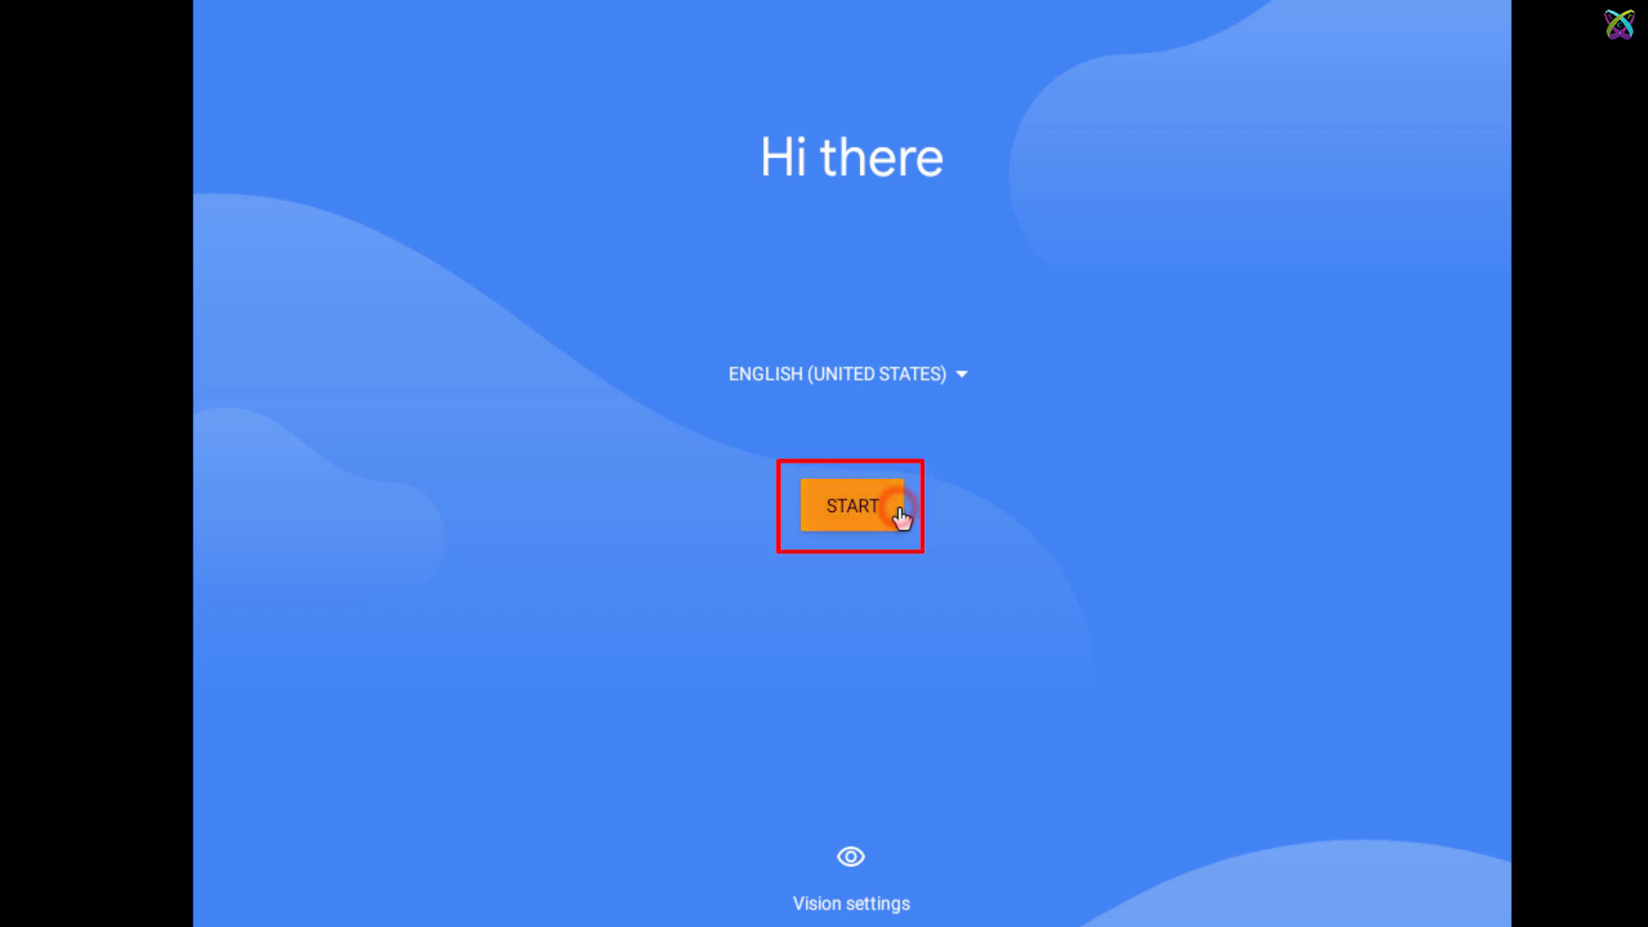
left_click(853, 505)
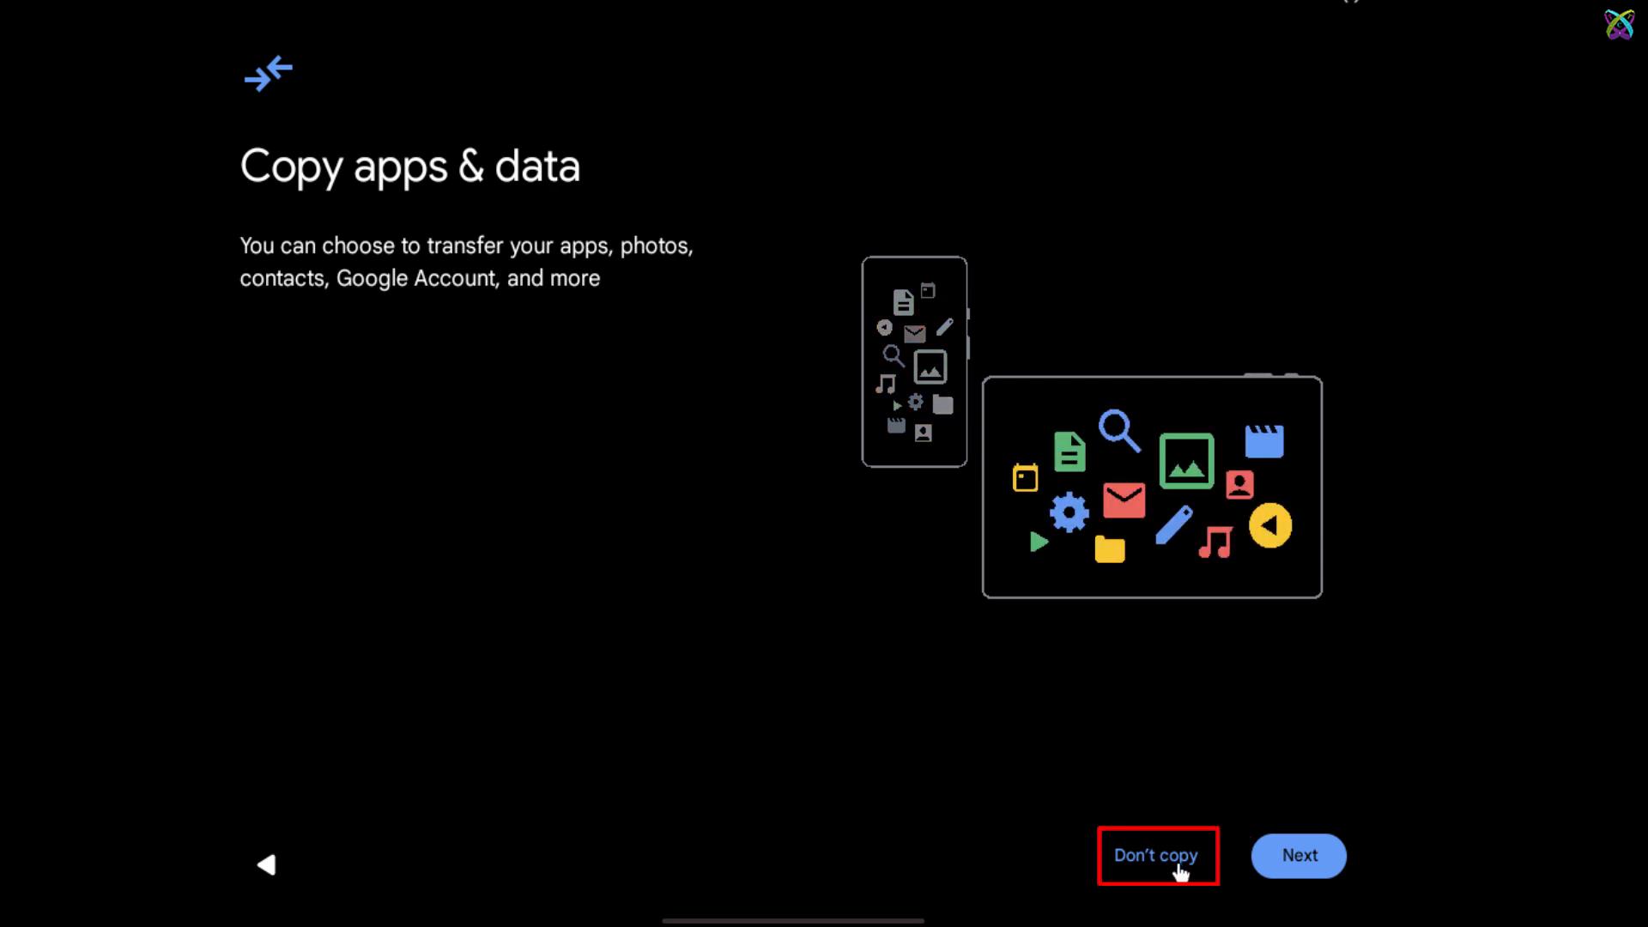
left_click(1157, 855)
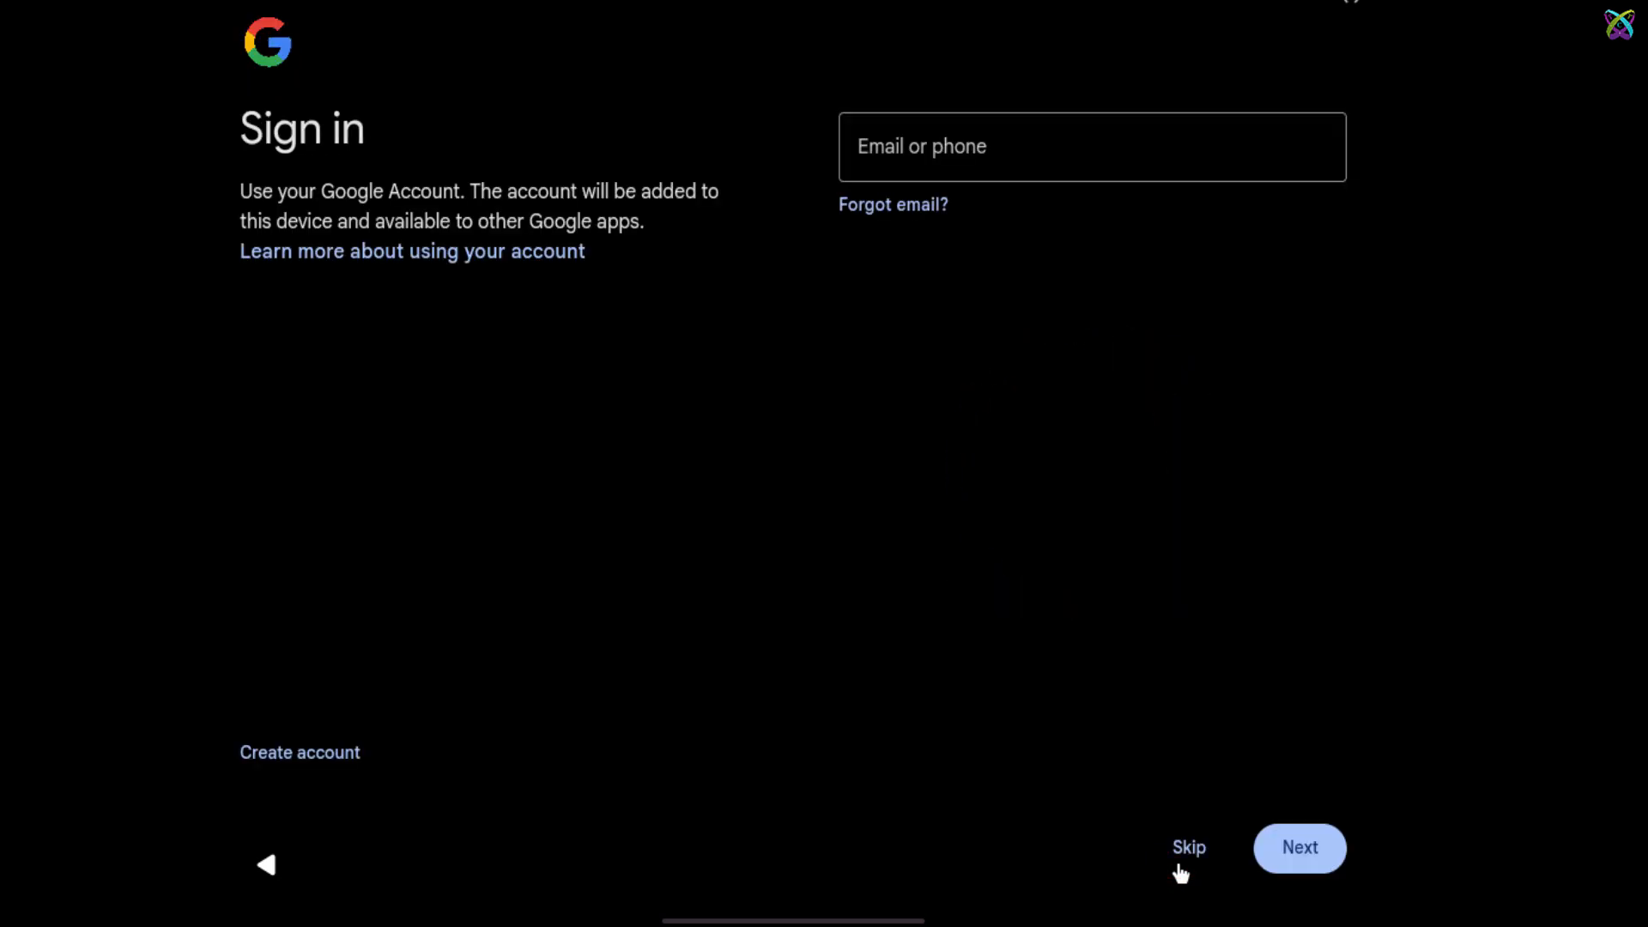
left_click(1189, 847)
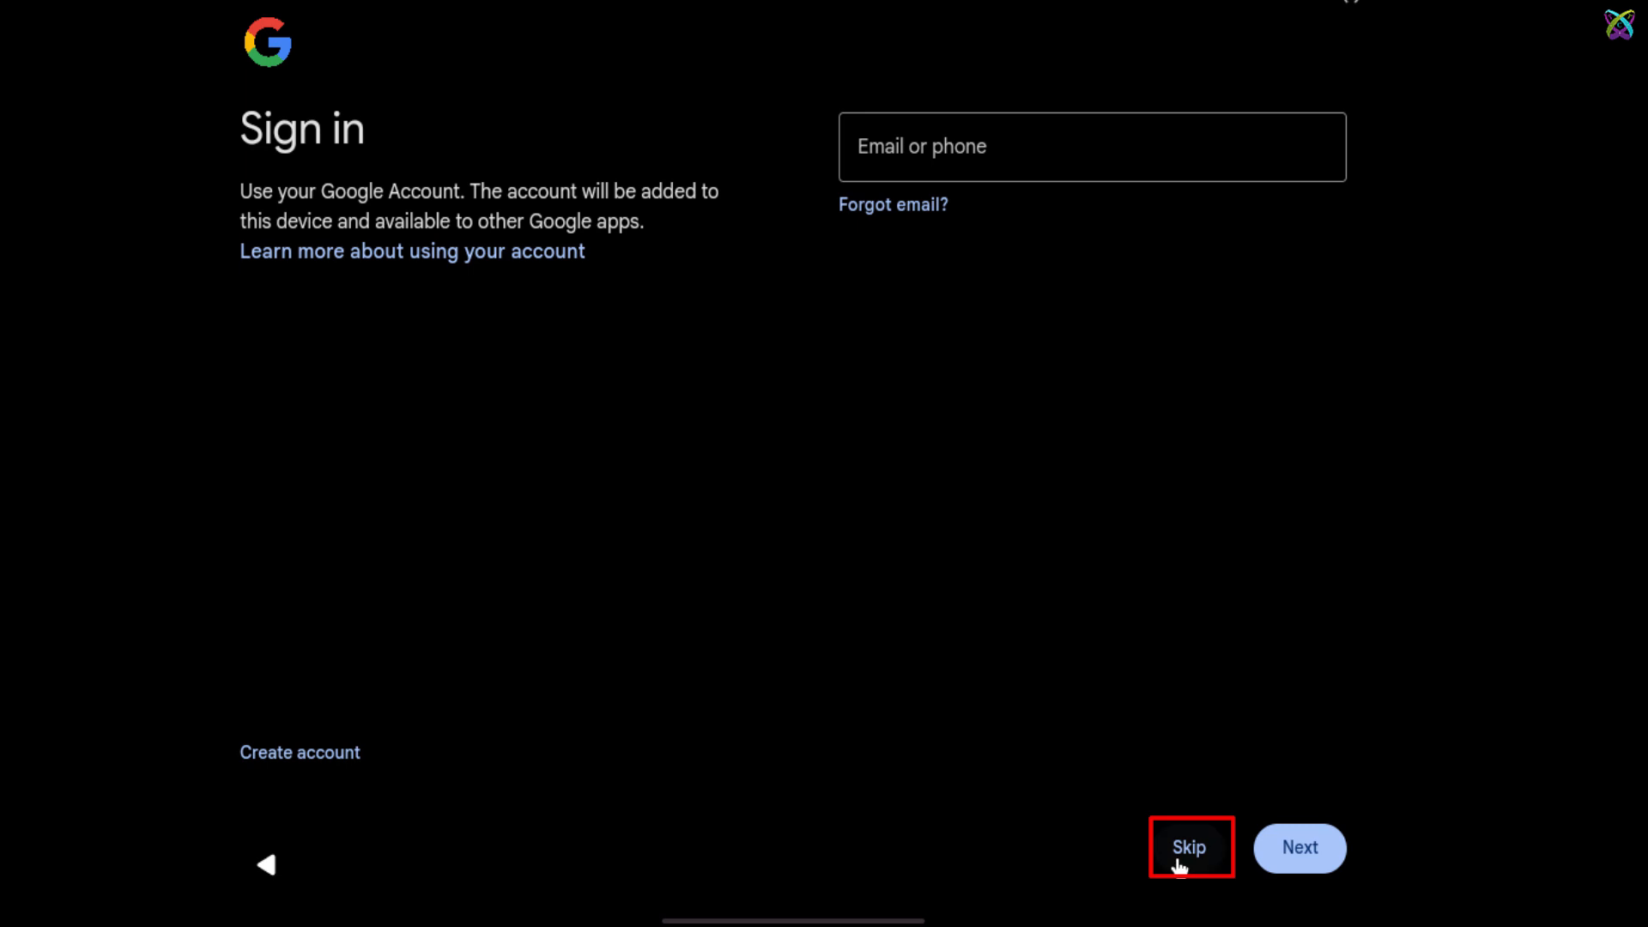
left_click(1189, 848)
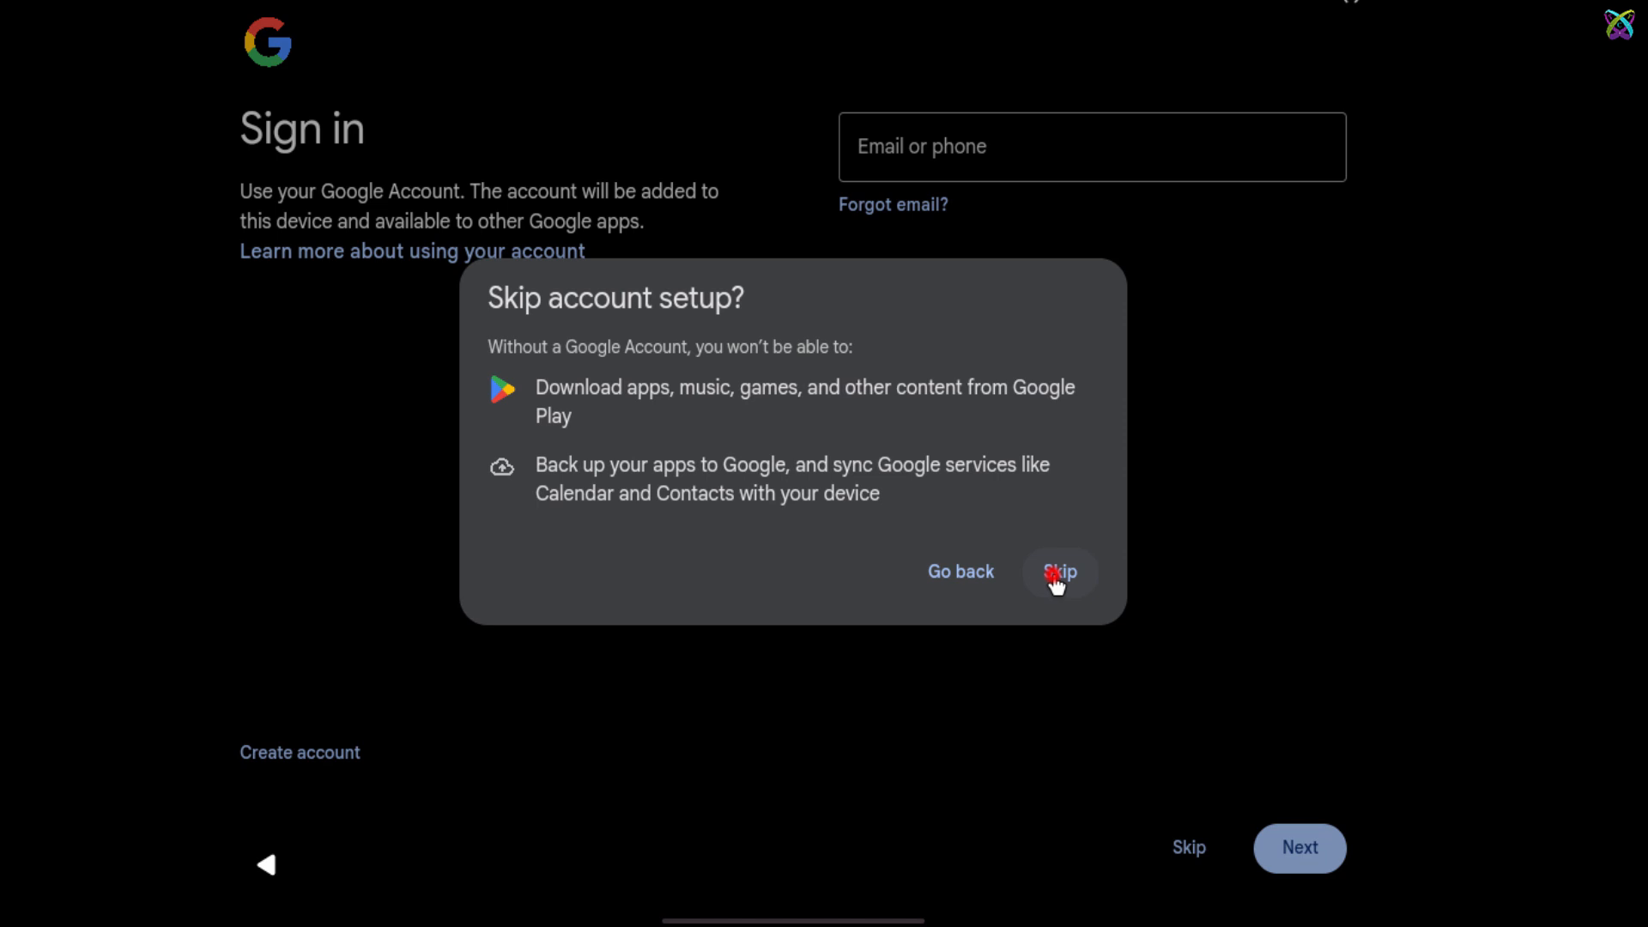
left_click(1061, 573)
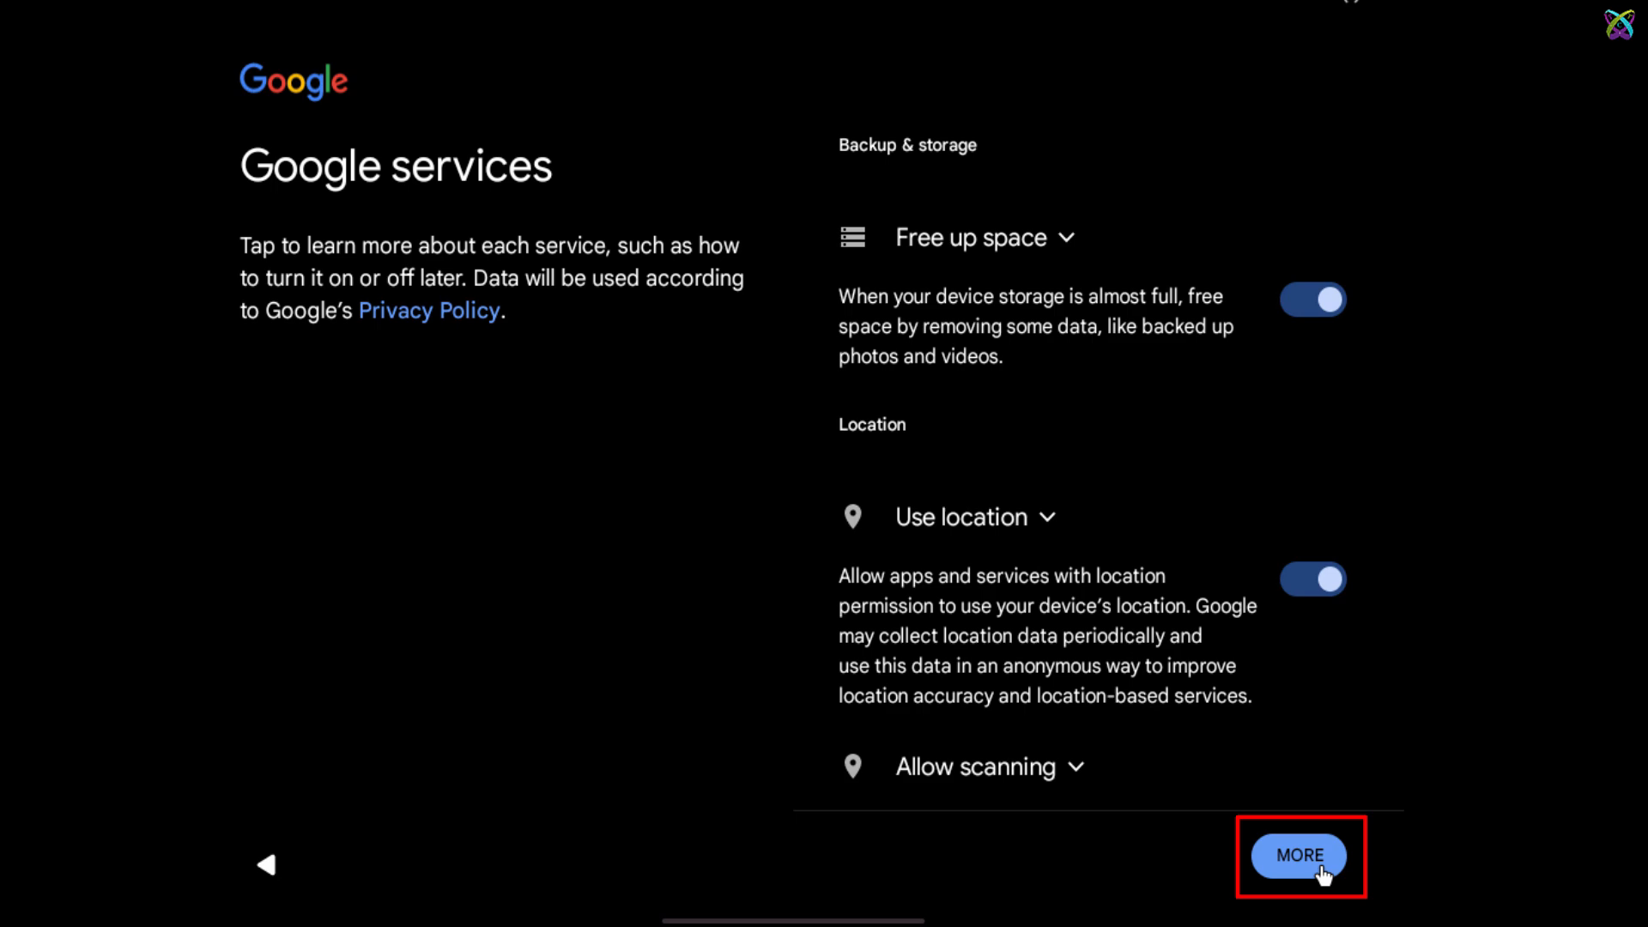
Step: Scroll through the Google services terms with MORE and accept them
left_click(1299, 857)
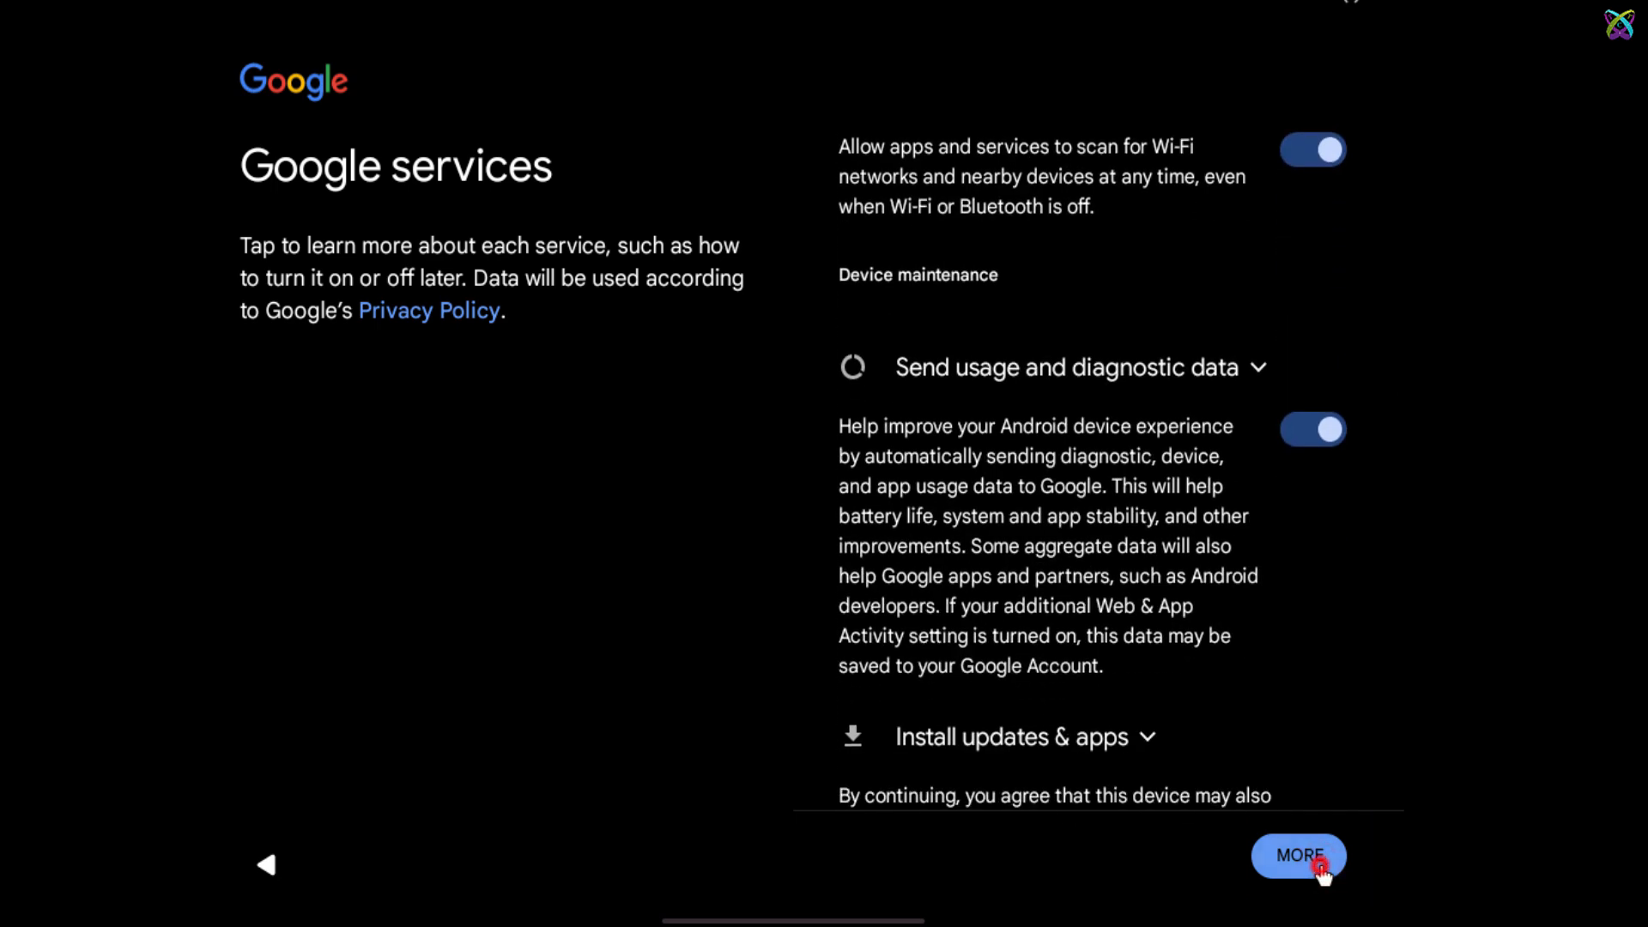
left_click(1298, 856)
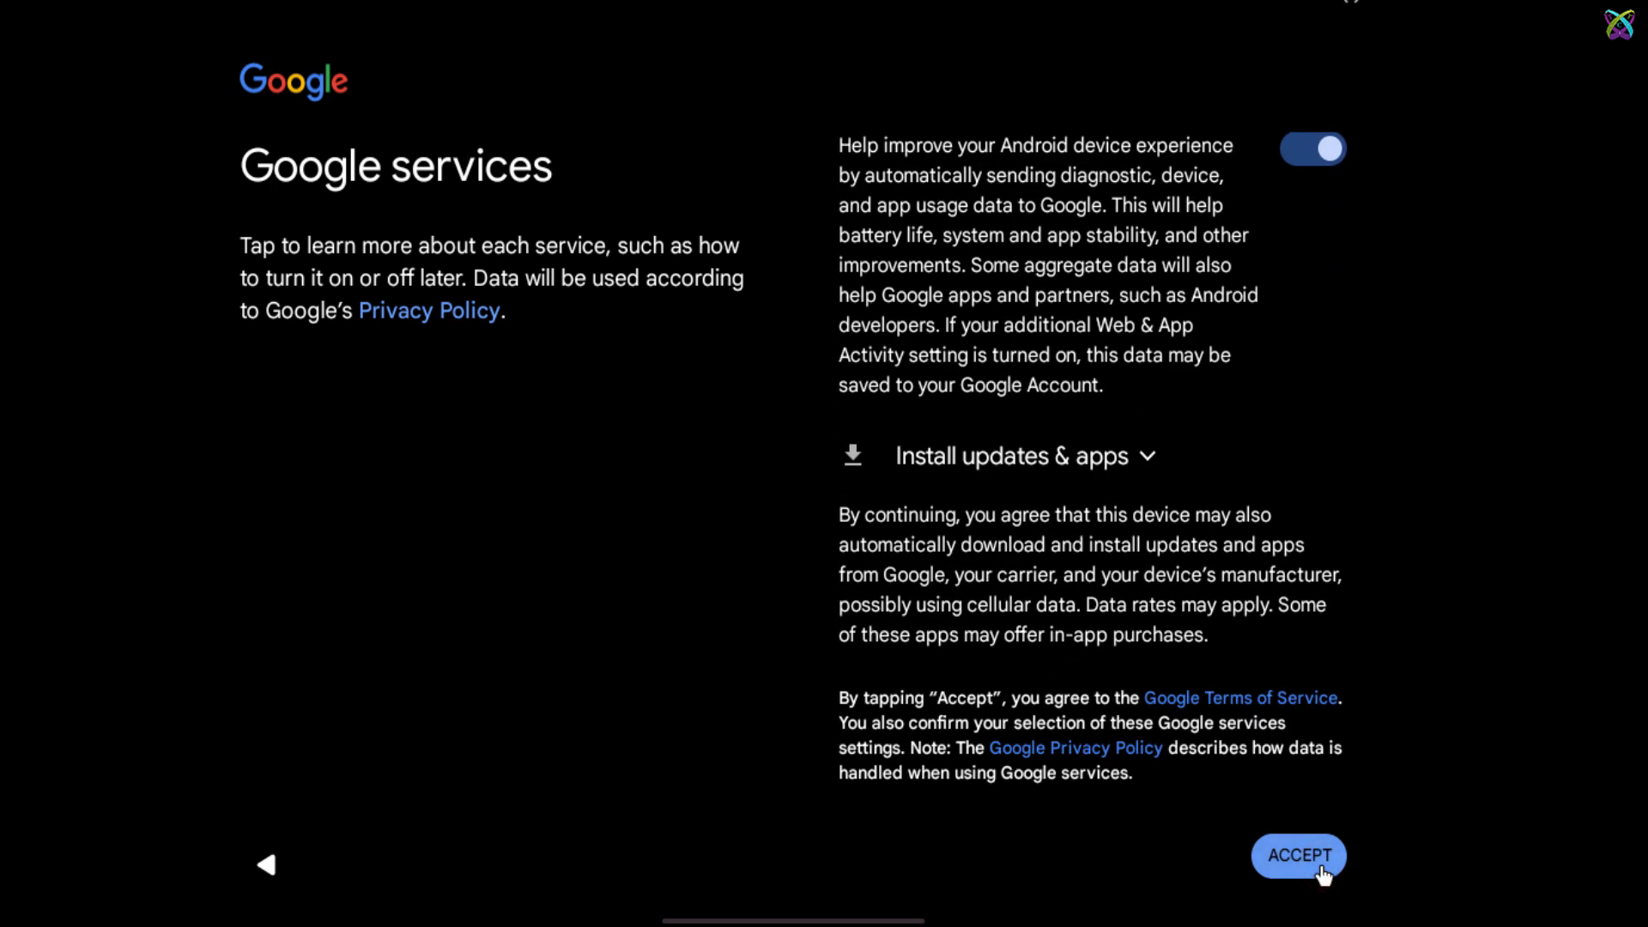
left_click(1319, 865)
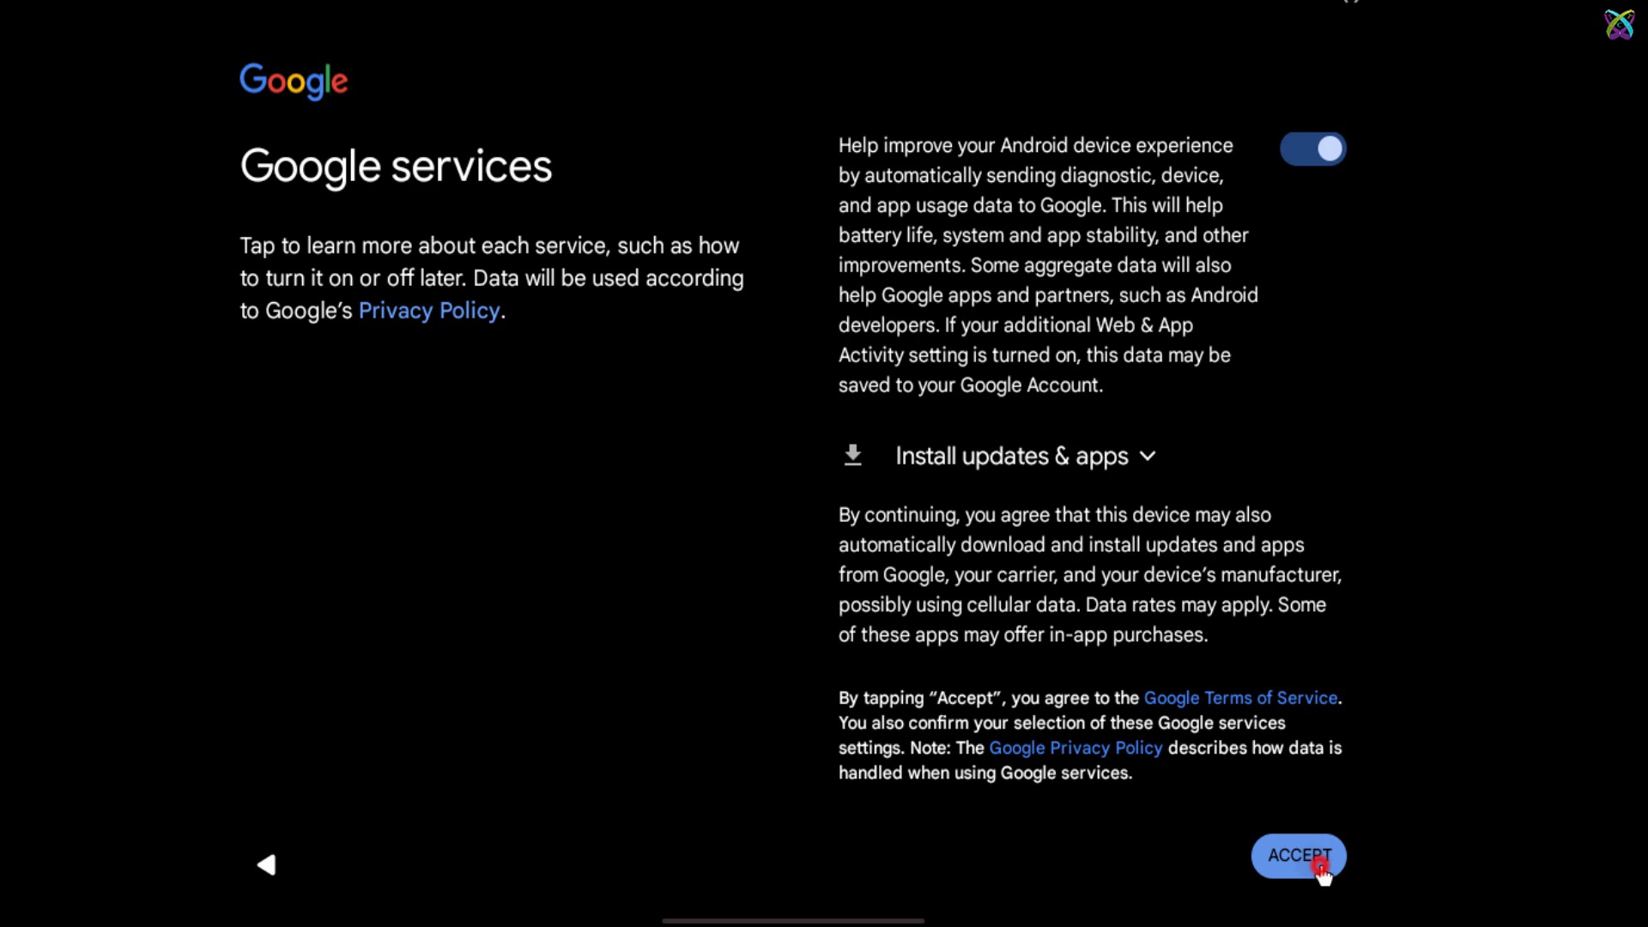
left_click(1300, 857)
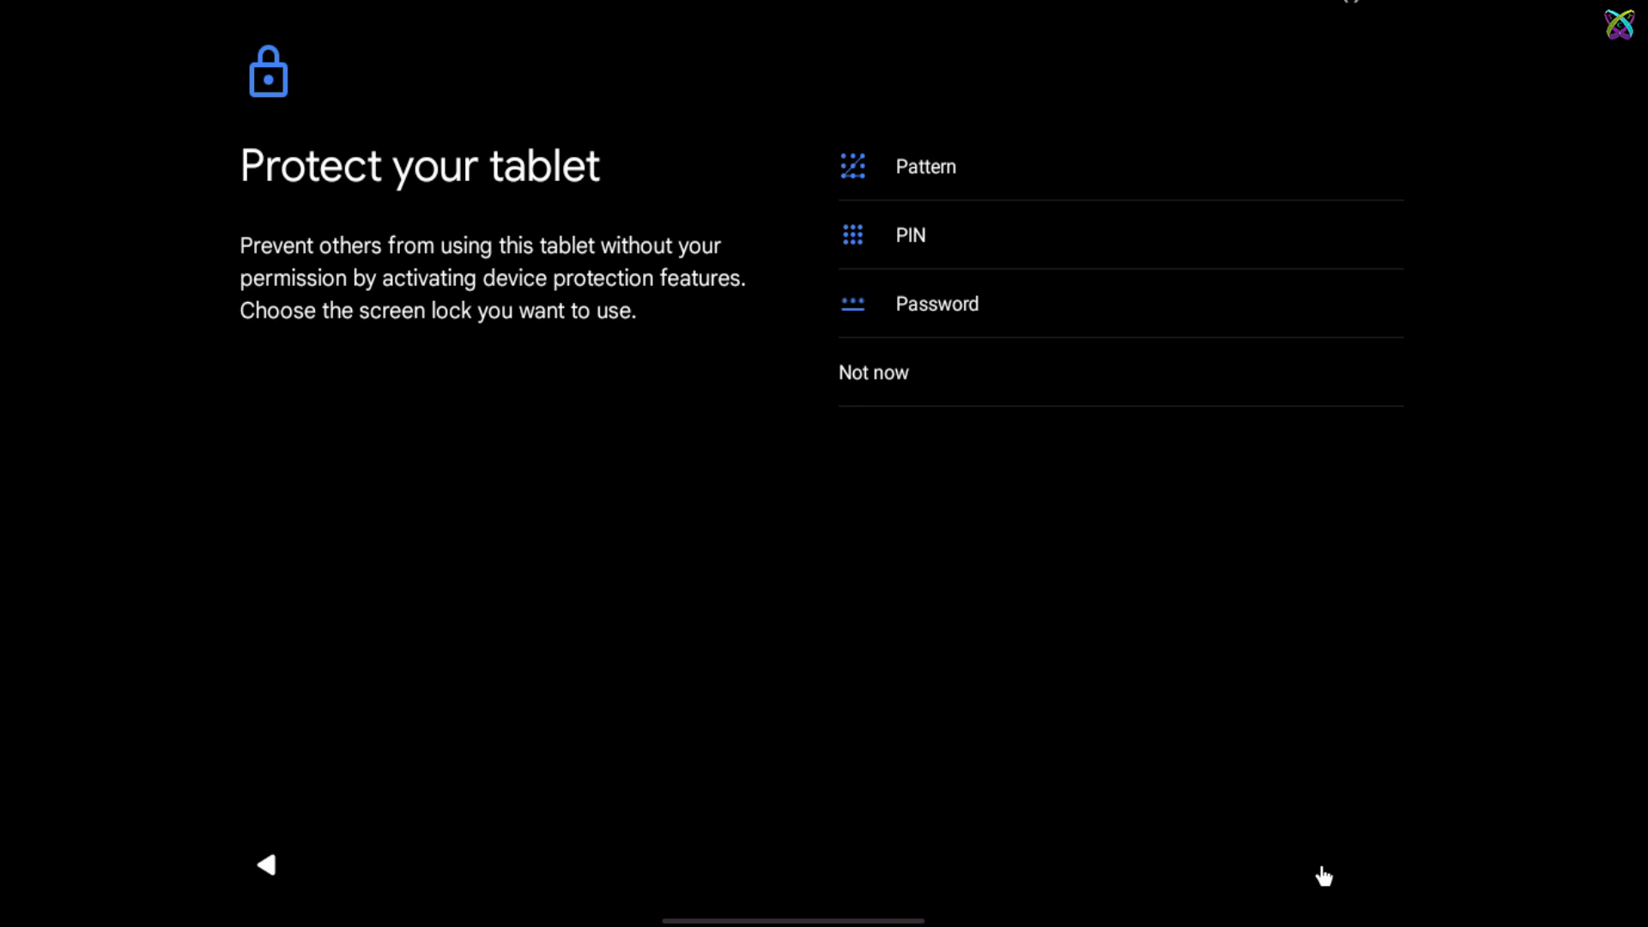
mouse_move(904, 384)
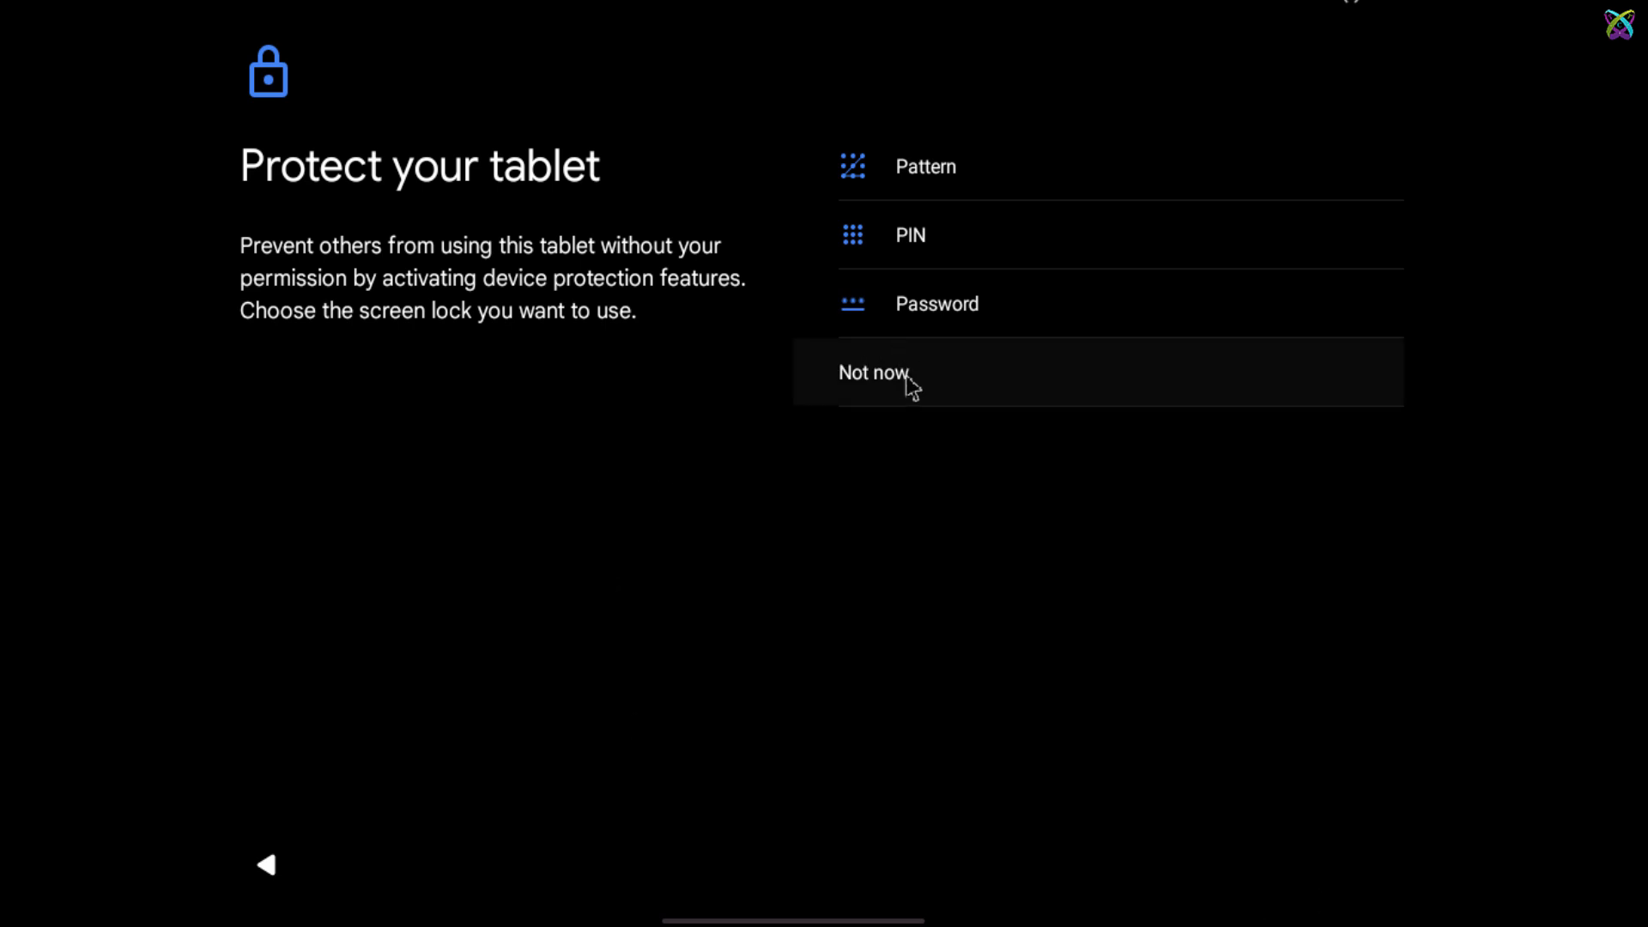
Step: Decline the screen lock with Not now and confirm Skip anyway
left_click(873, 373)
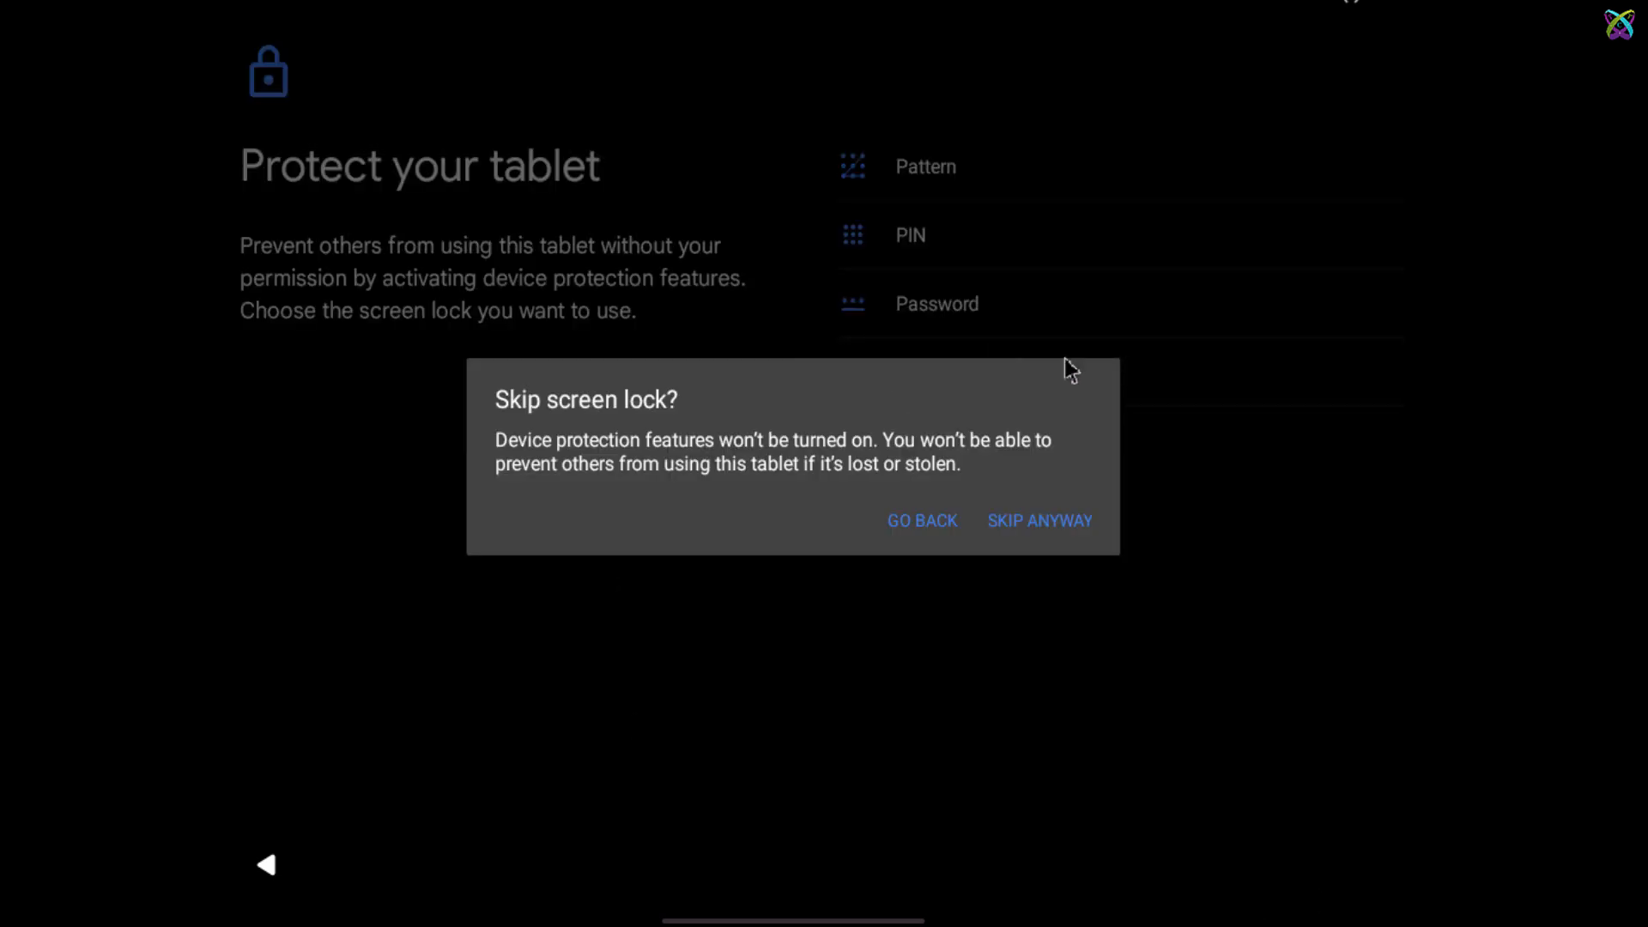
left_click(1081, 516)
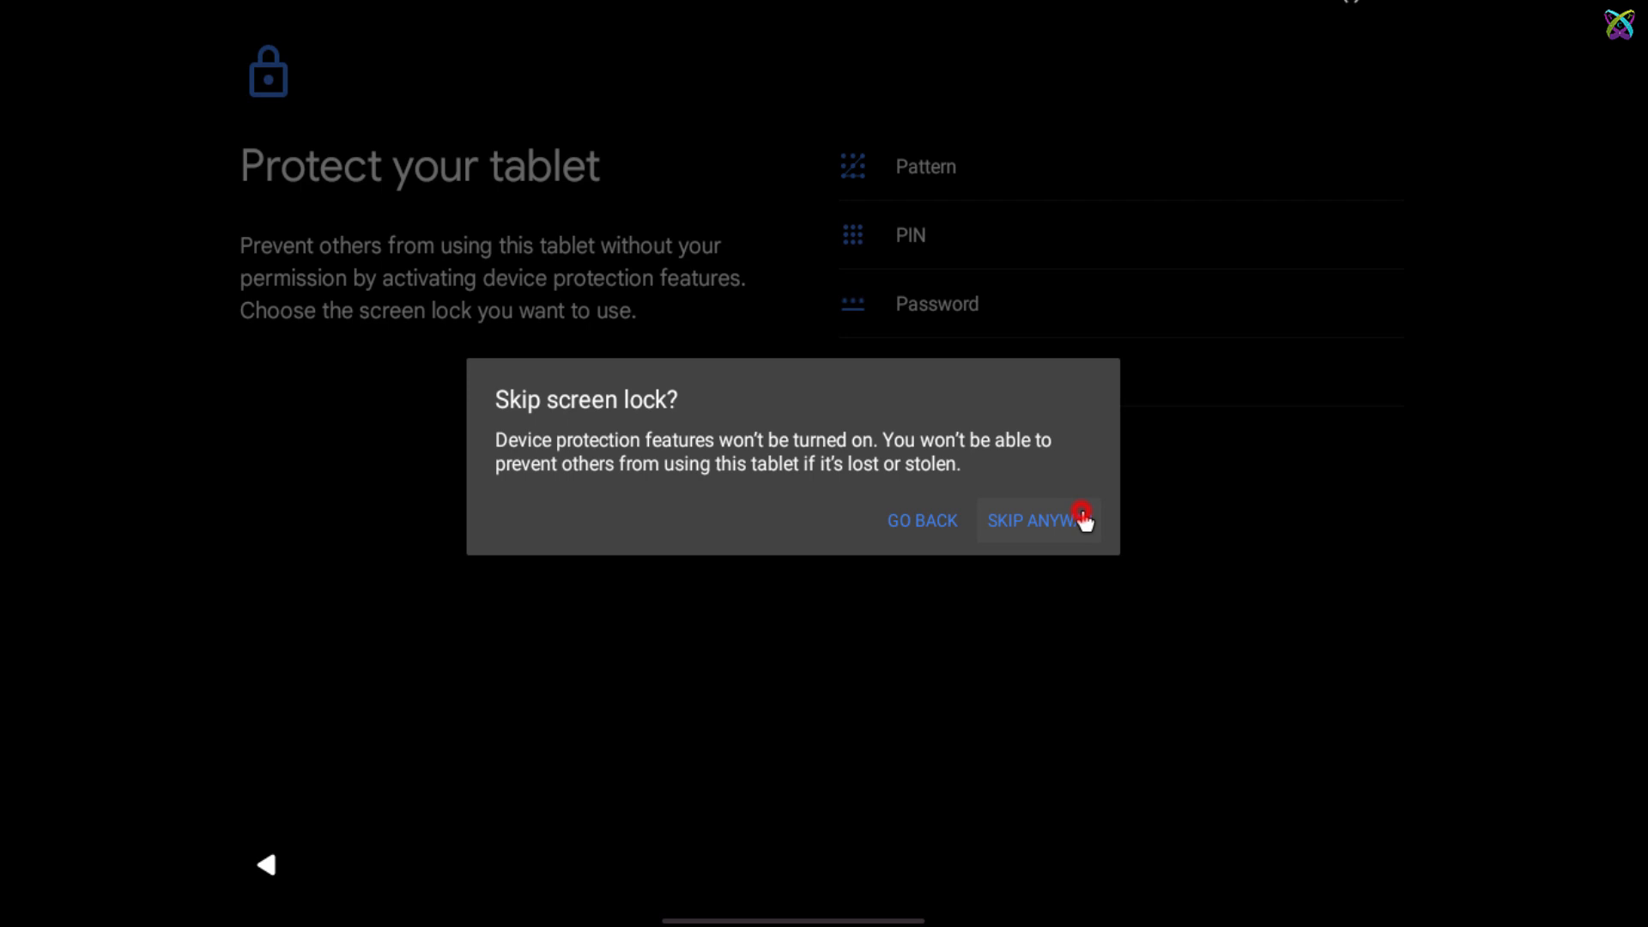
left_click(1038, 520)
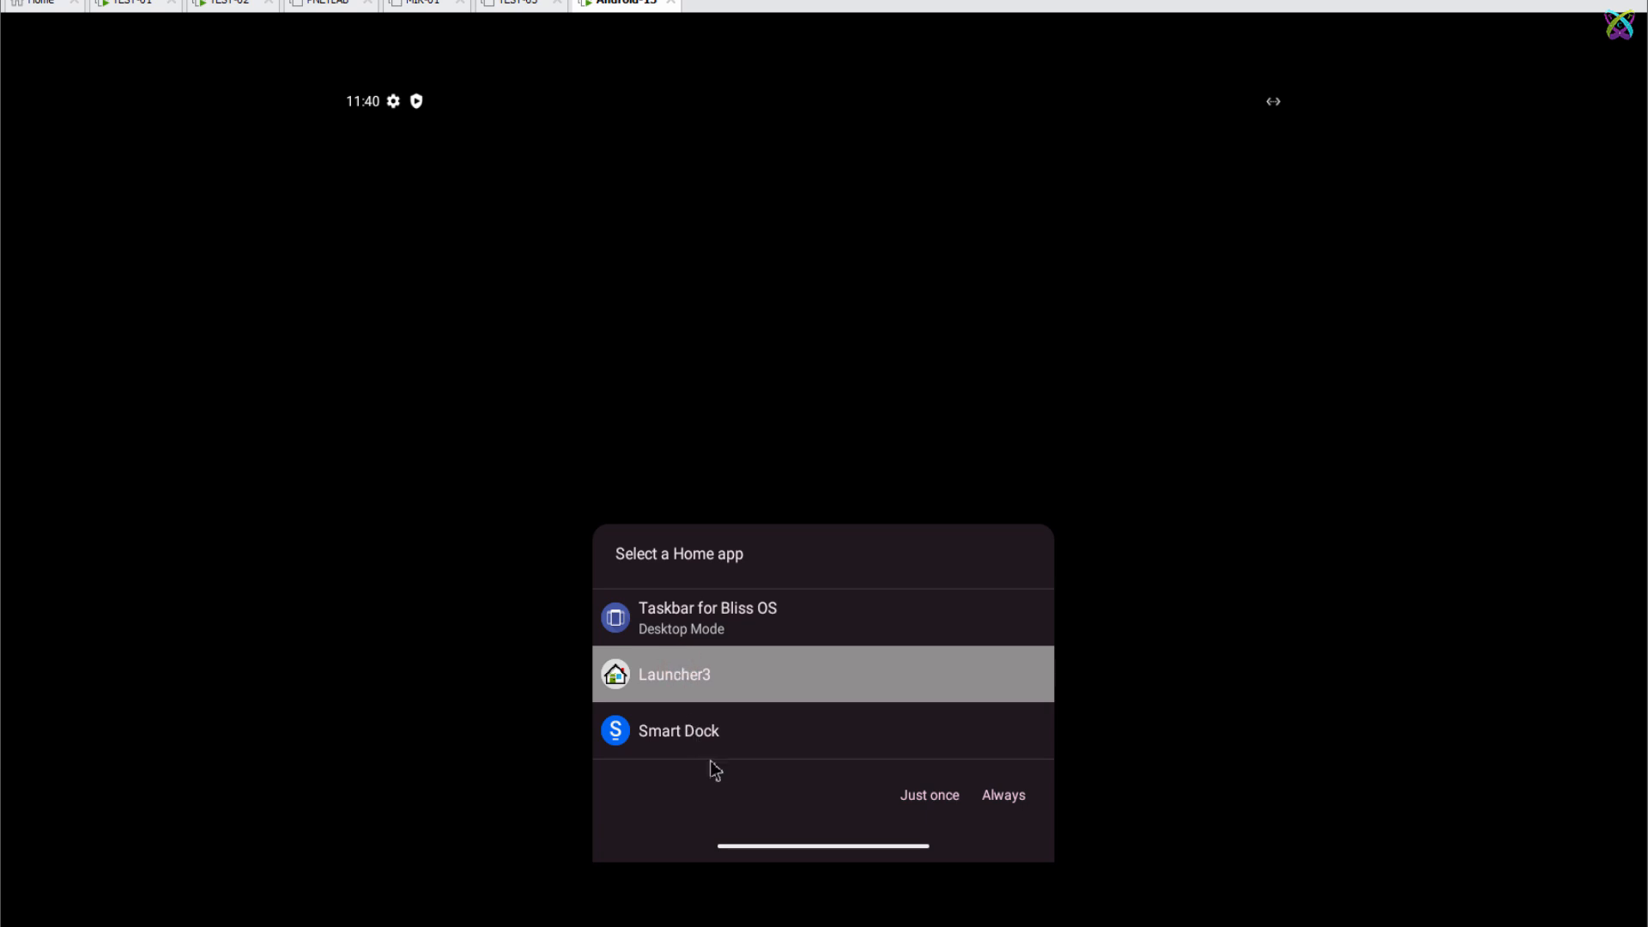
Step: Choose Launcher3 in Select a Home app and set it to Always
left_click(1003, 795)
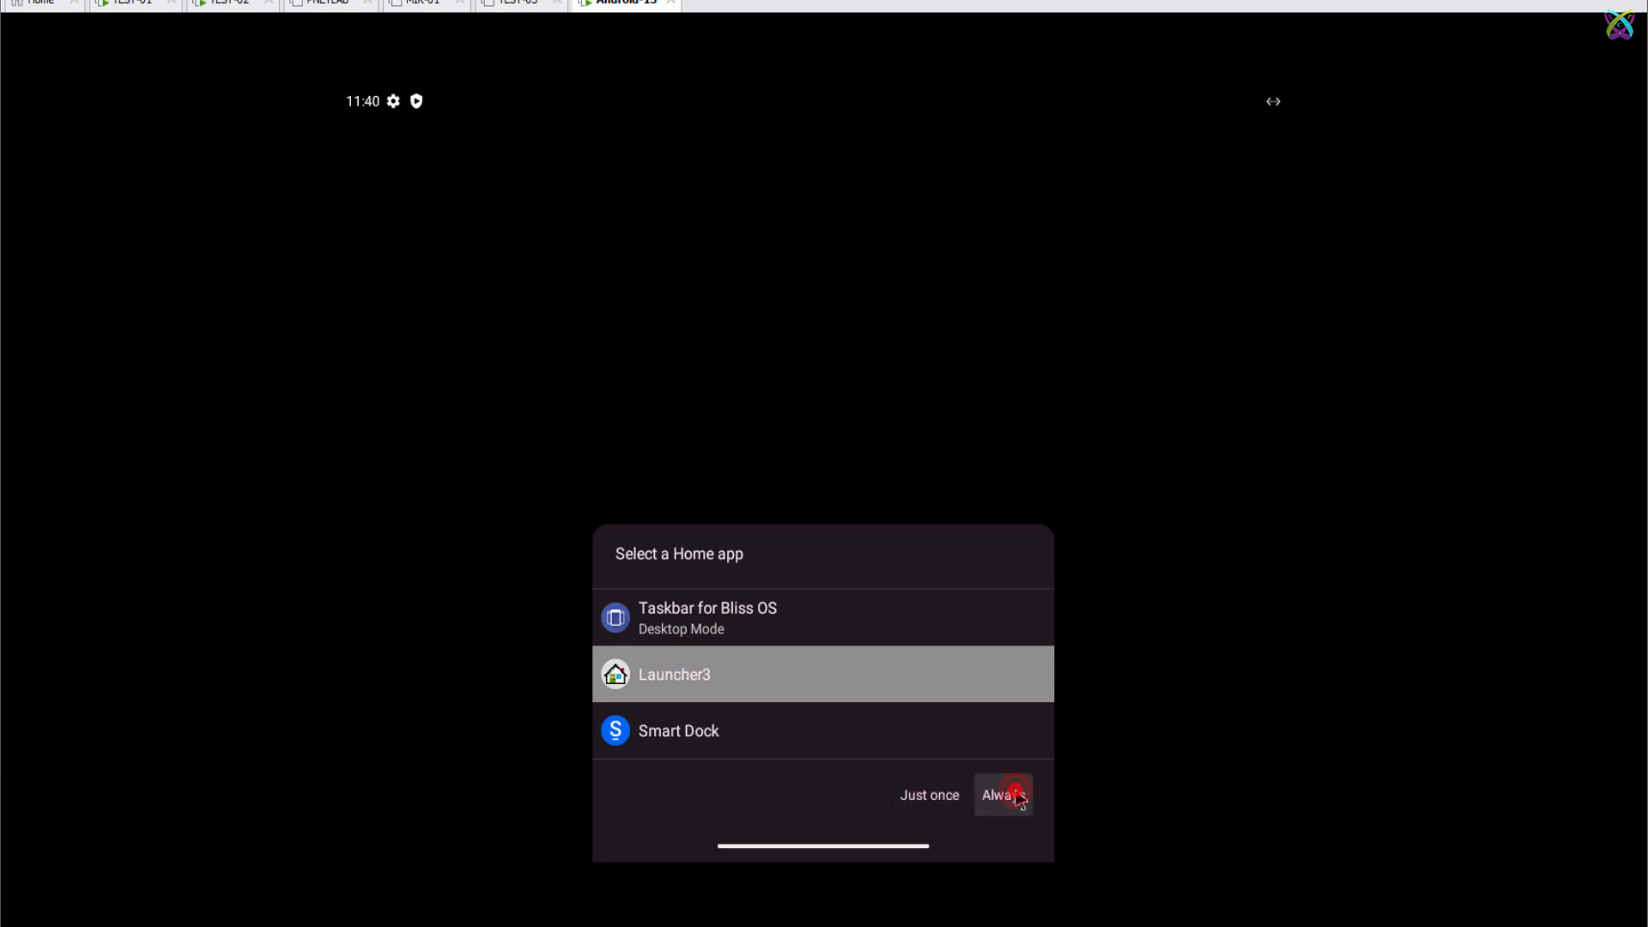
left_click(1013, 796)
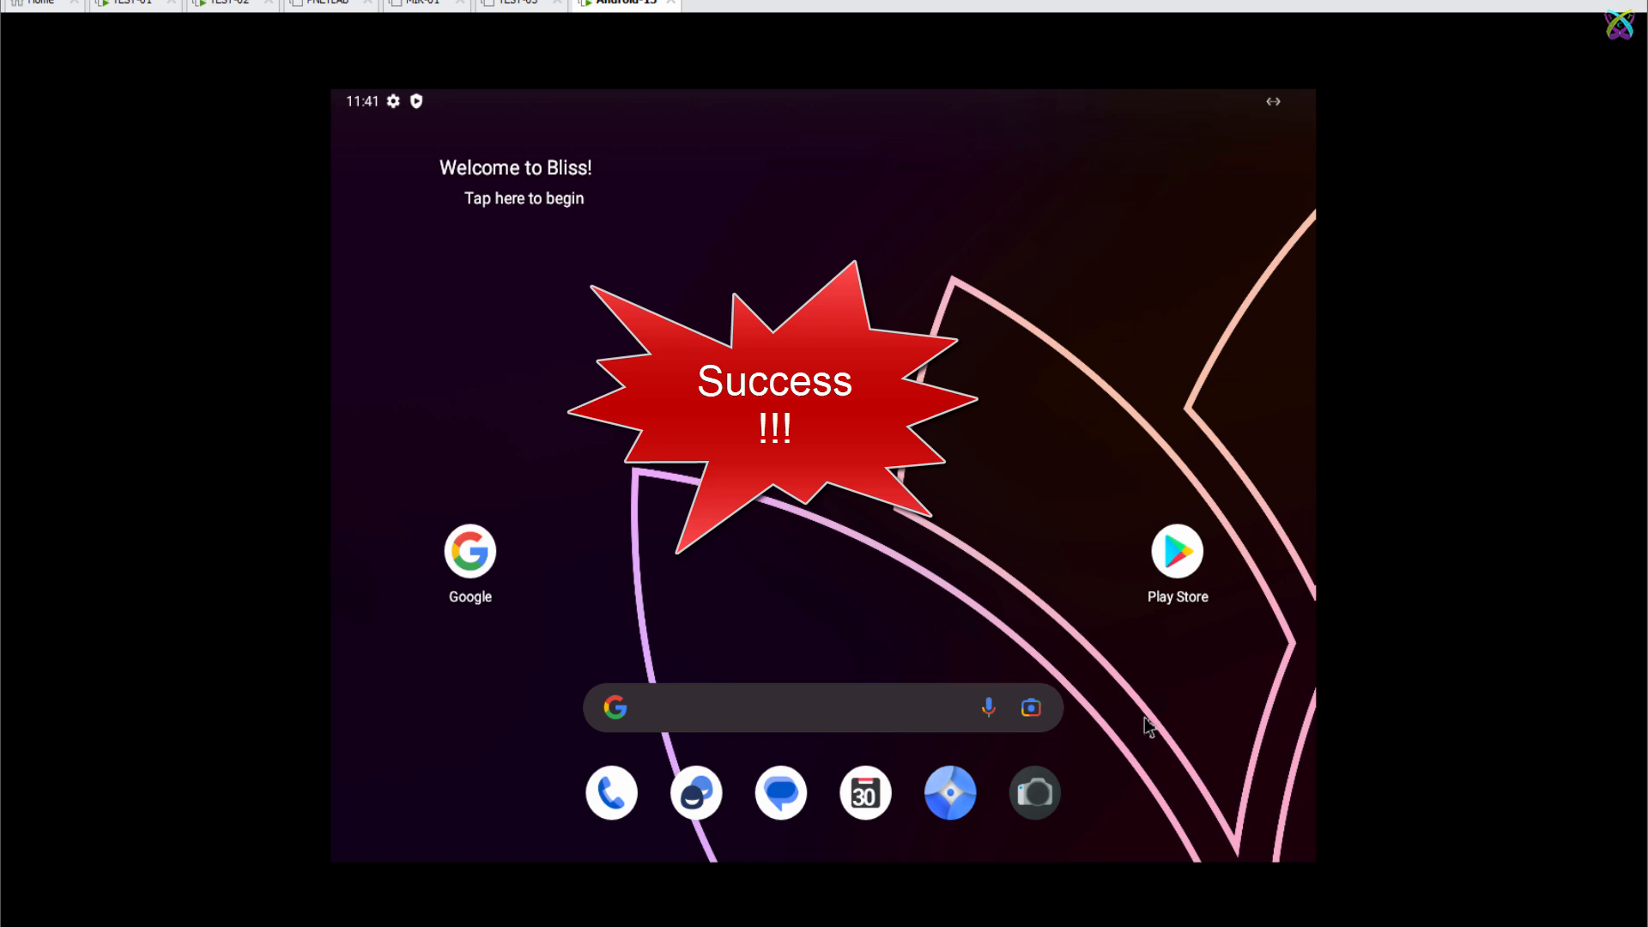